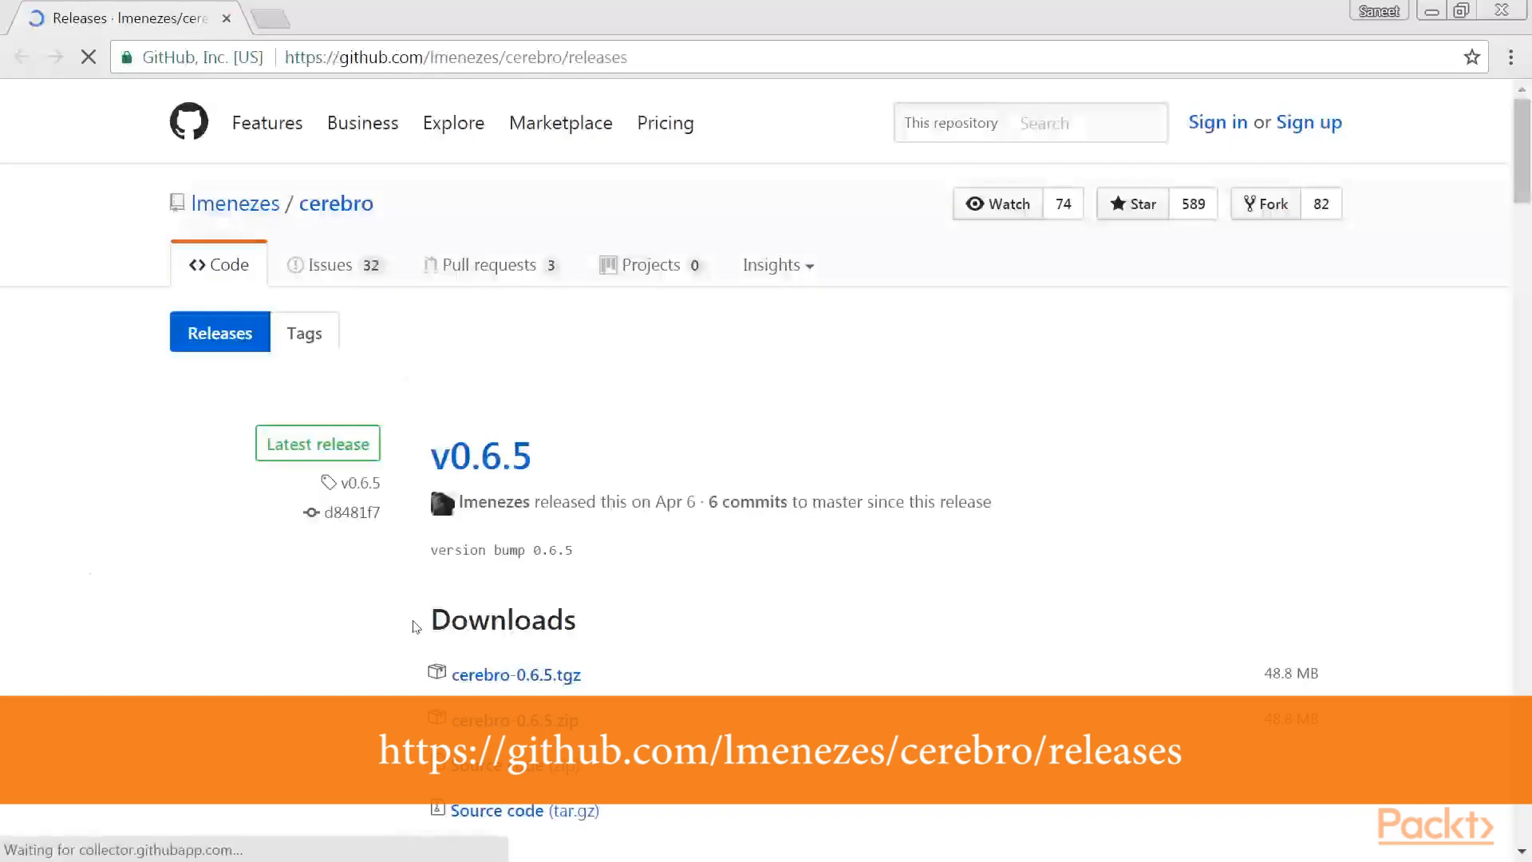
Download cerebro-0.6.5.zip from the GitHub releases page and extract the archive to Downloads.
scroll(down, 3)
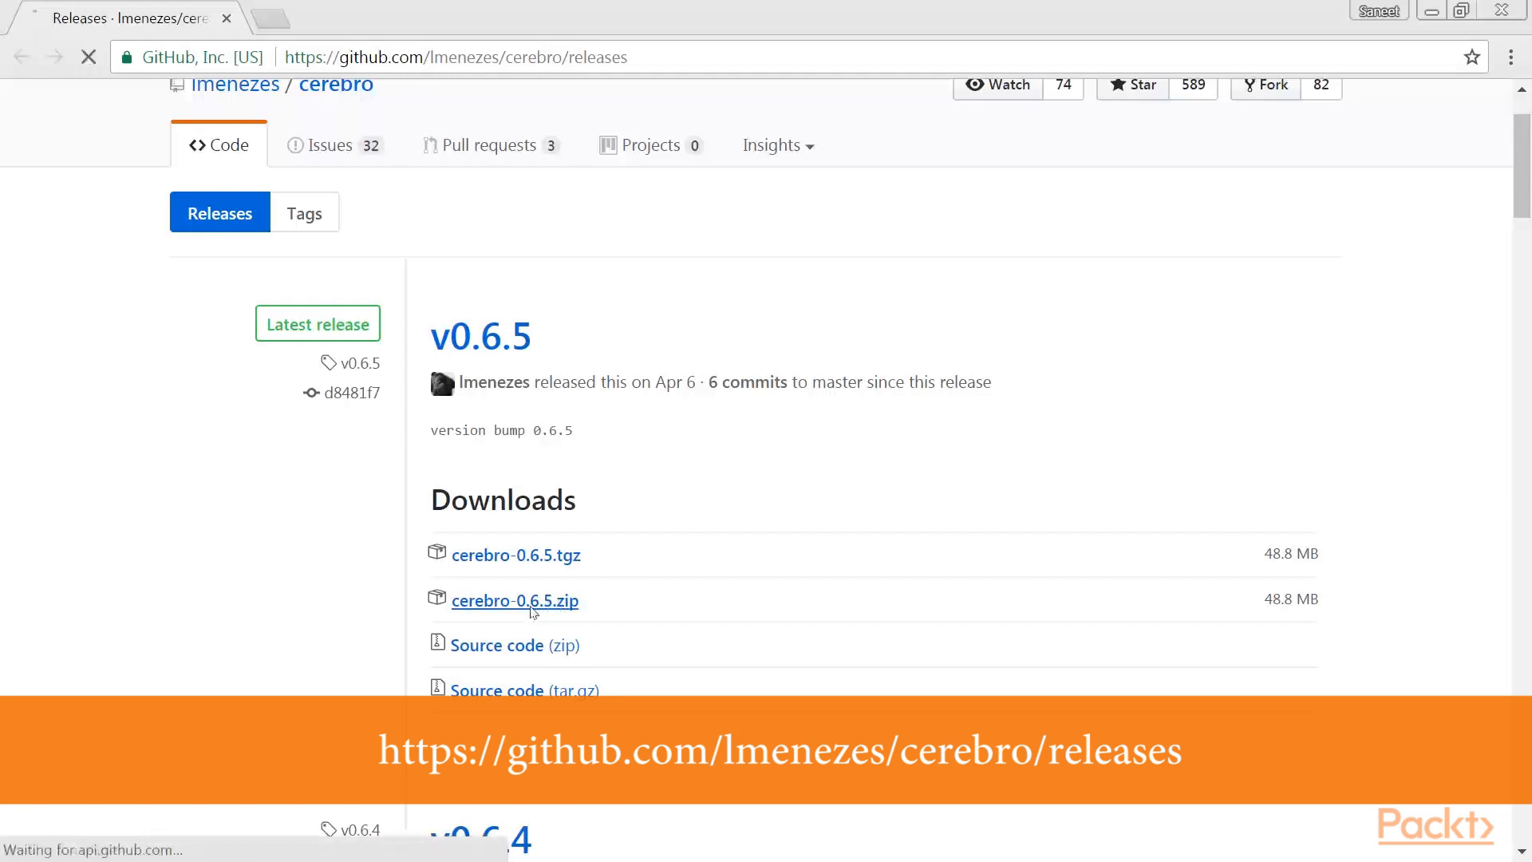
click(514, 601)
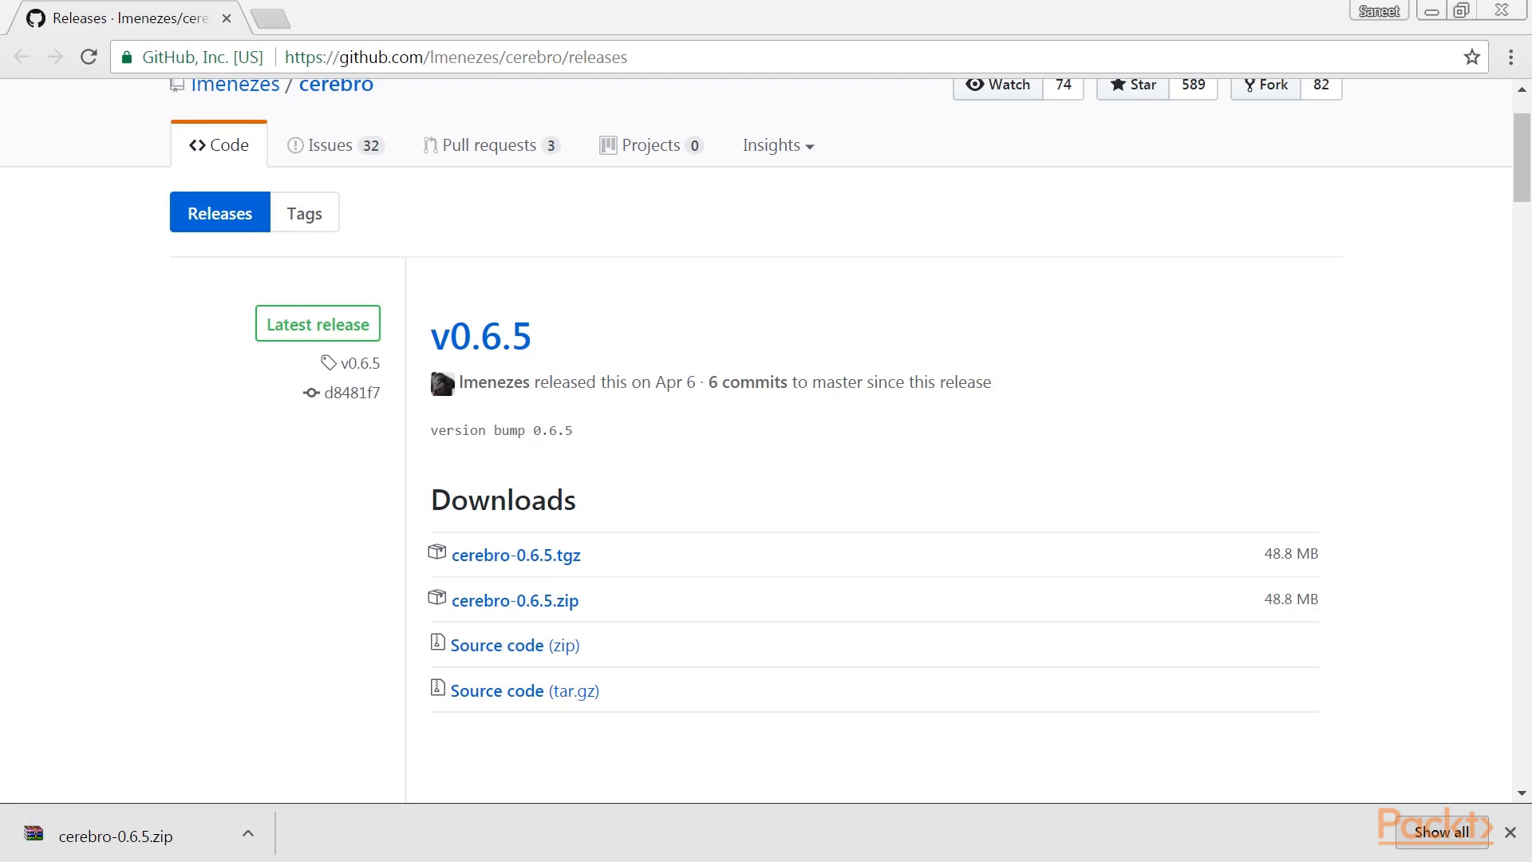
click(248, 833)
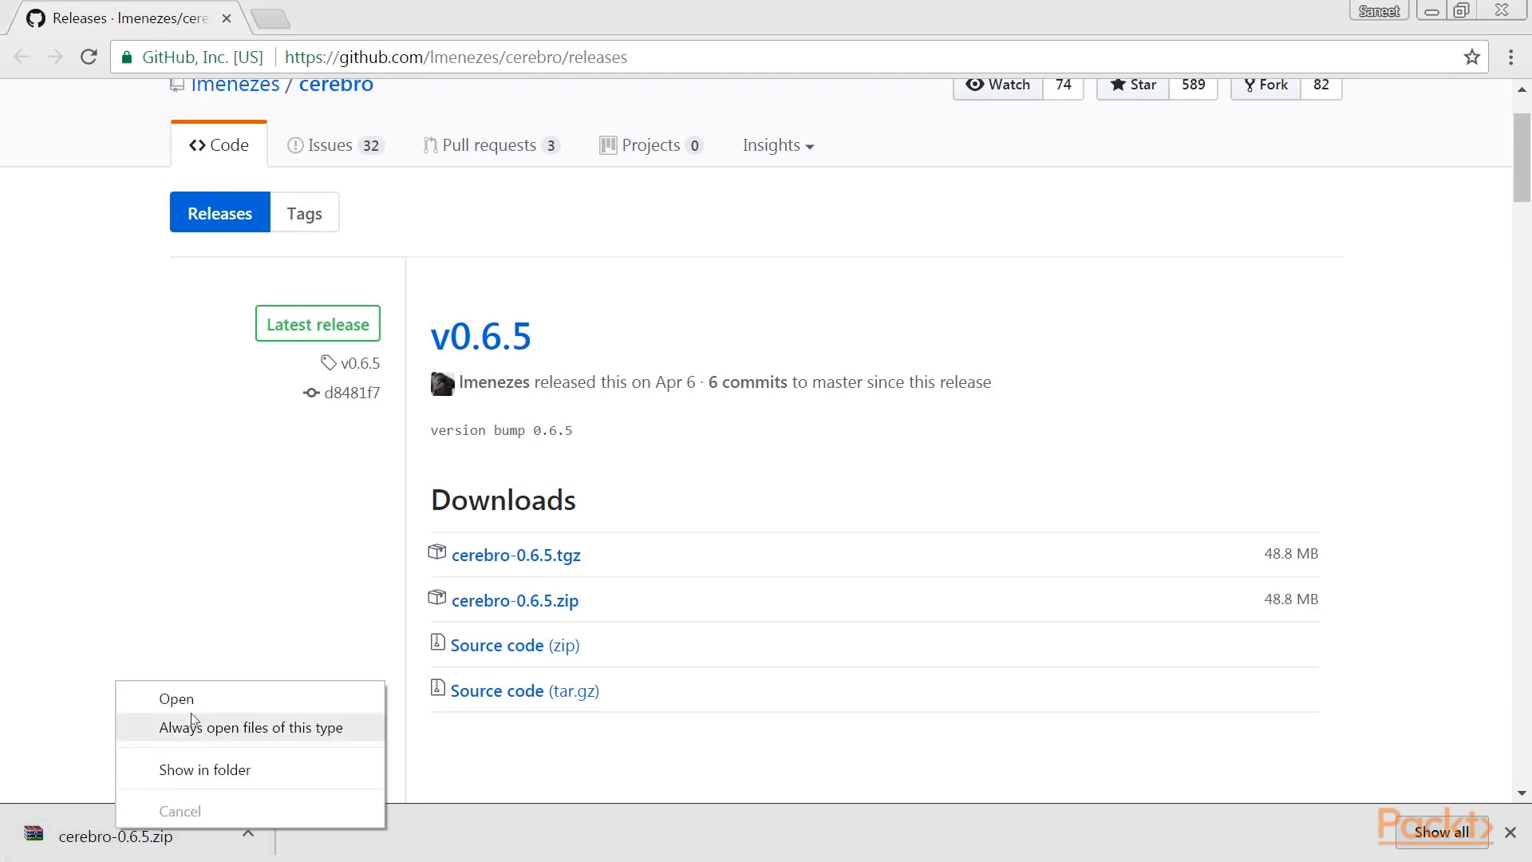
click(176, 699)
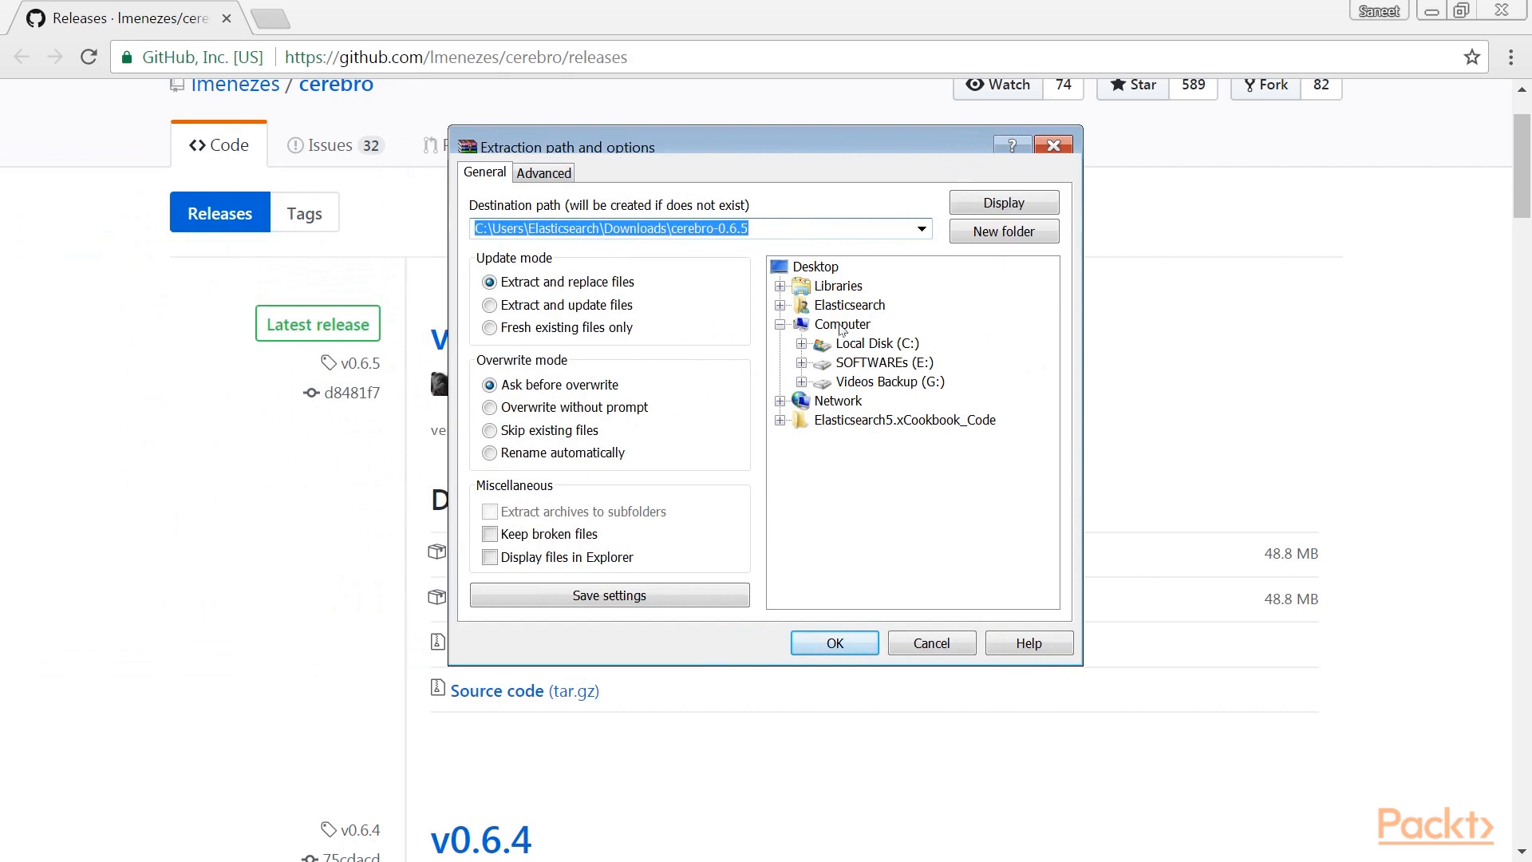
click(833, 641)
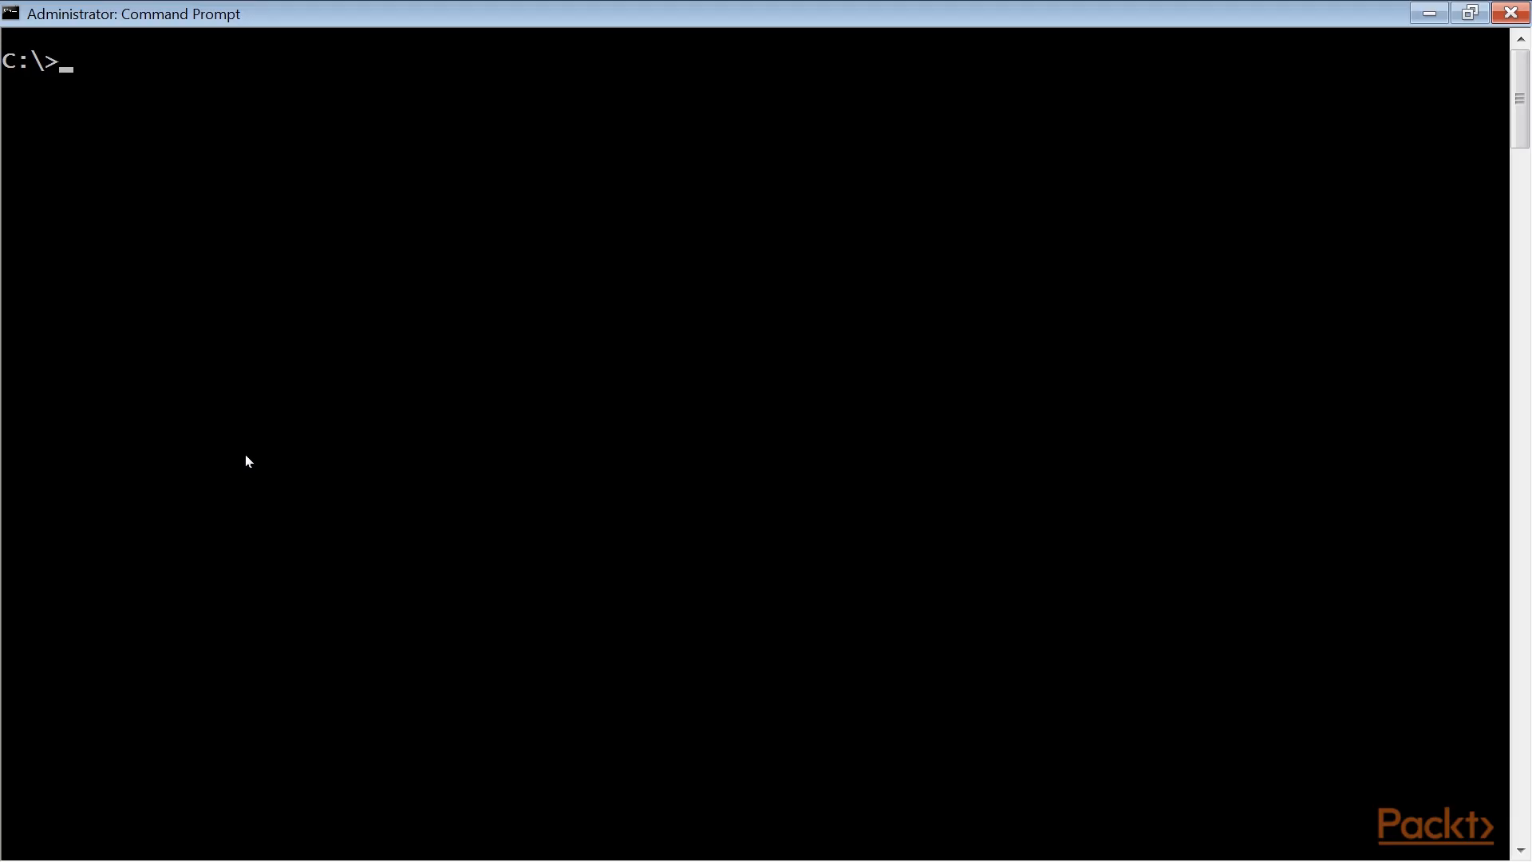
Run cerebro-0.6.5\bin\cerebro from the C:\ prompt to start Cerebro.
text(cerebro-0.6.5)
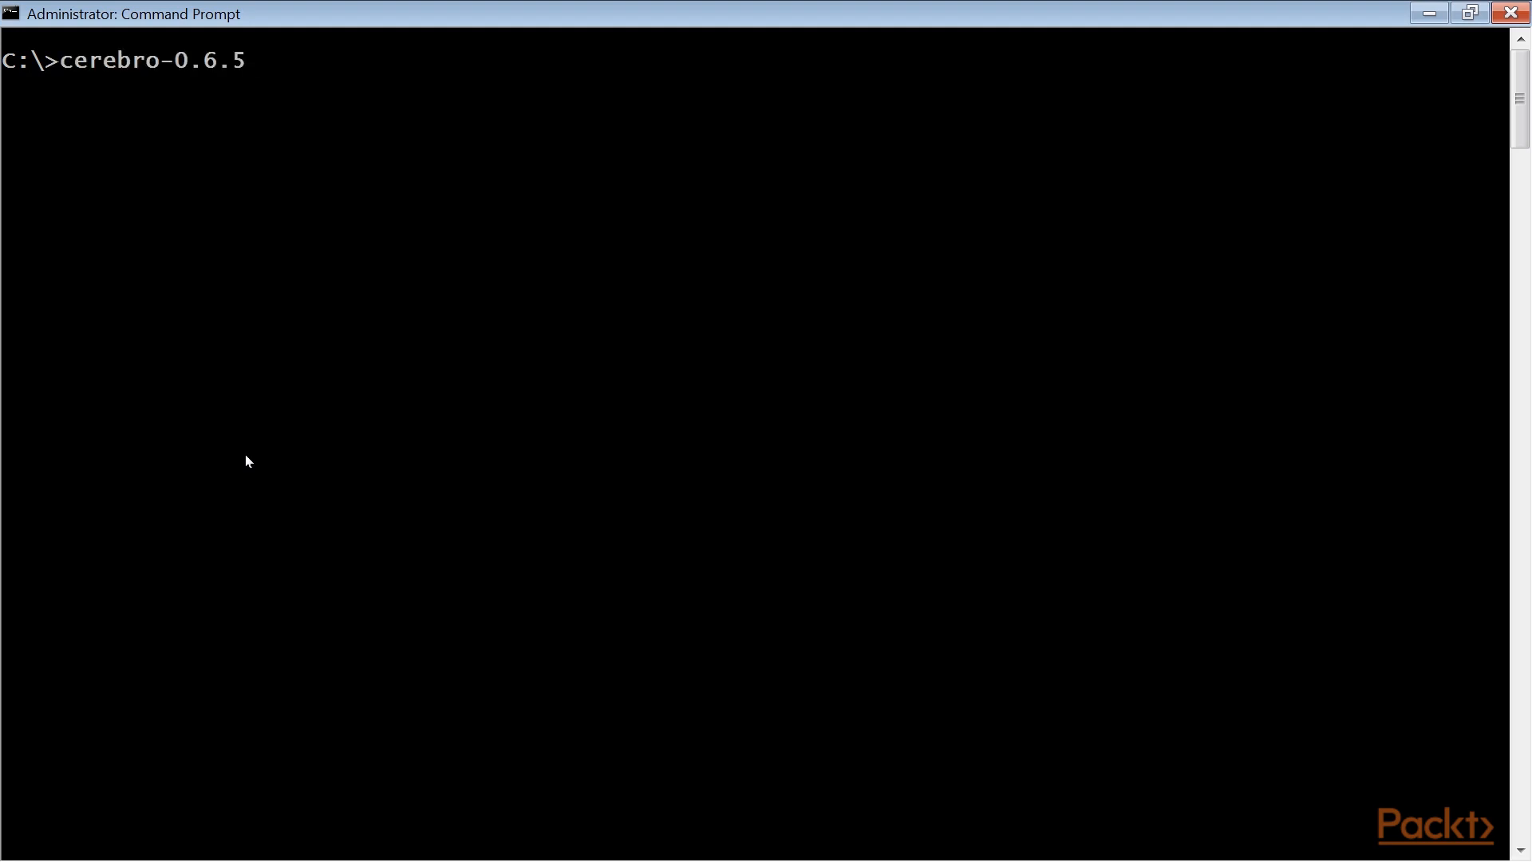
text(\bin\cerebro)
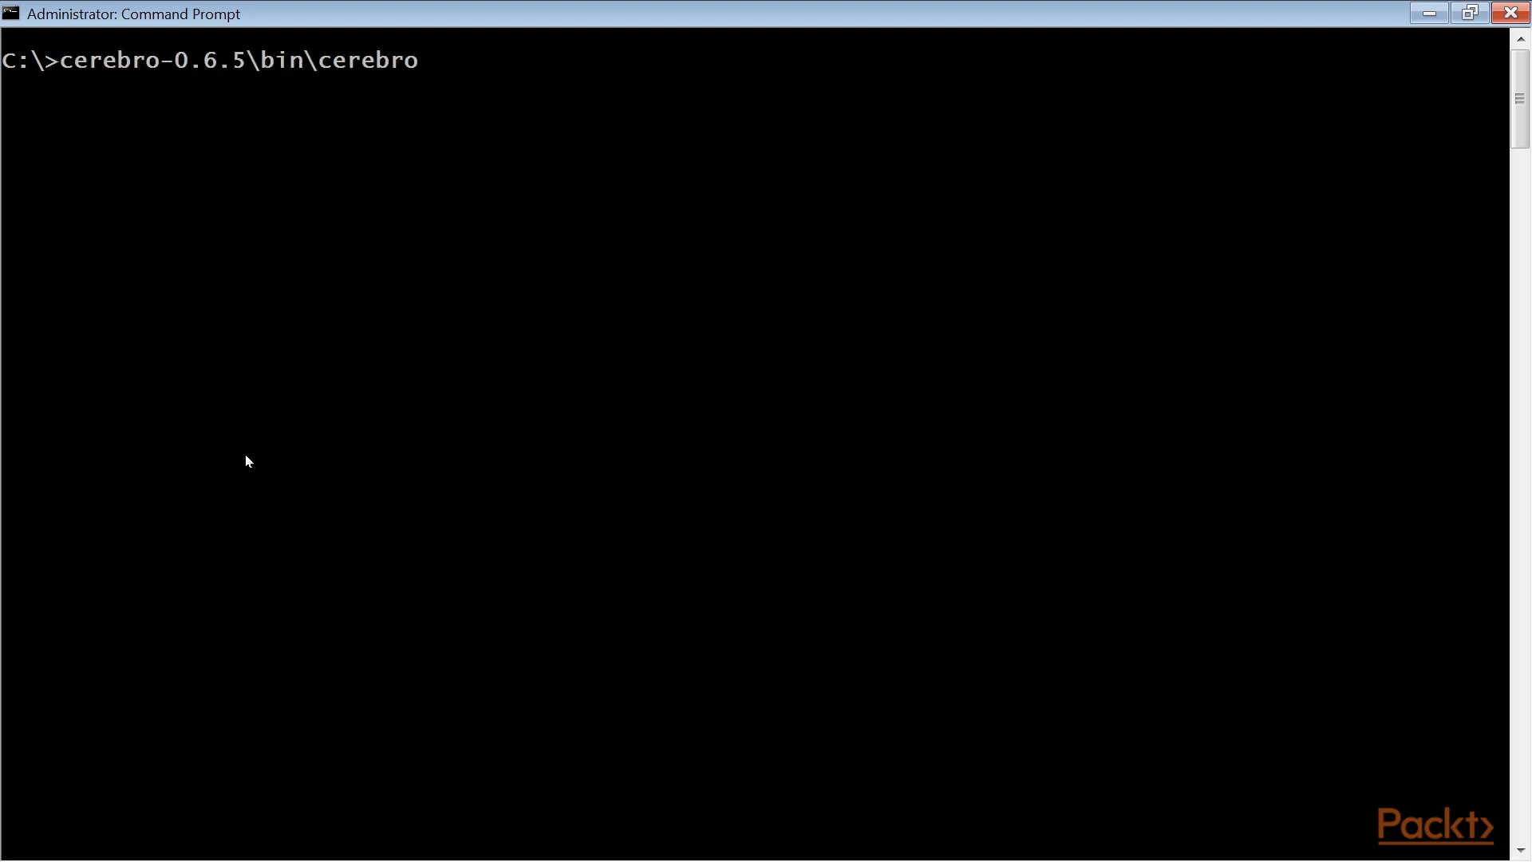
key(Enter)
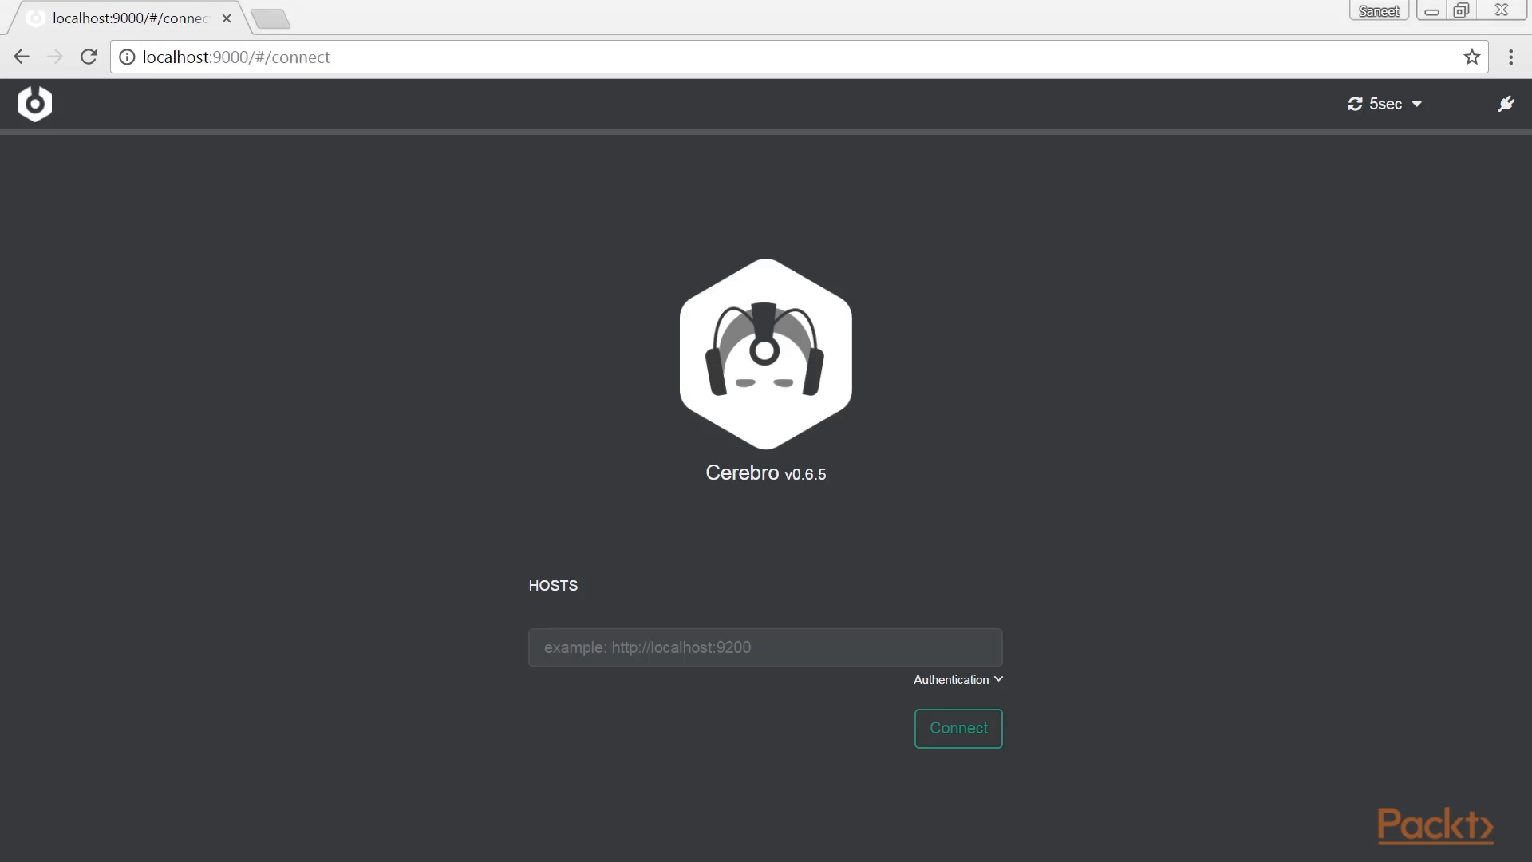
mouse_move(35, 785)
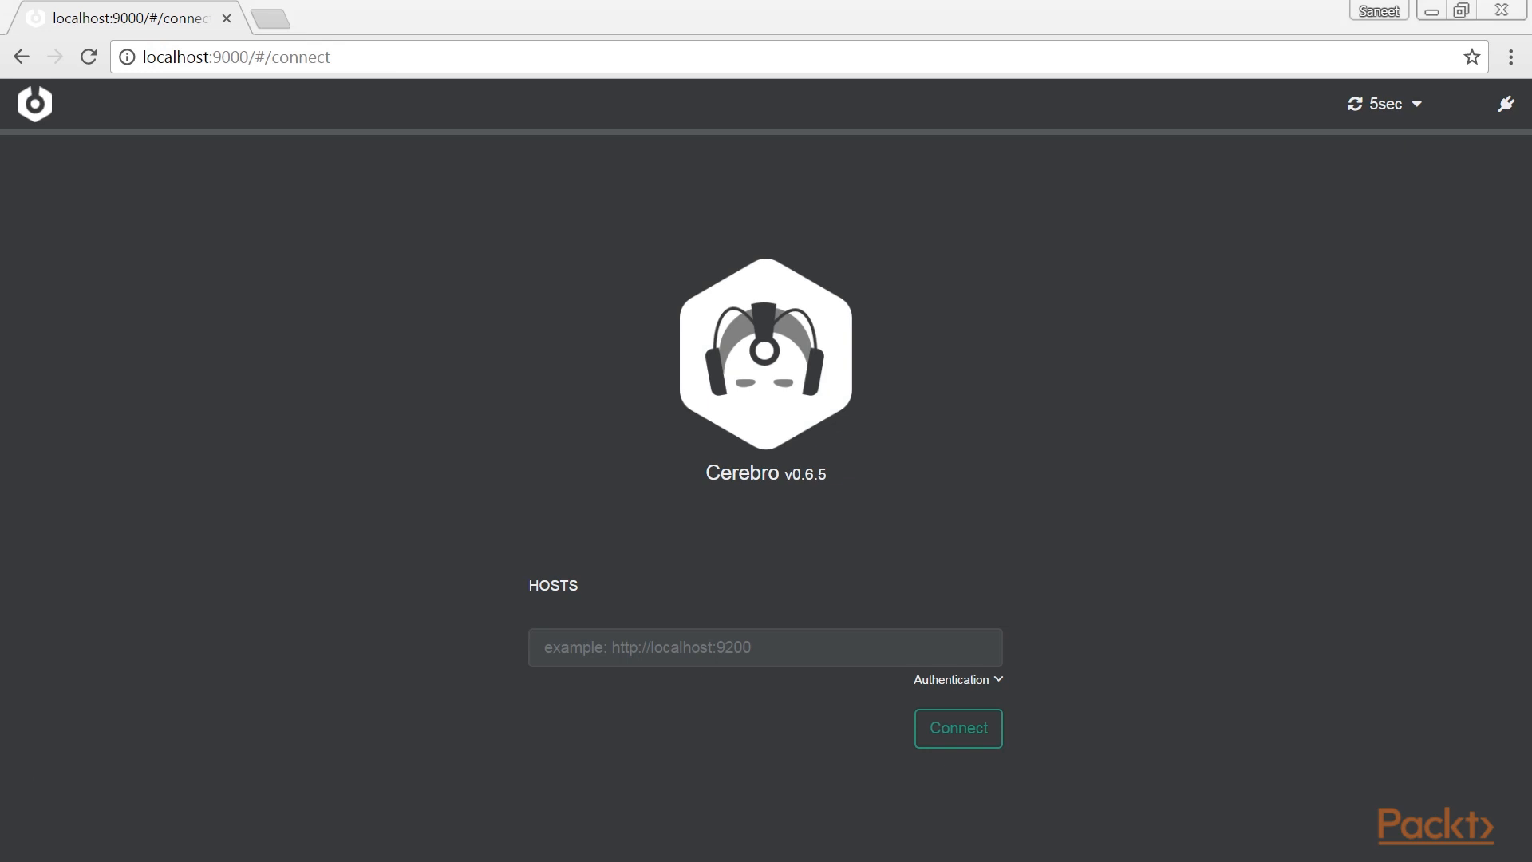
click(255, 57)
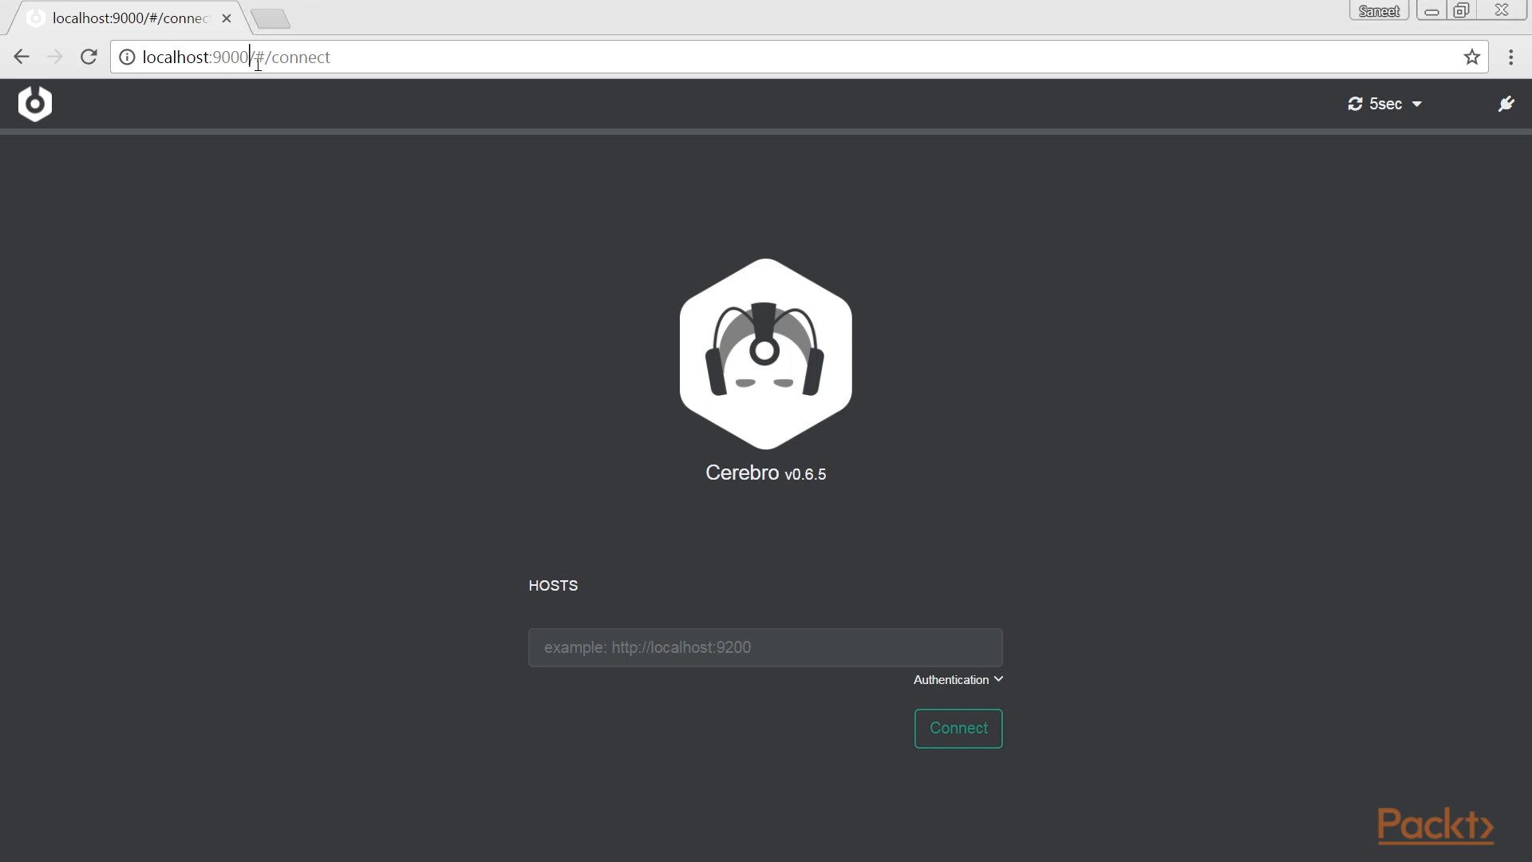
double_click(230, 57)
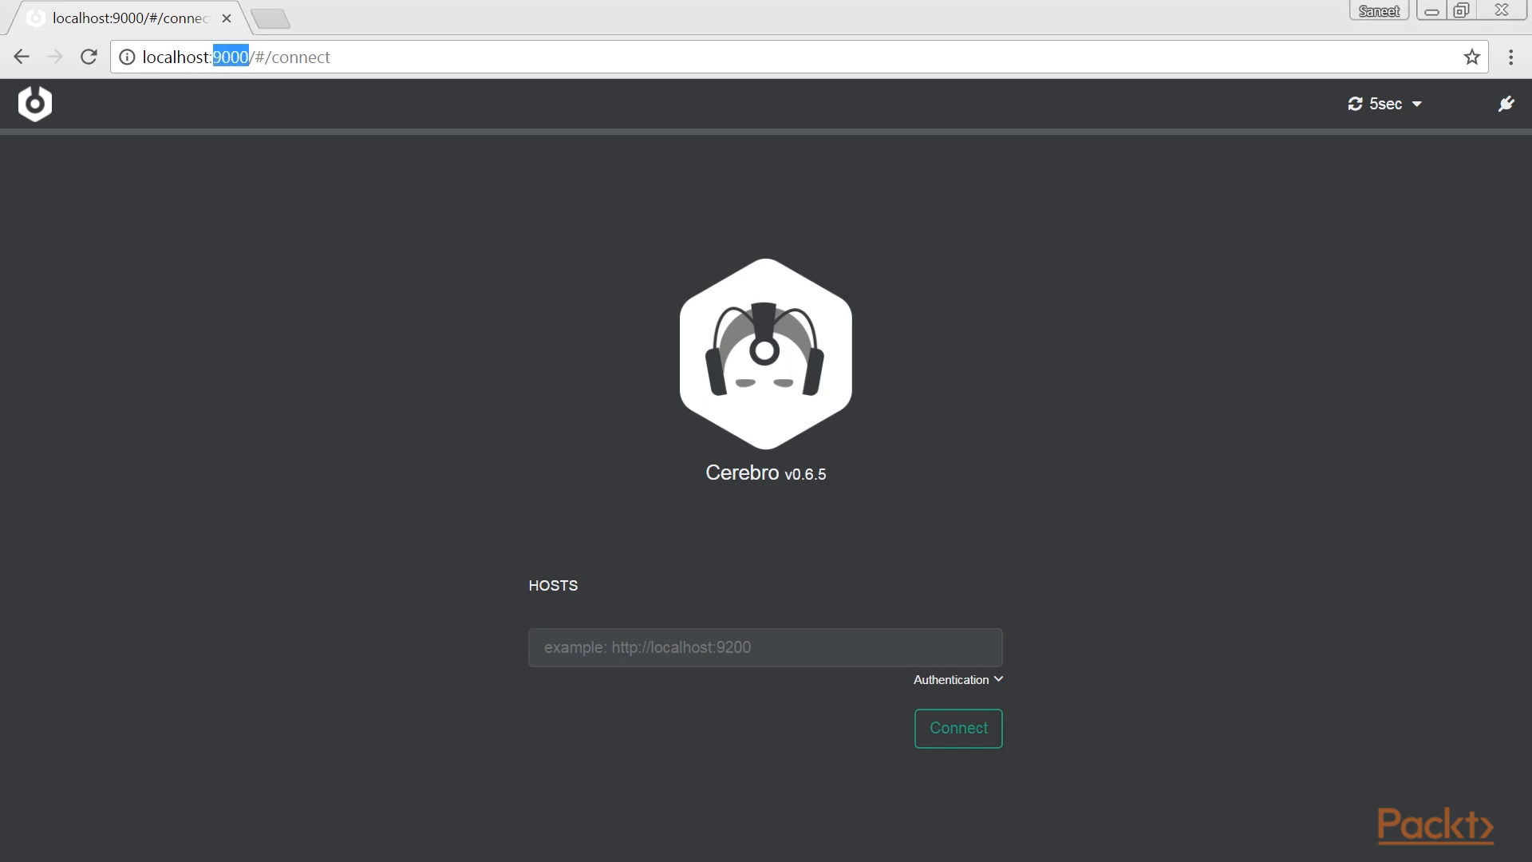
click(252, 58)
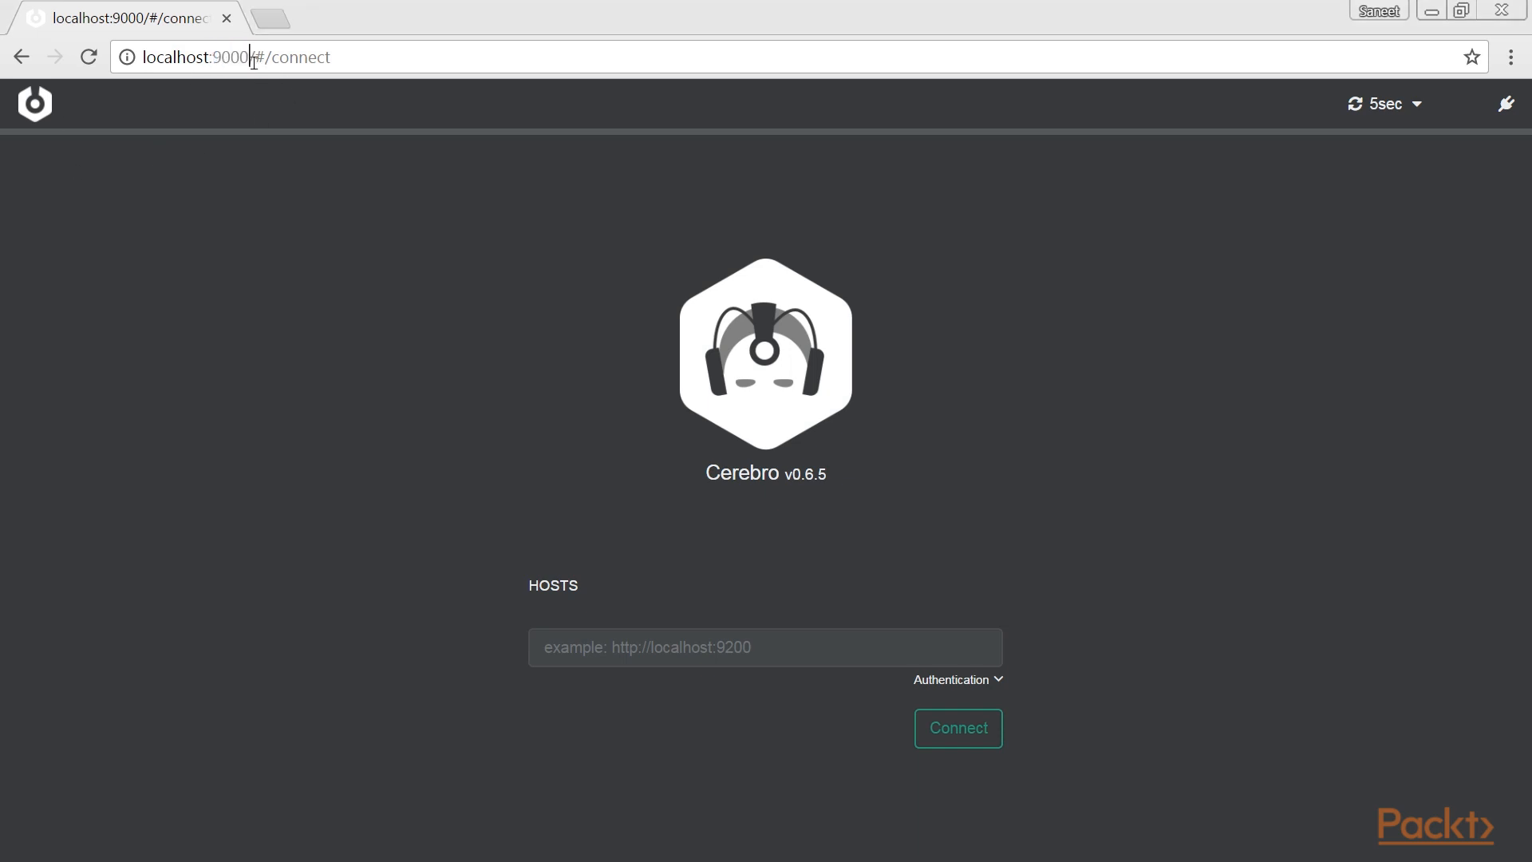
double_click(197, 57)
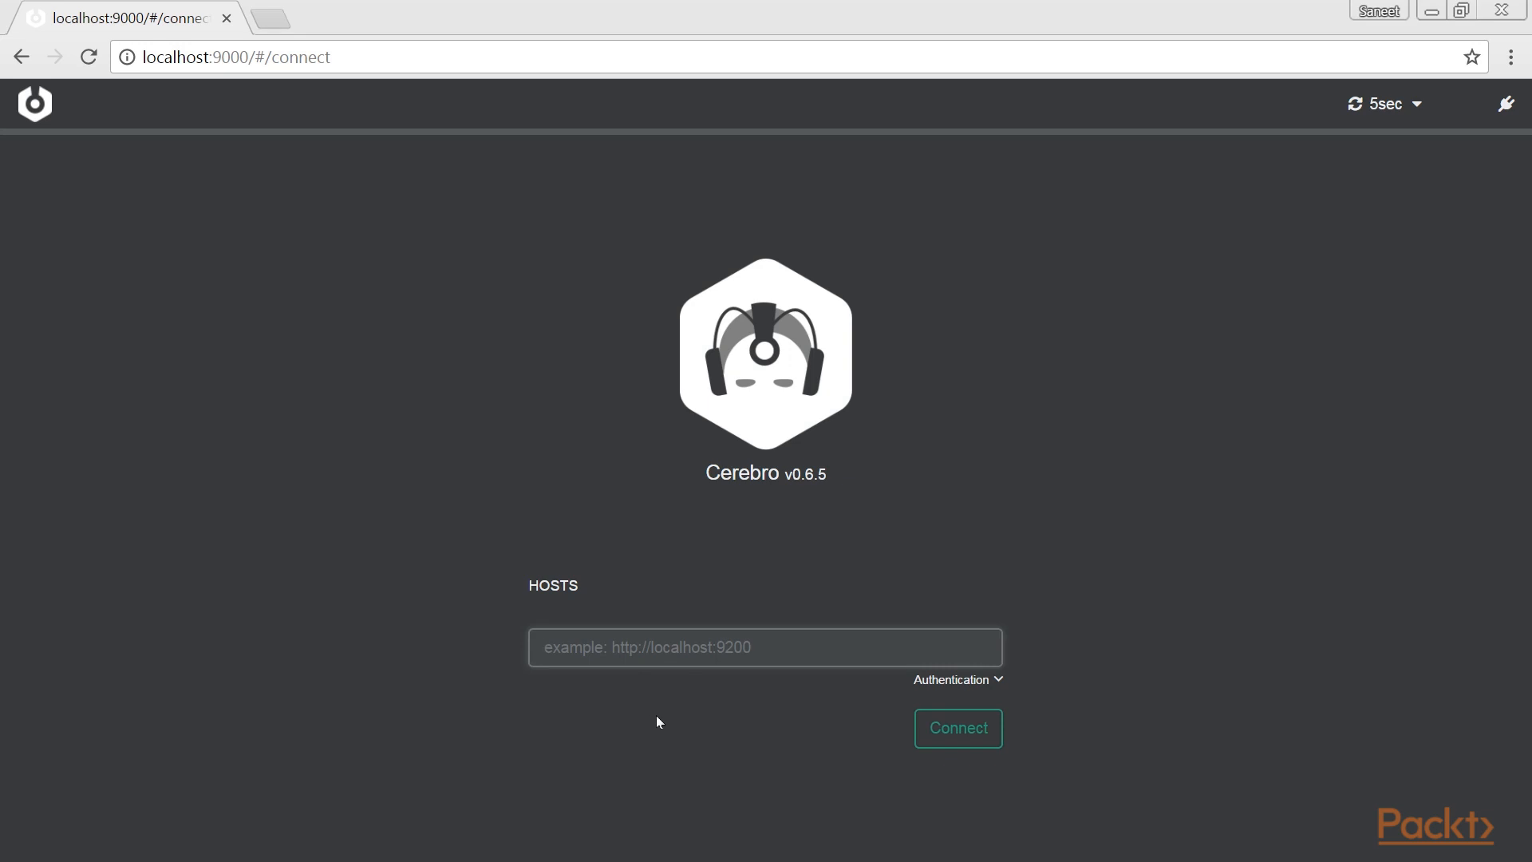
text(http://localhost:9200)
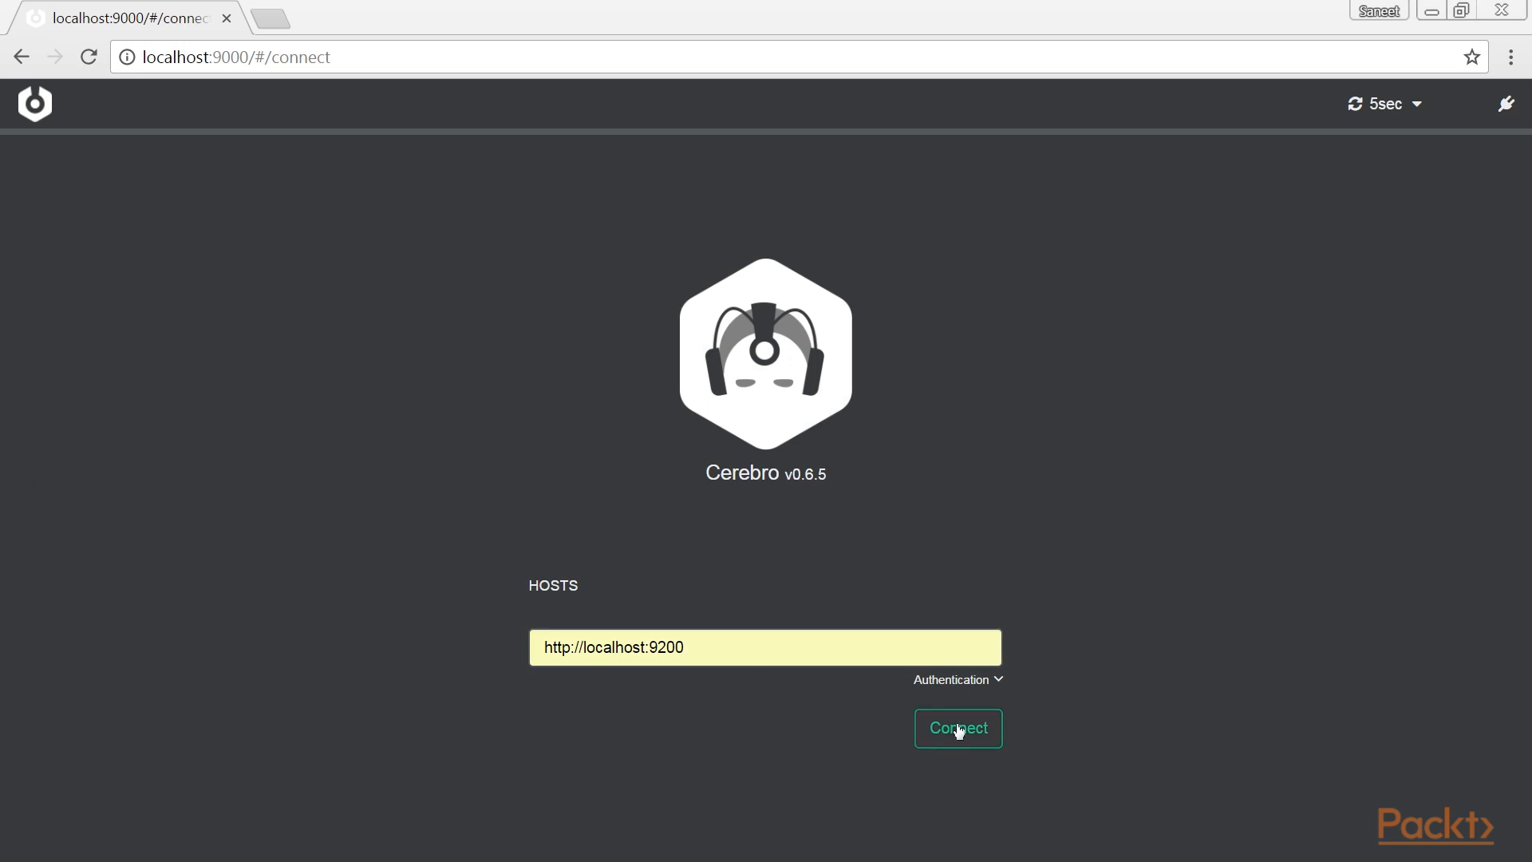
click(958, 727)
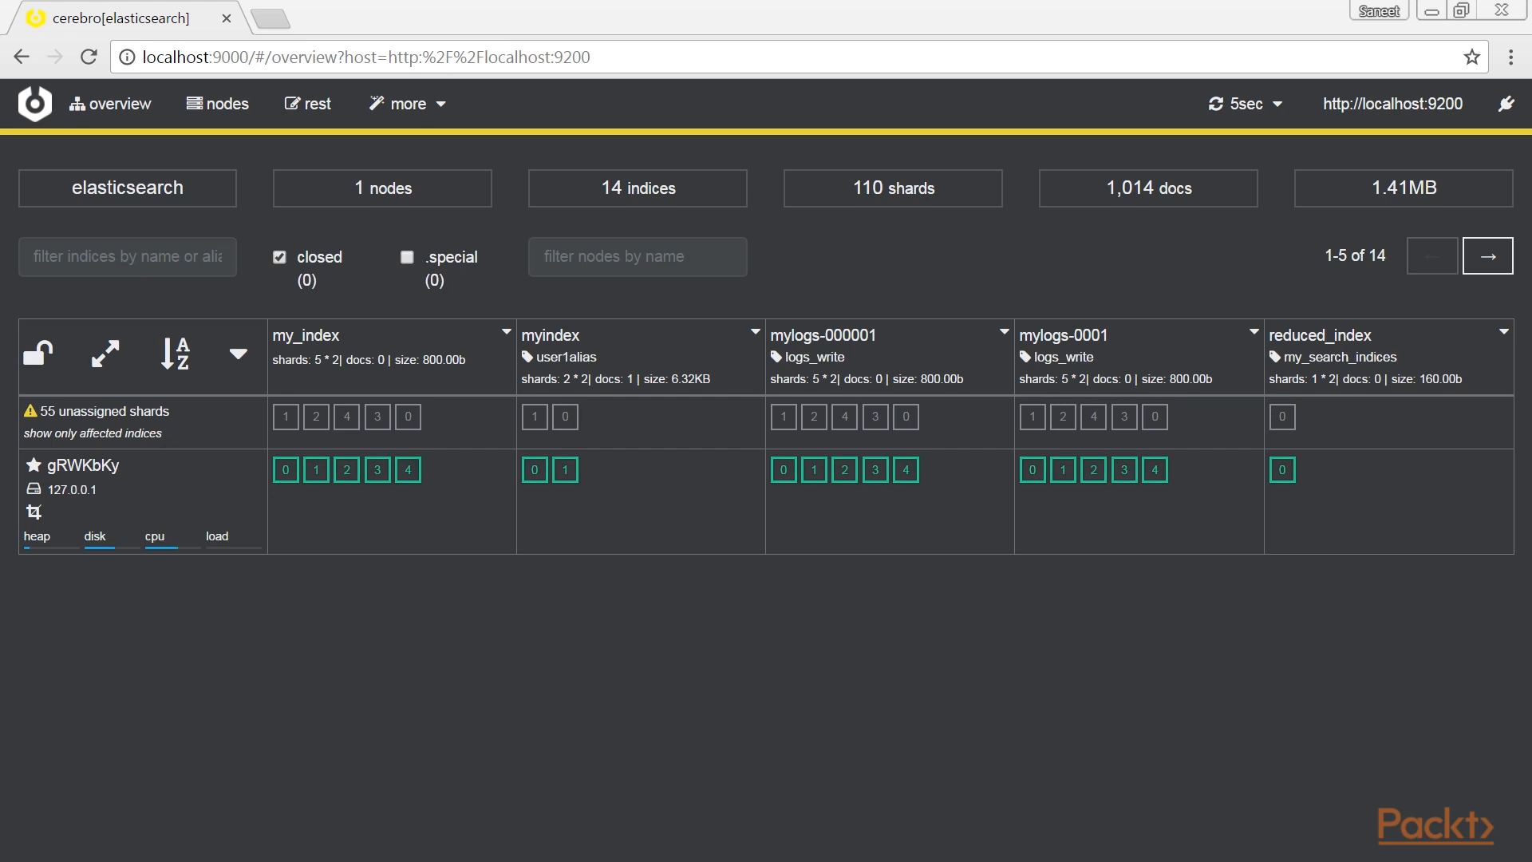
mouse_move(137, 102)
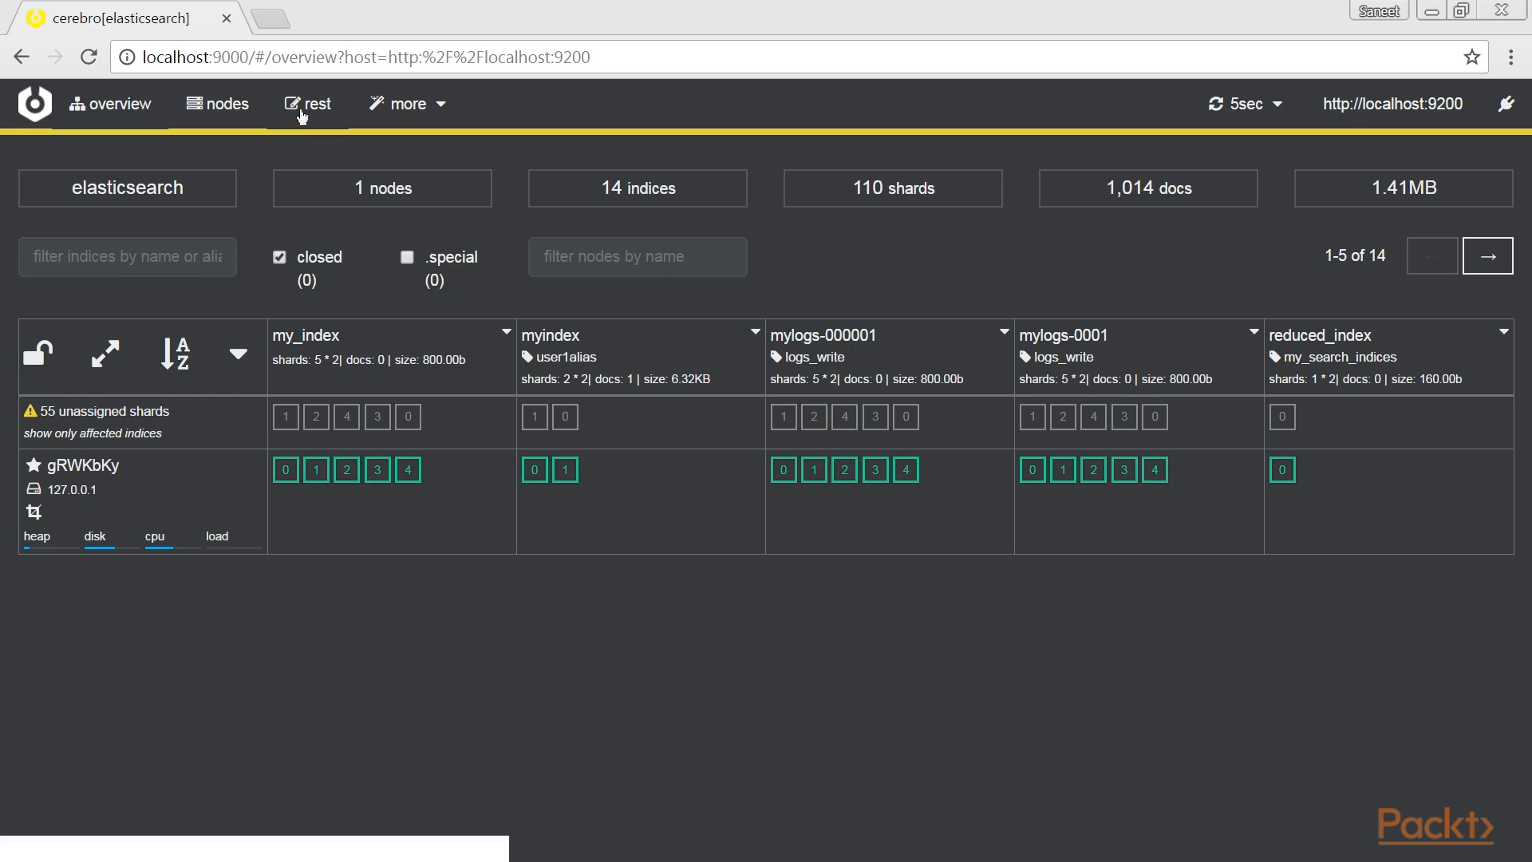
click(316, 103)
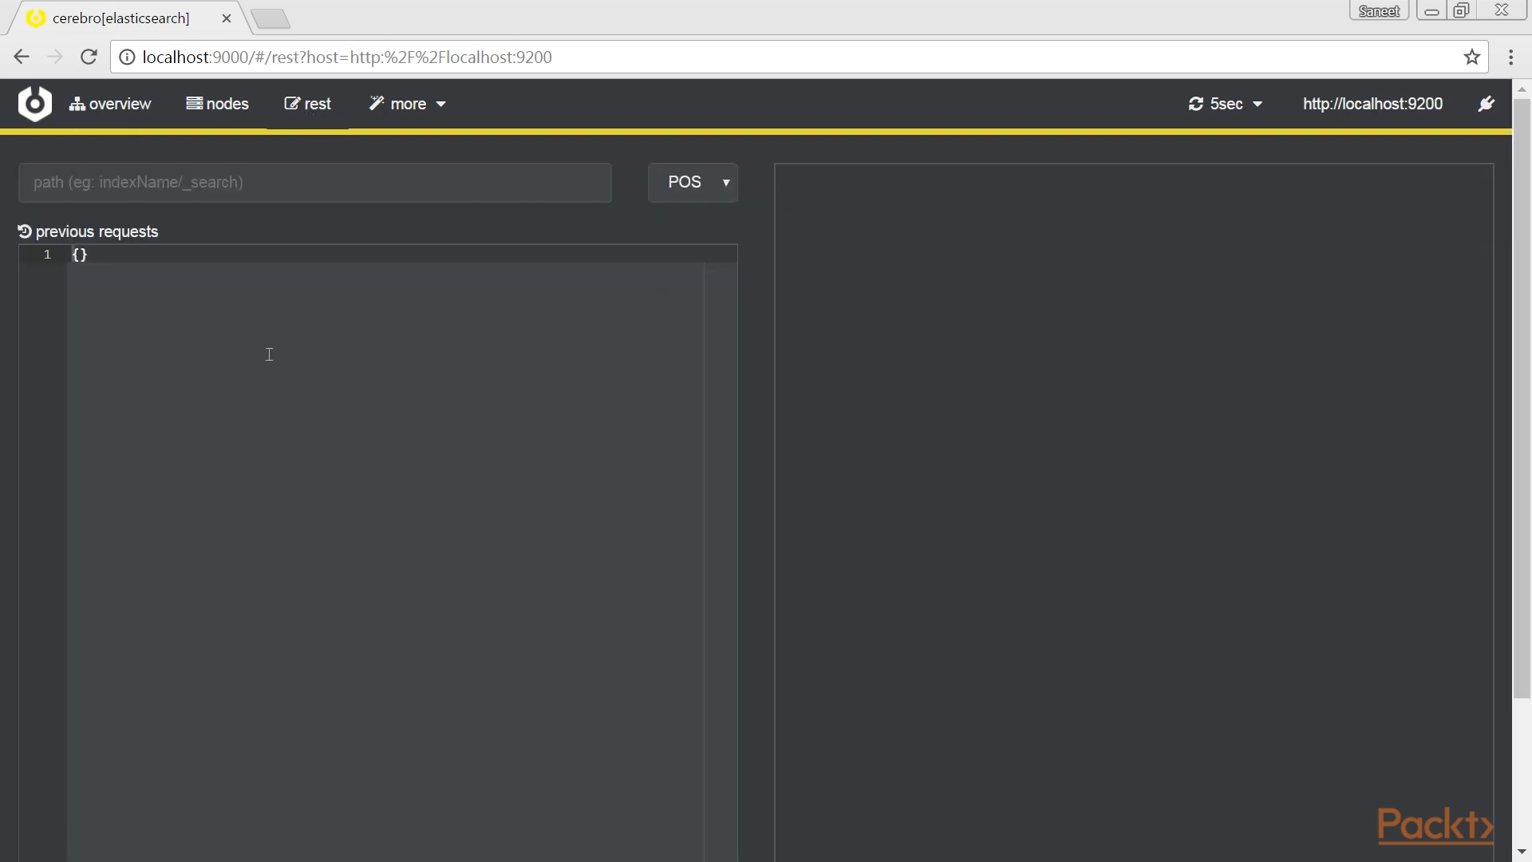
mouse_move(436, 428)
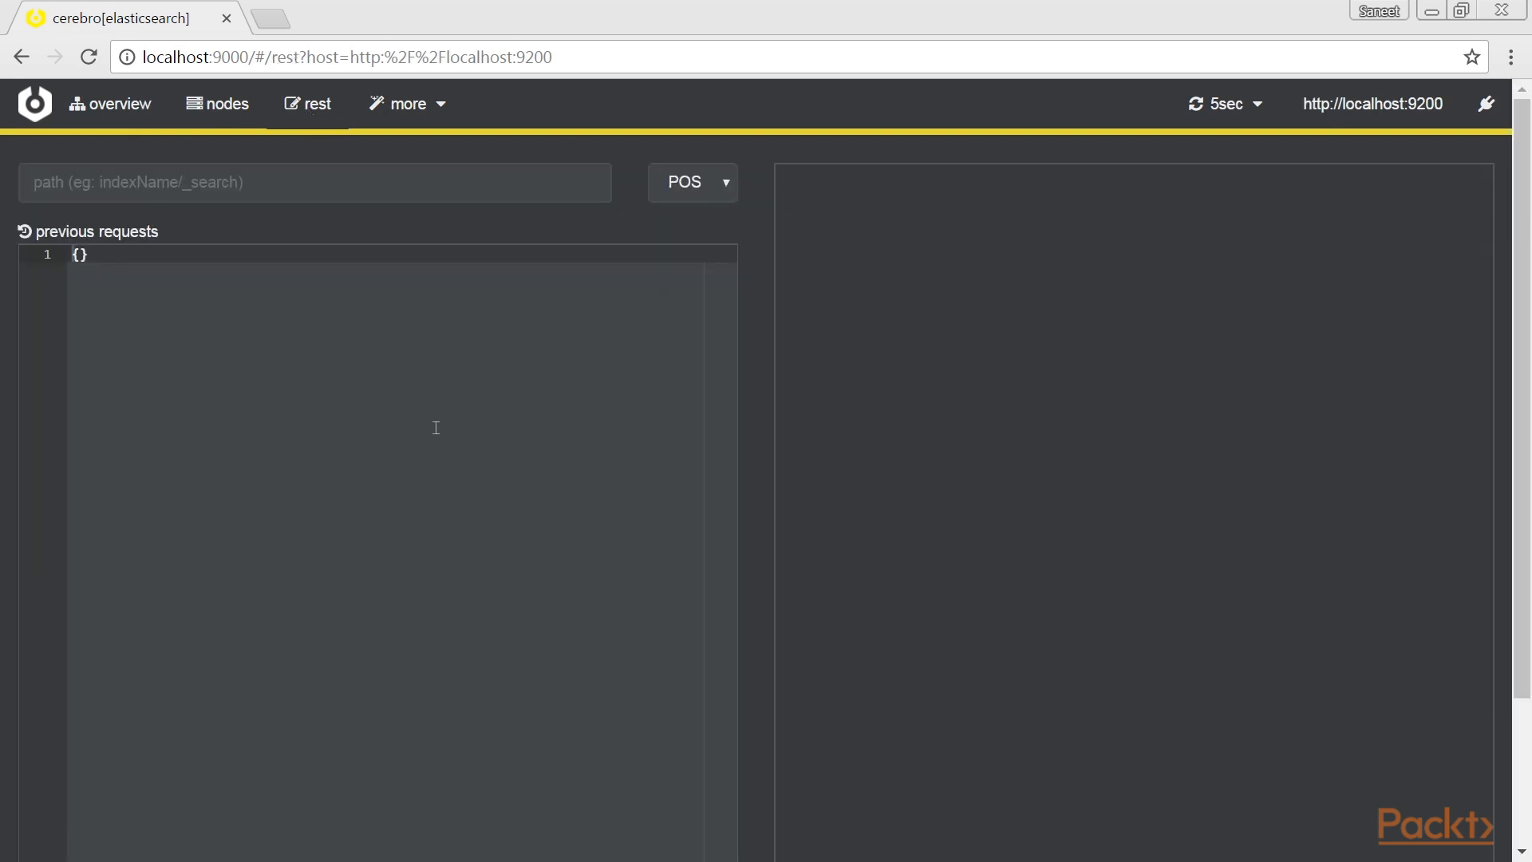
click(412, 104)
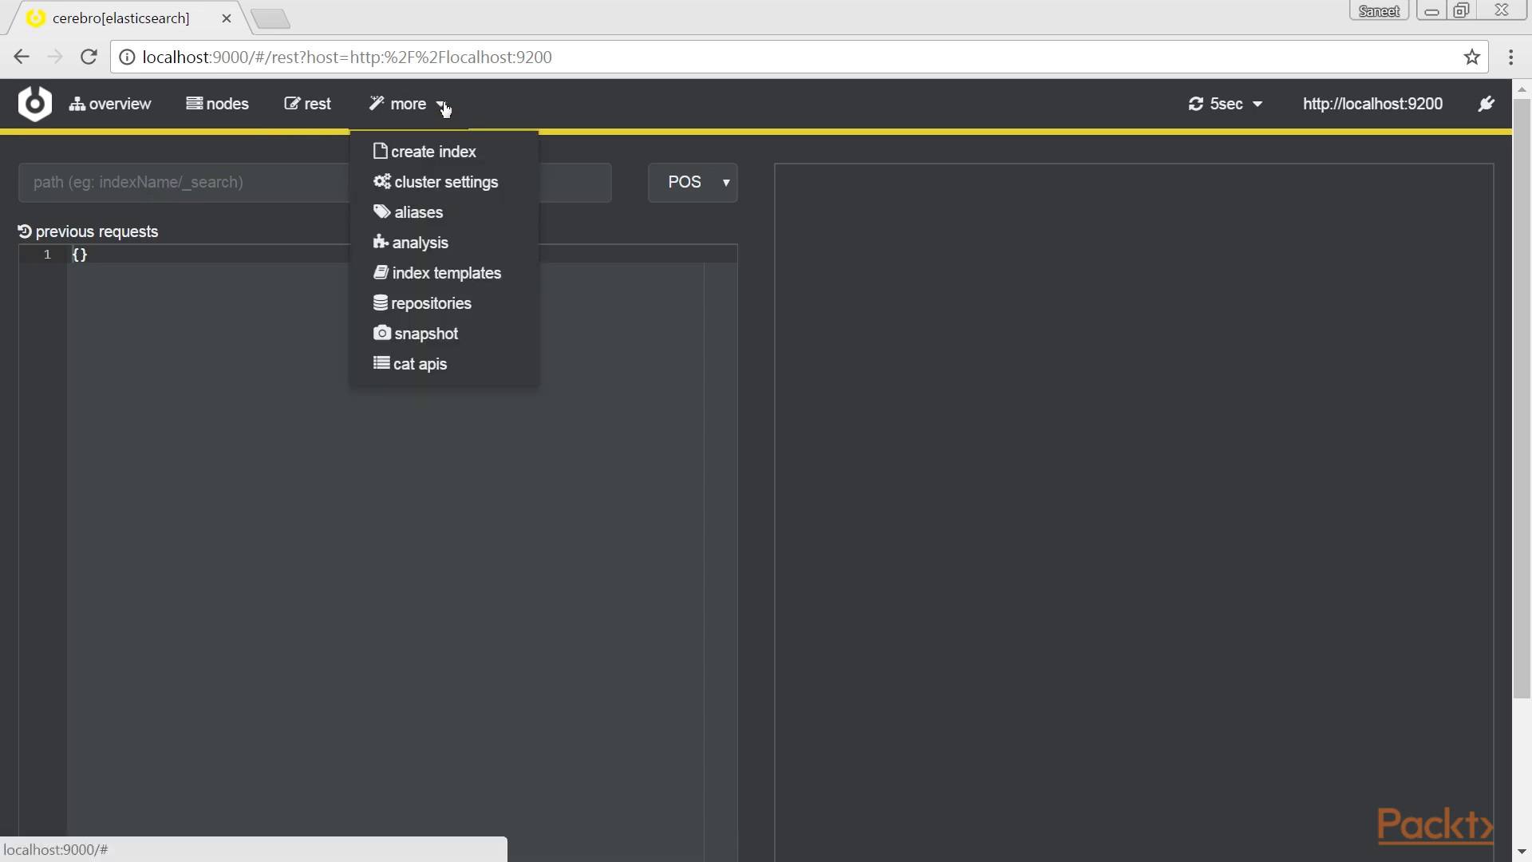
mouse_move(504, 345)
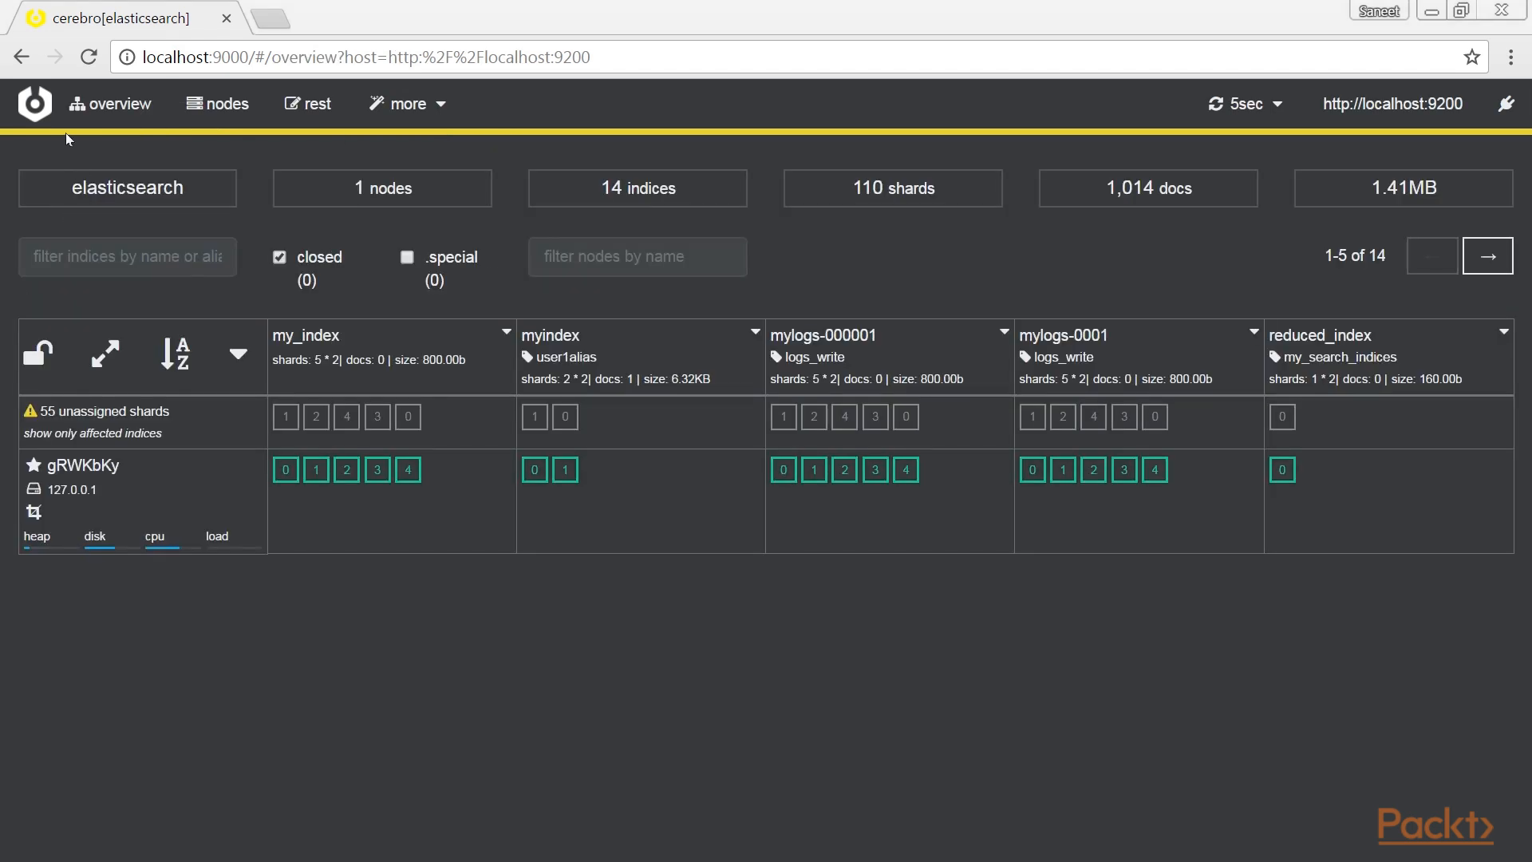
mouse_move(1290, 121)
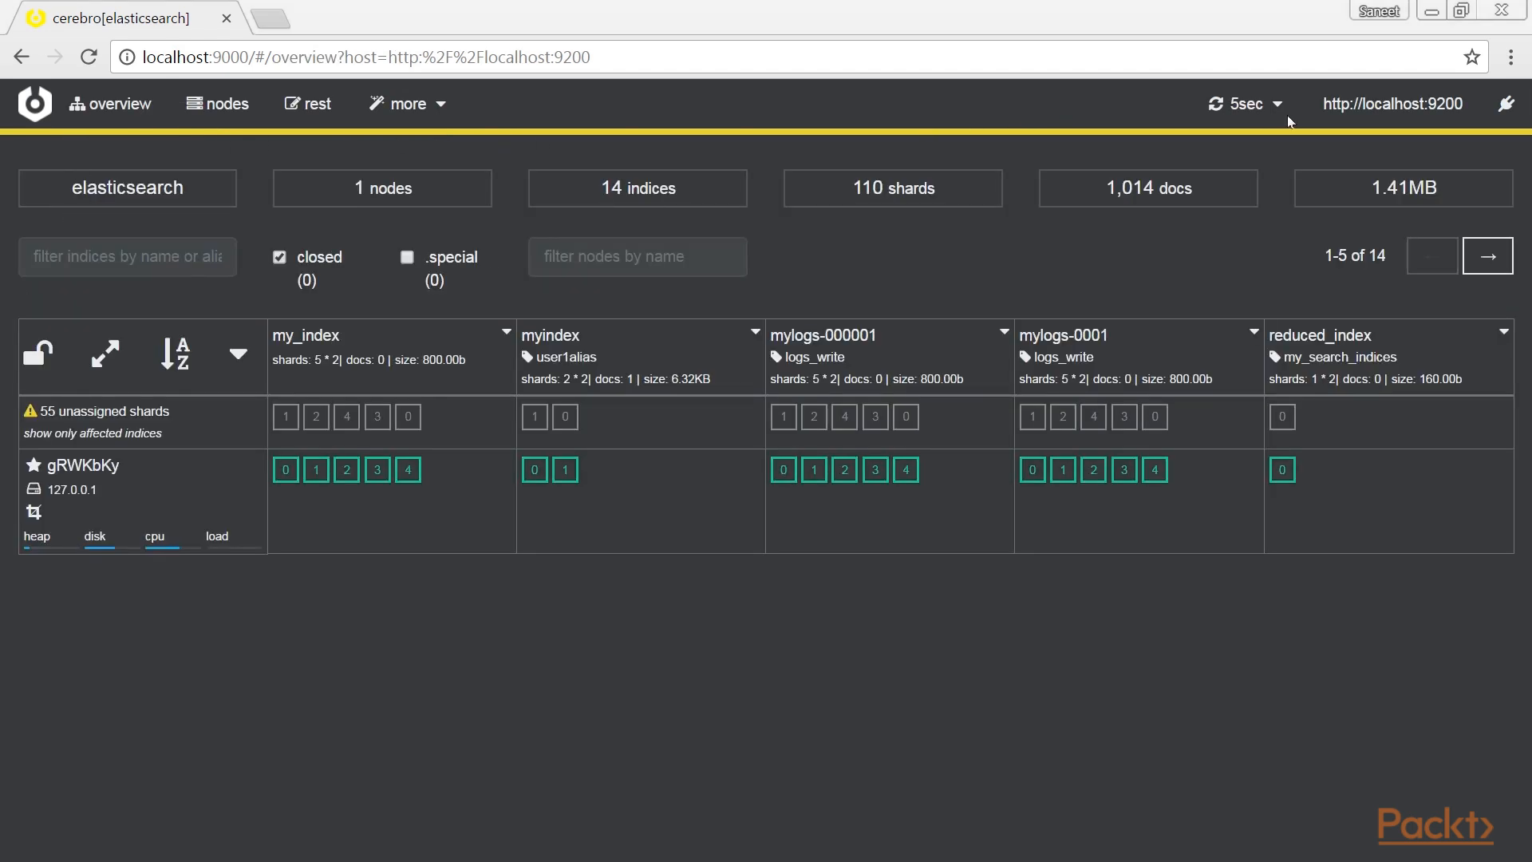
mouse_move(1473, 144)
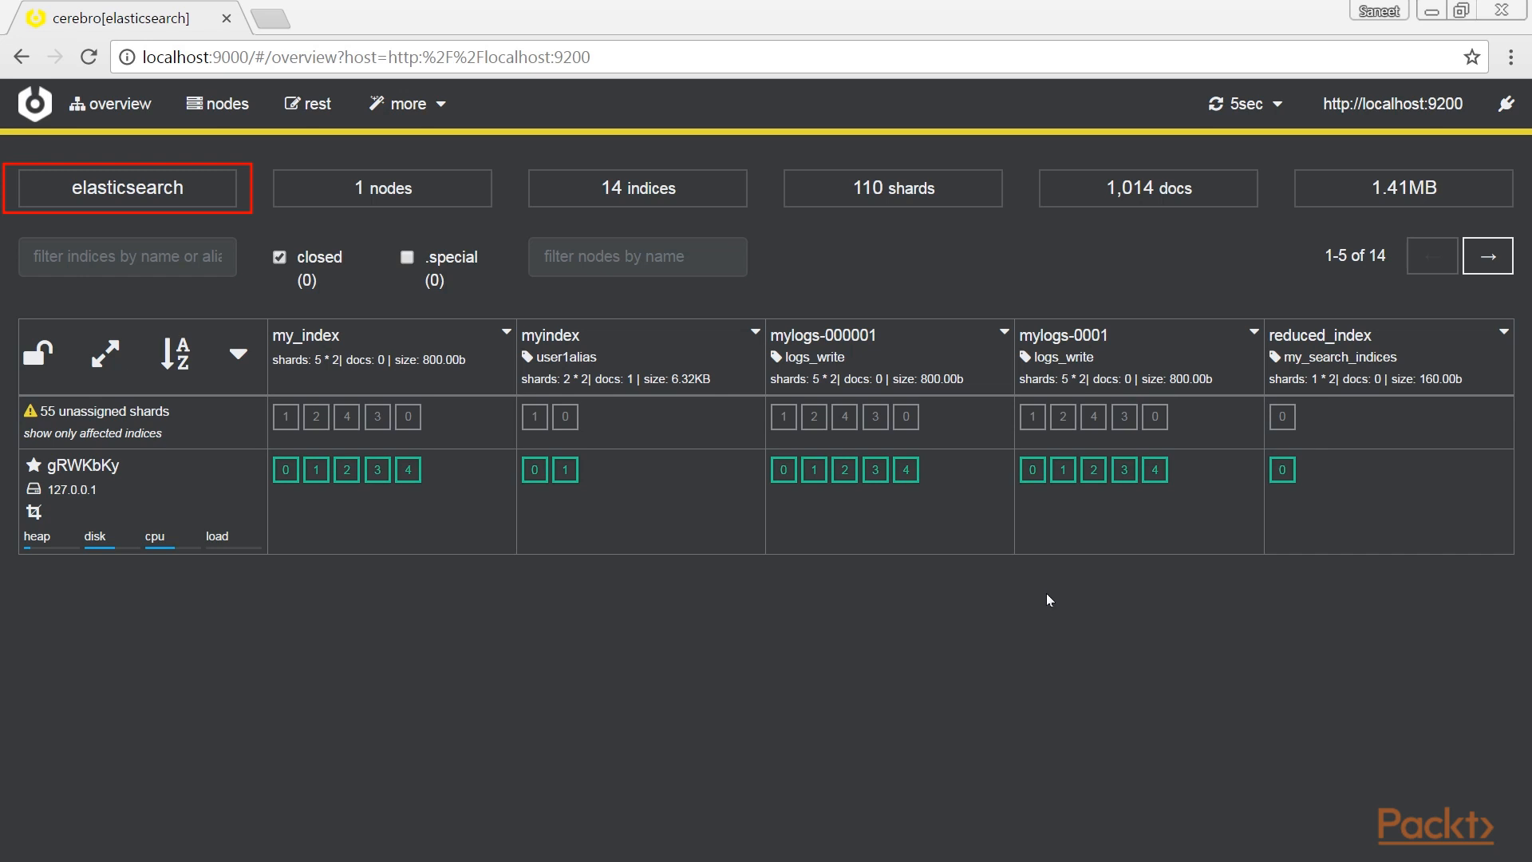
click(639, 189)
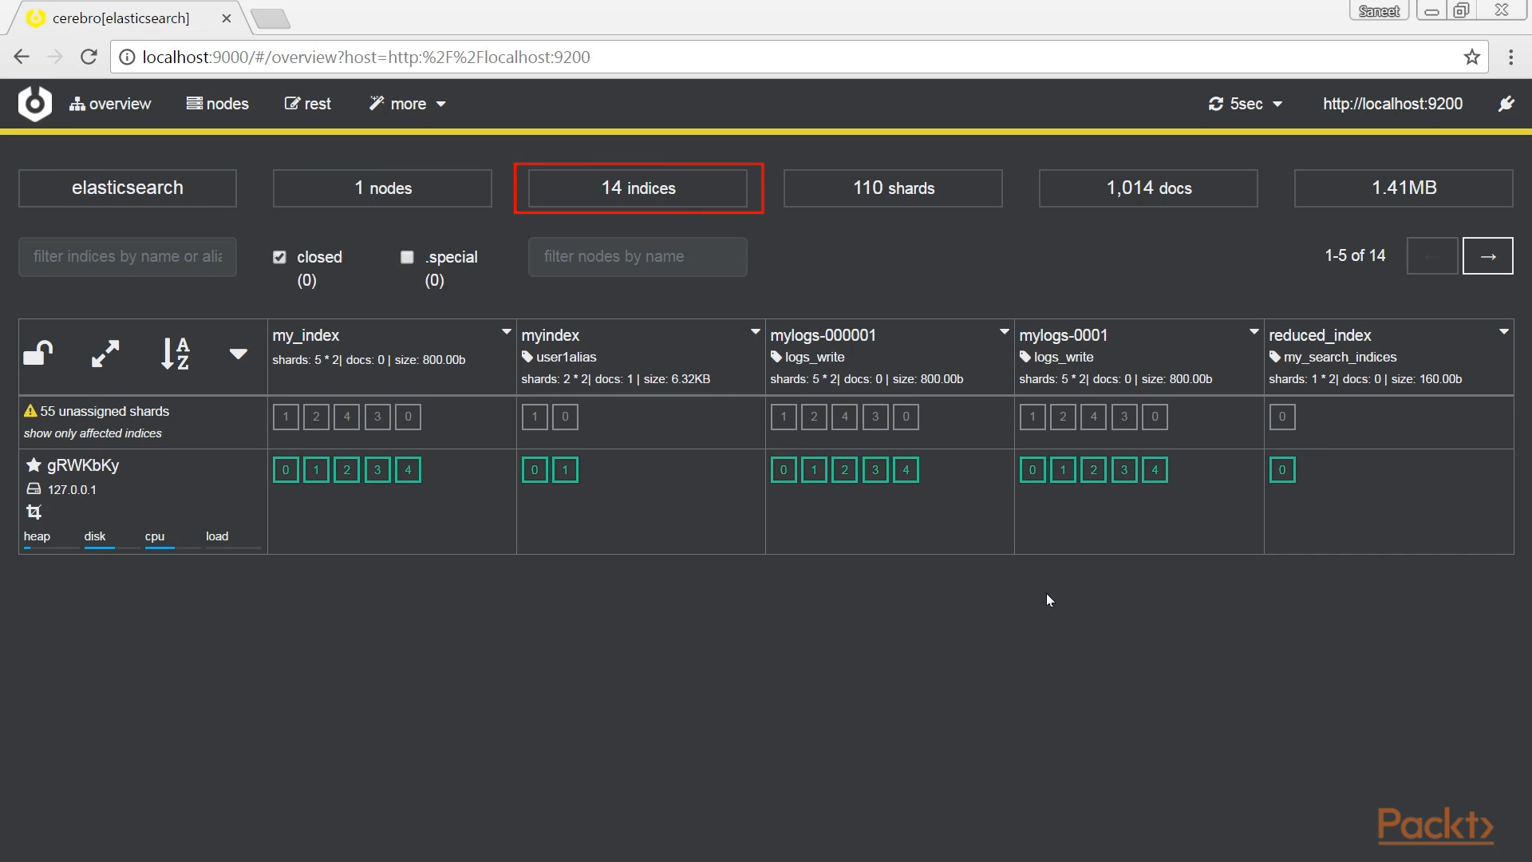
click(892, 188)
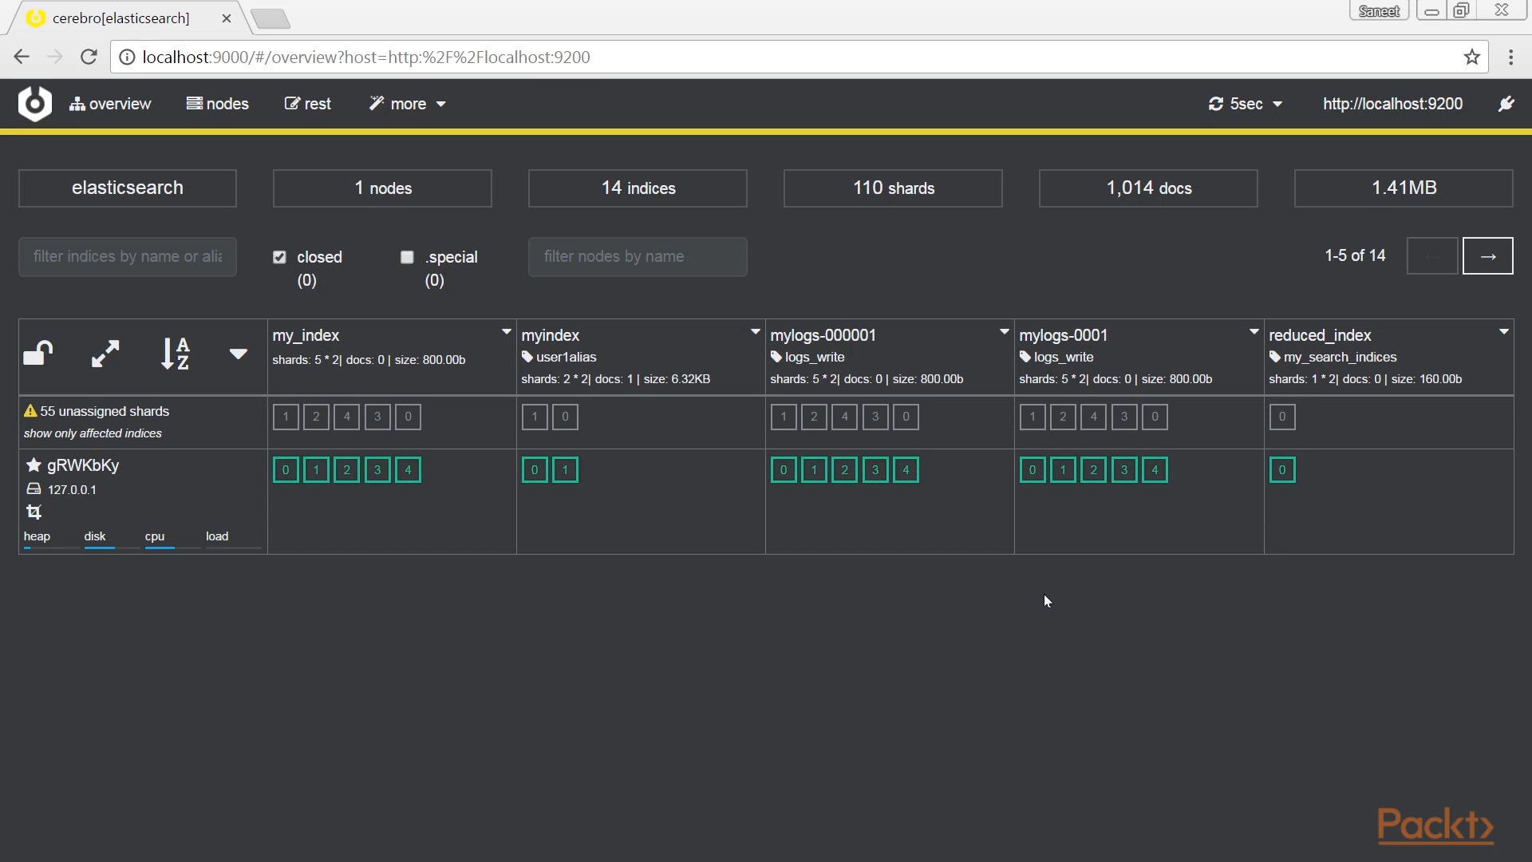
Toggle the shard allocation lock off and on, then view the bulk actions for selected indices.
click(37, 352)
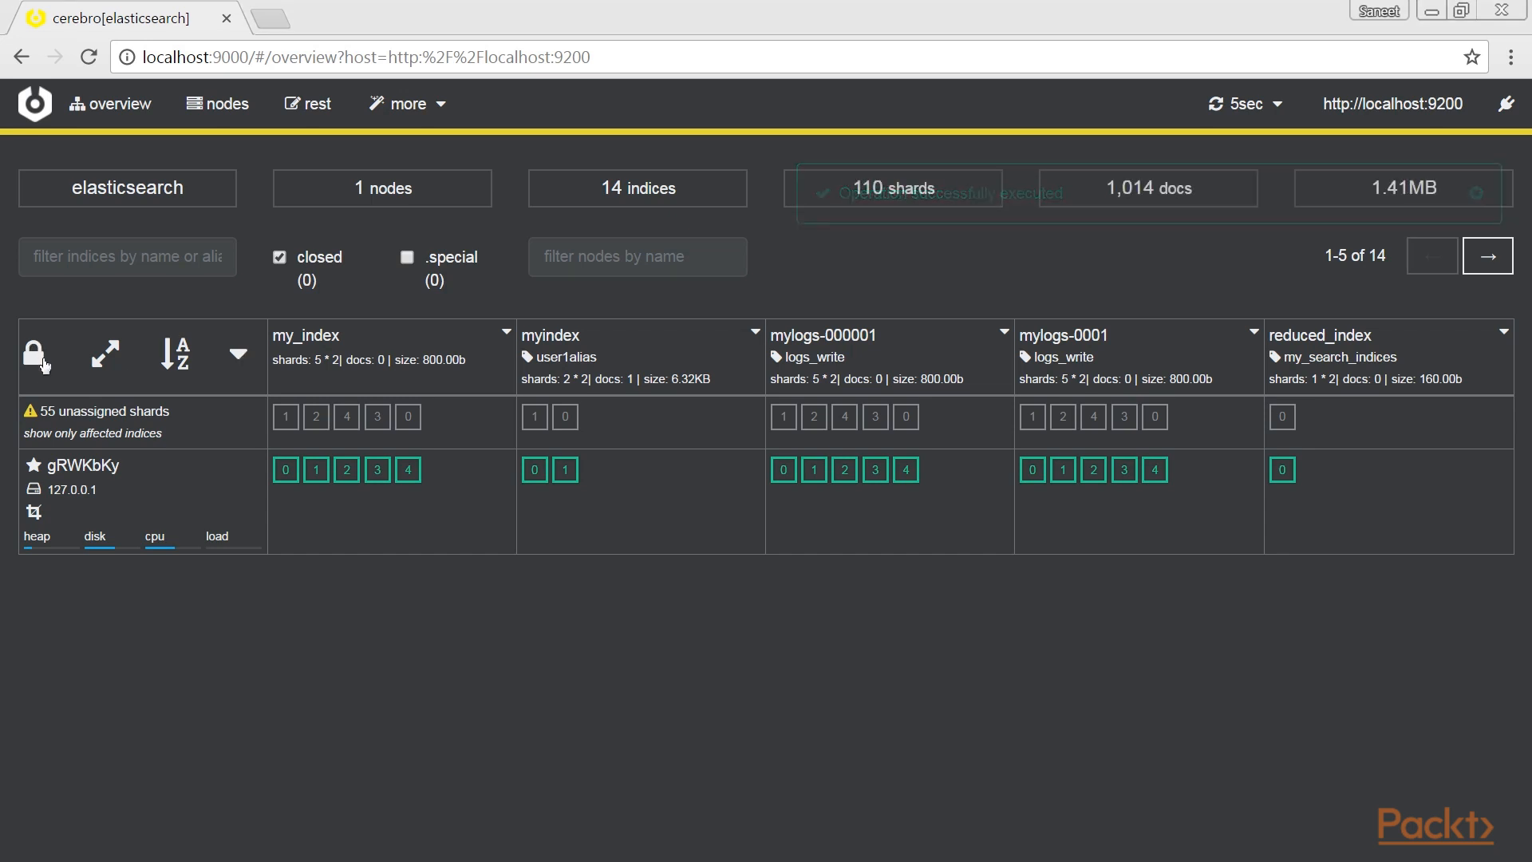
click(37, 352)
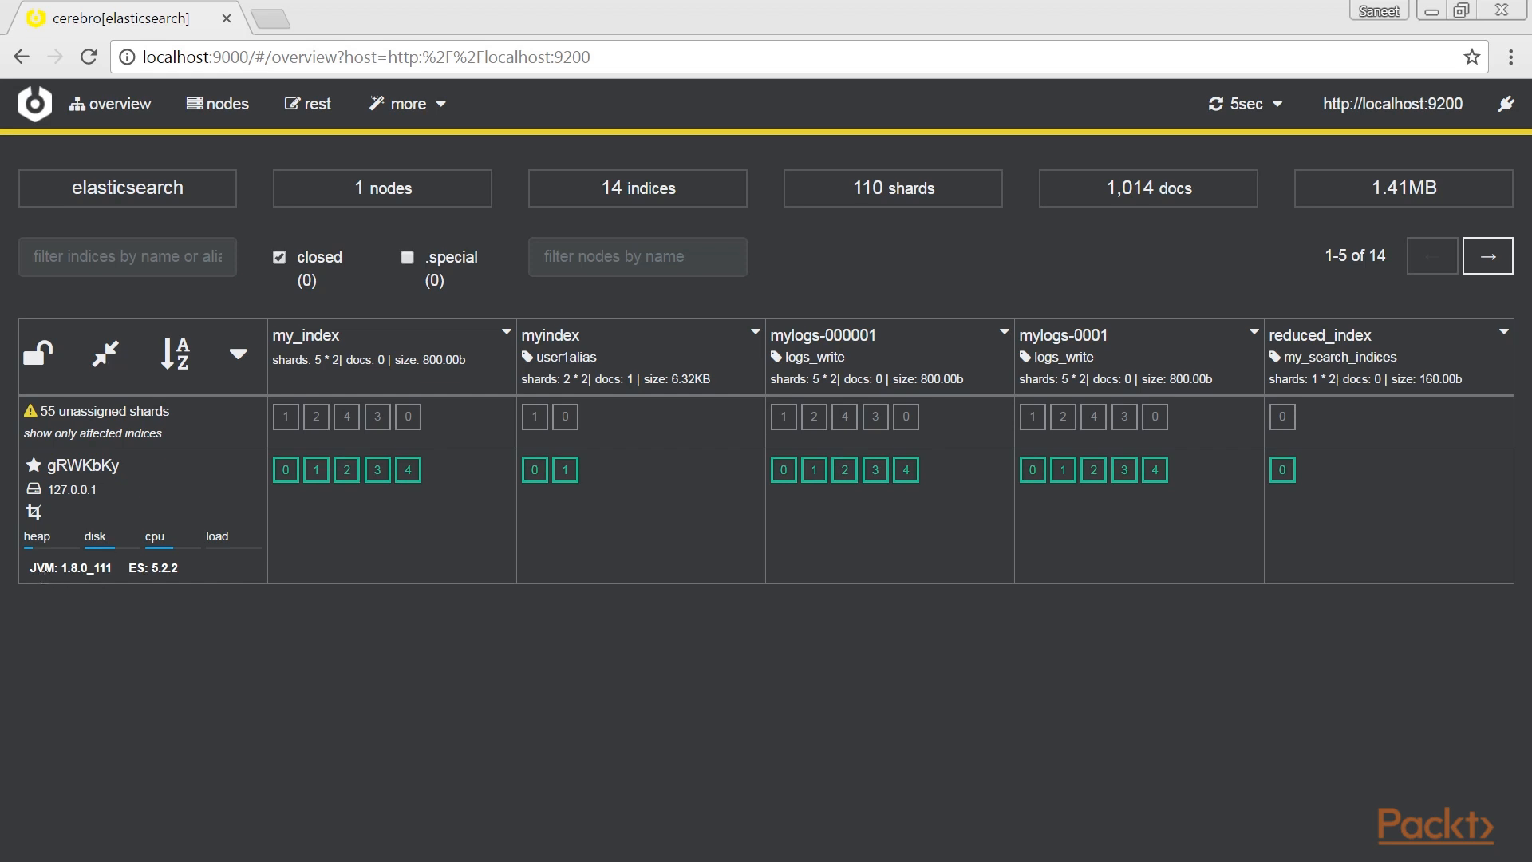
mouse_move(189, 645)
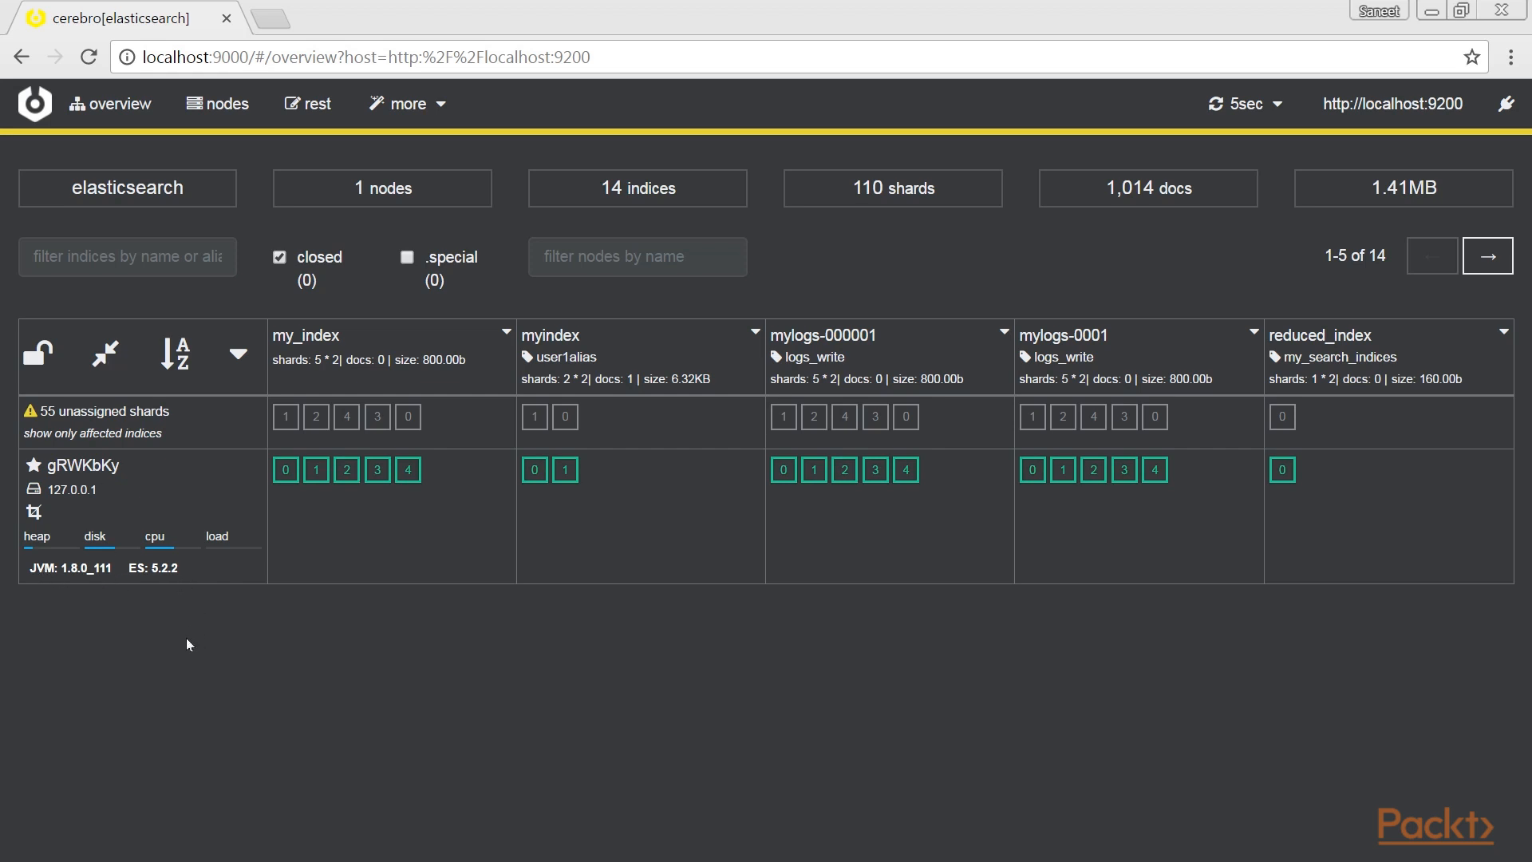
mouse_move(187, 364)
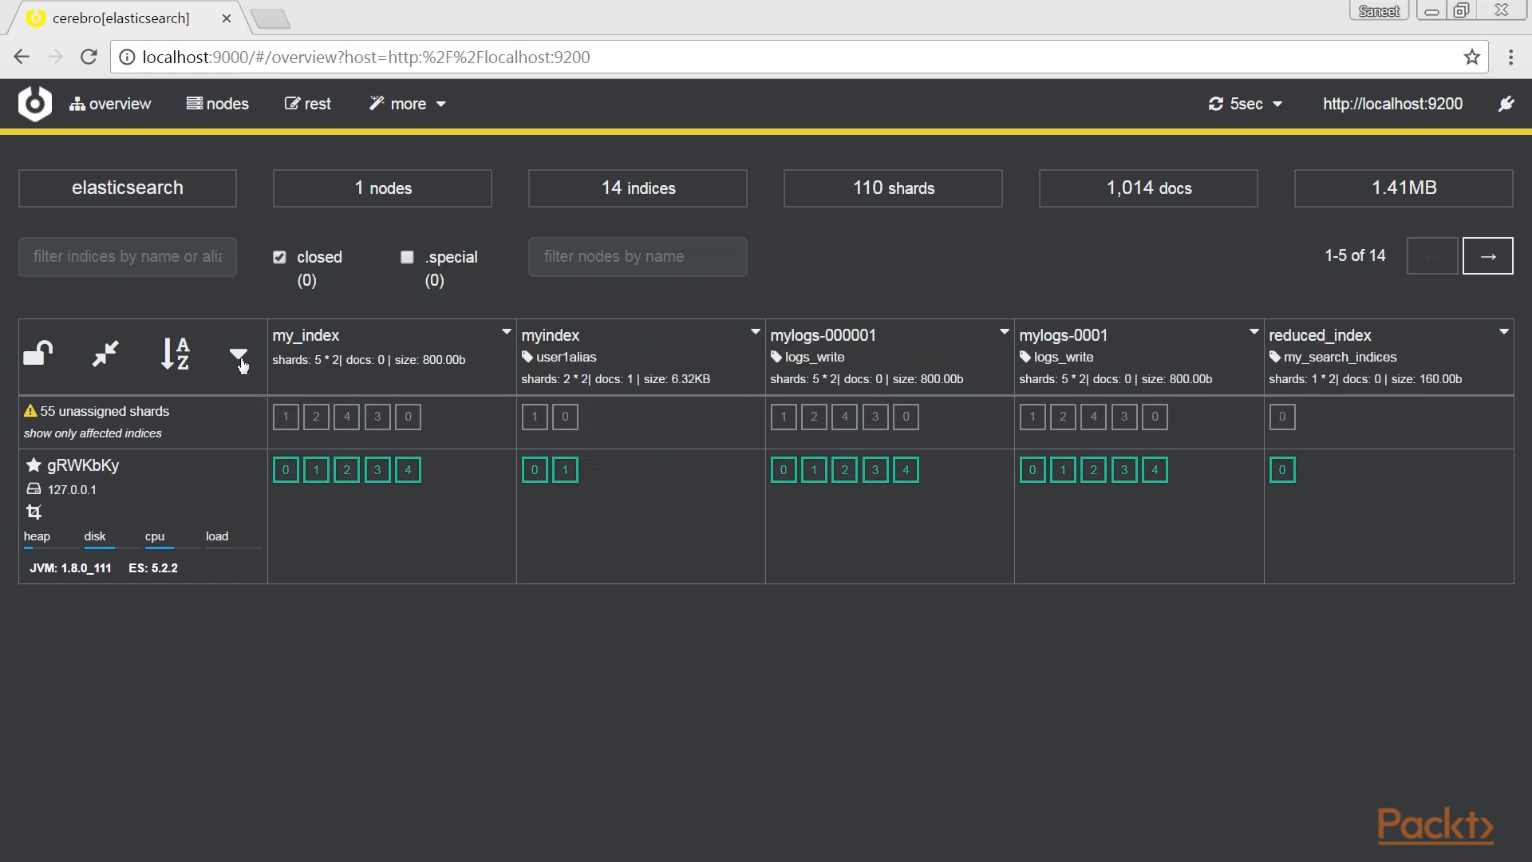
click(238, 356)
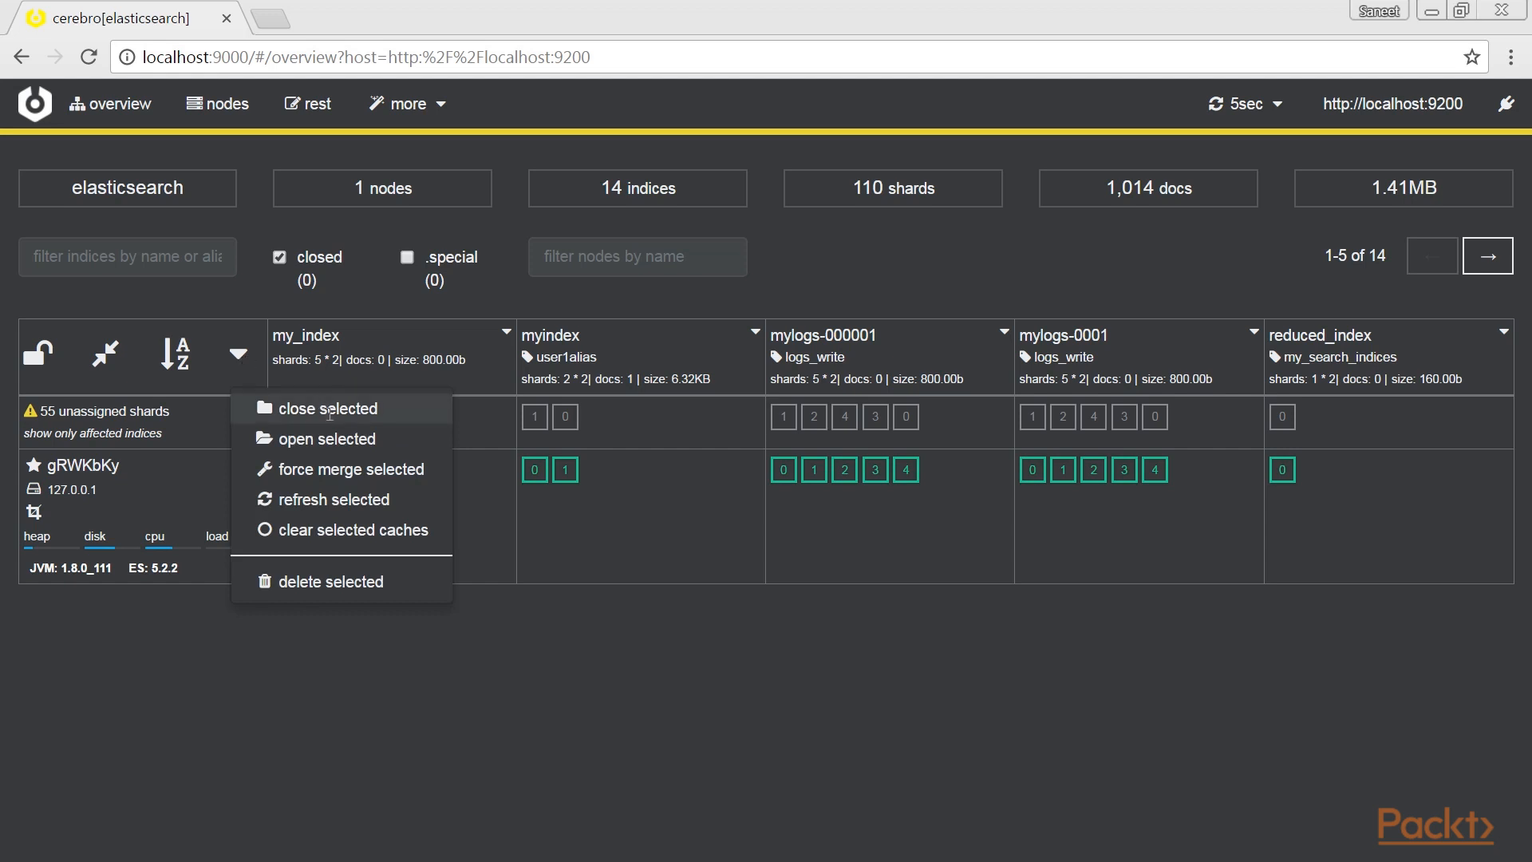
mouse_move(395, 469)
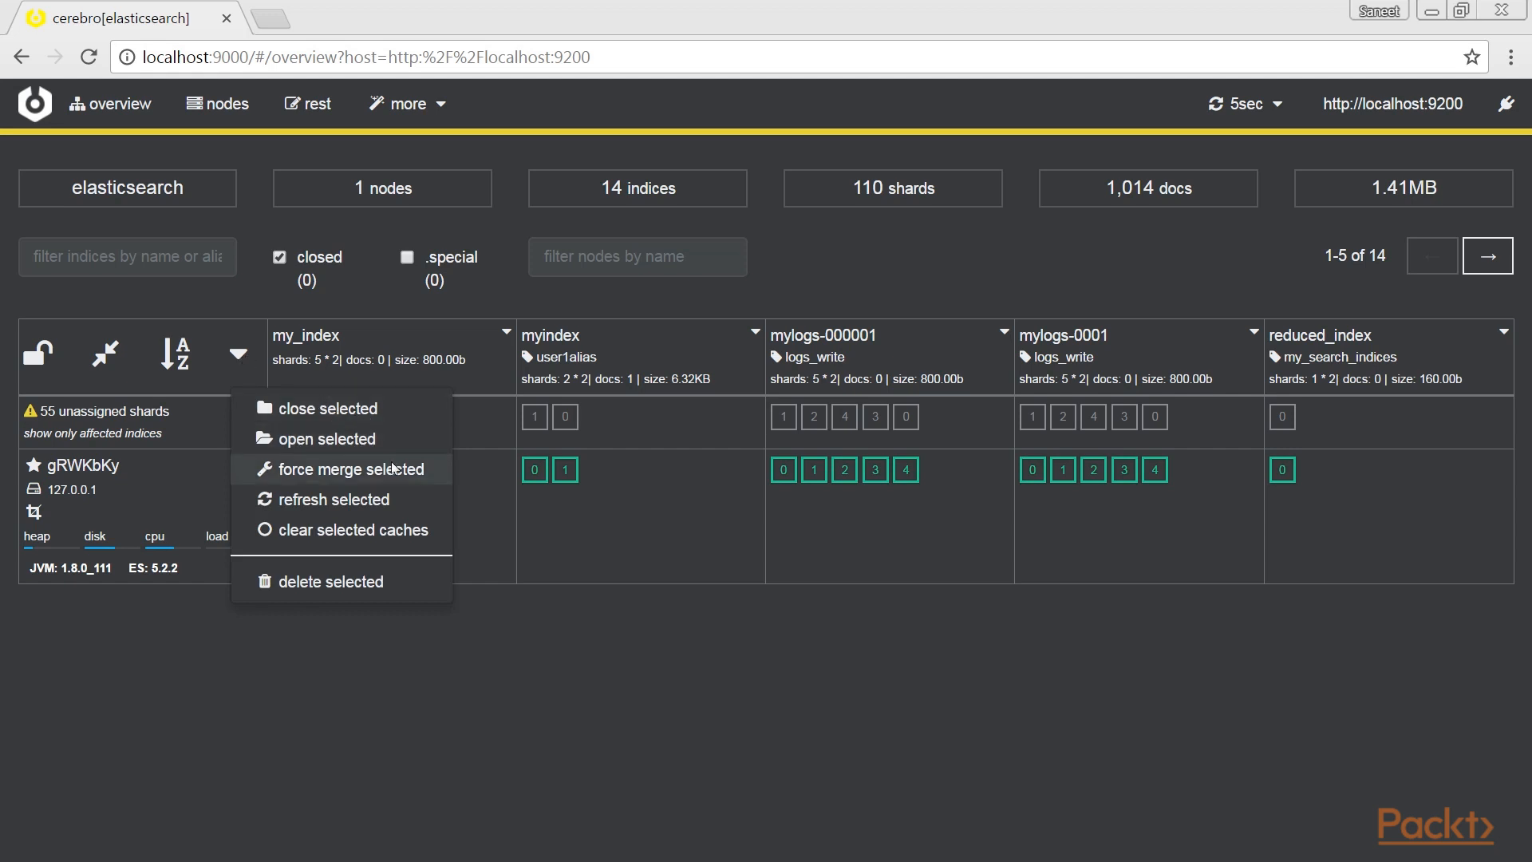
mouse_move(386, 530)
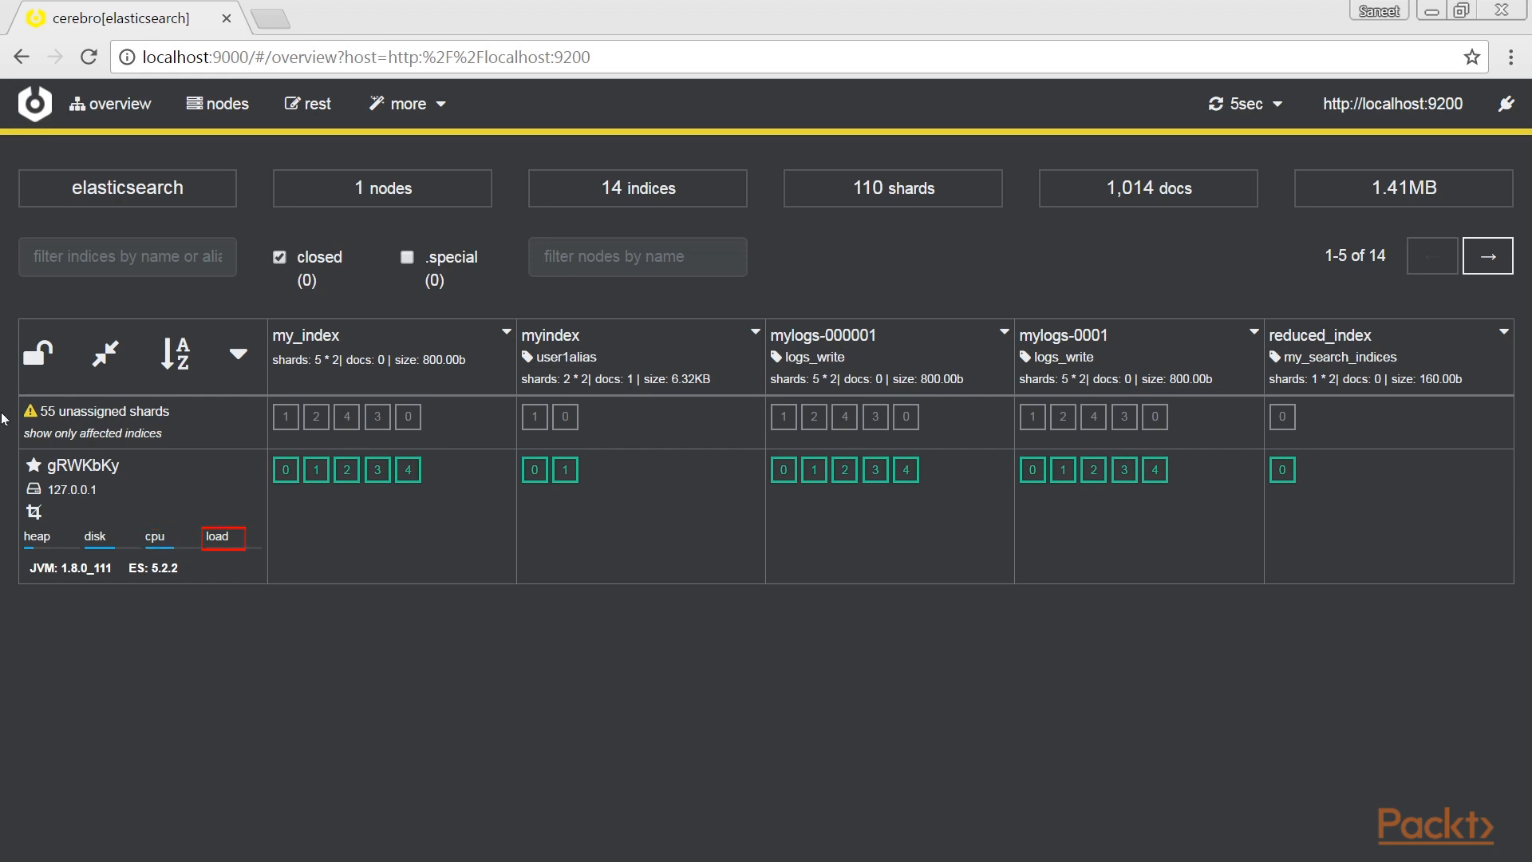
mouse_move(242, 501)
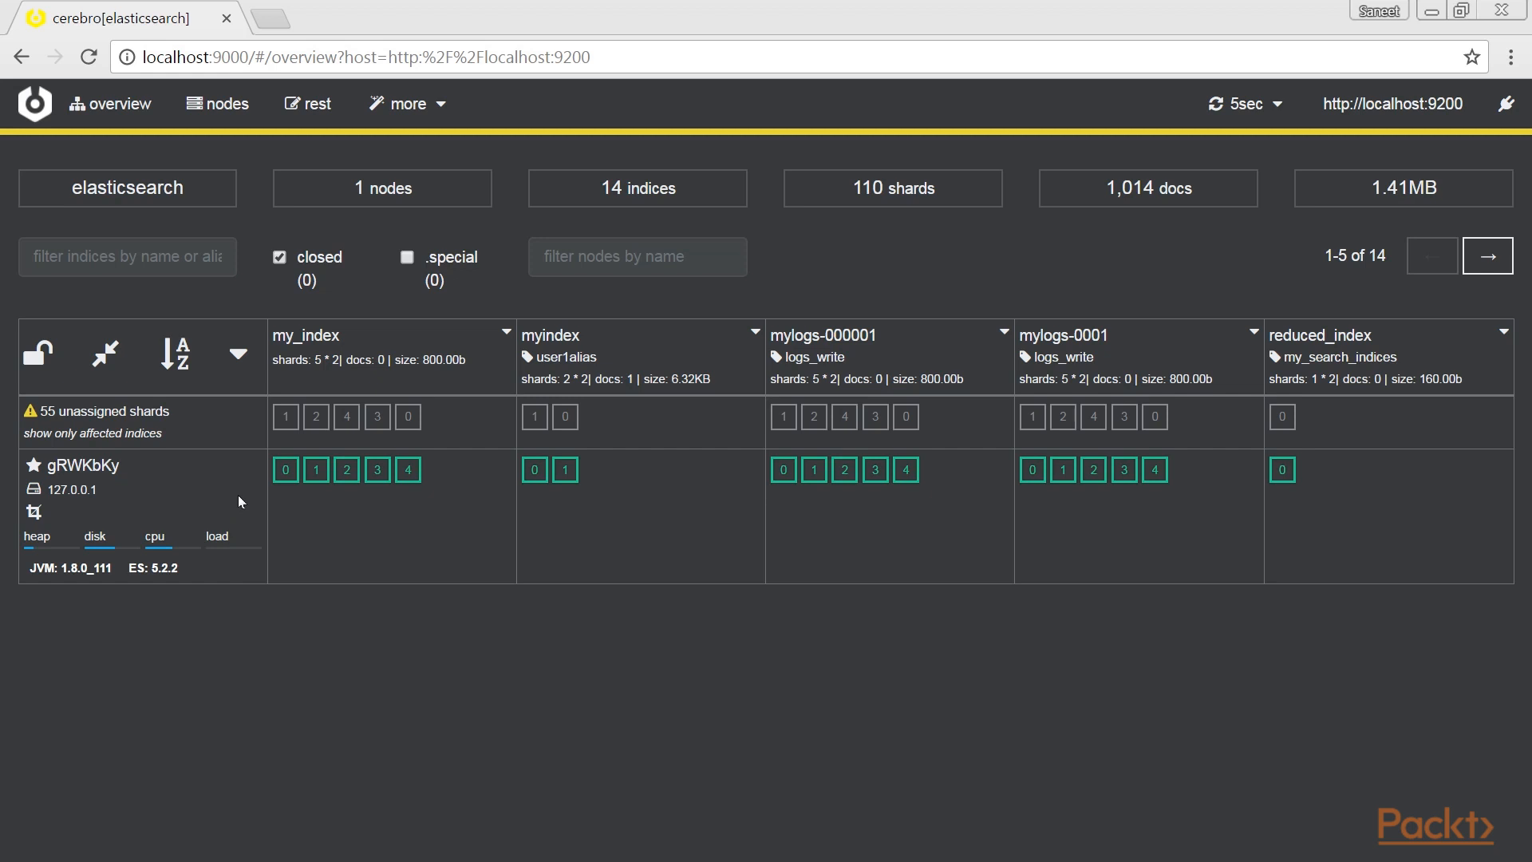
mouse_move(190, 569)
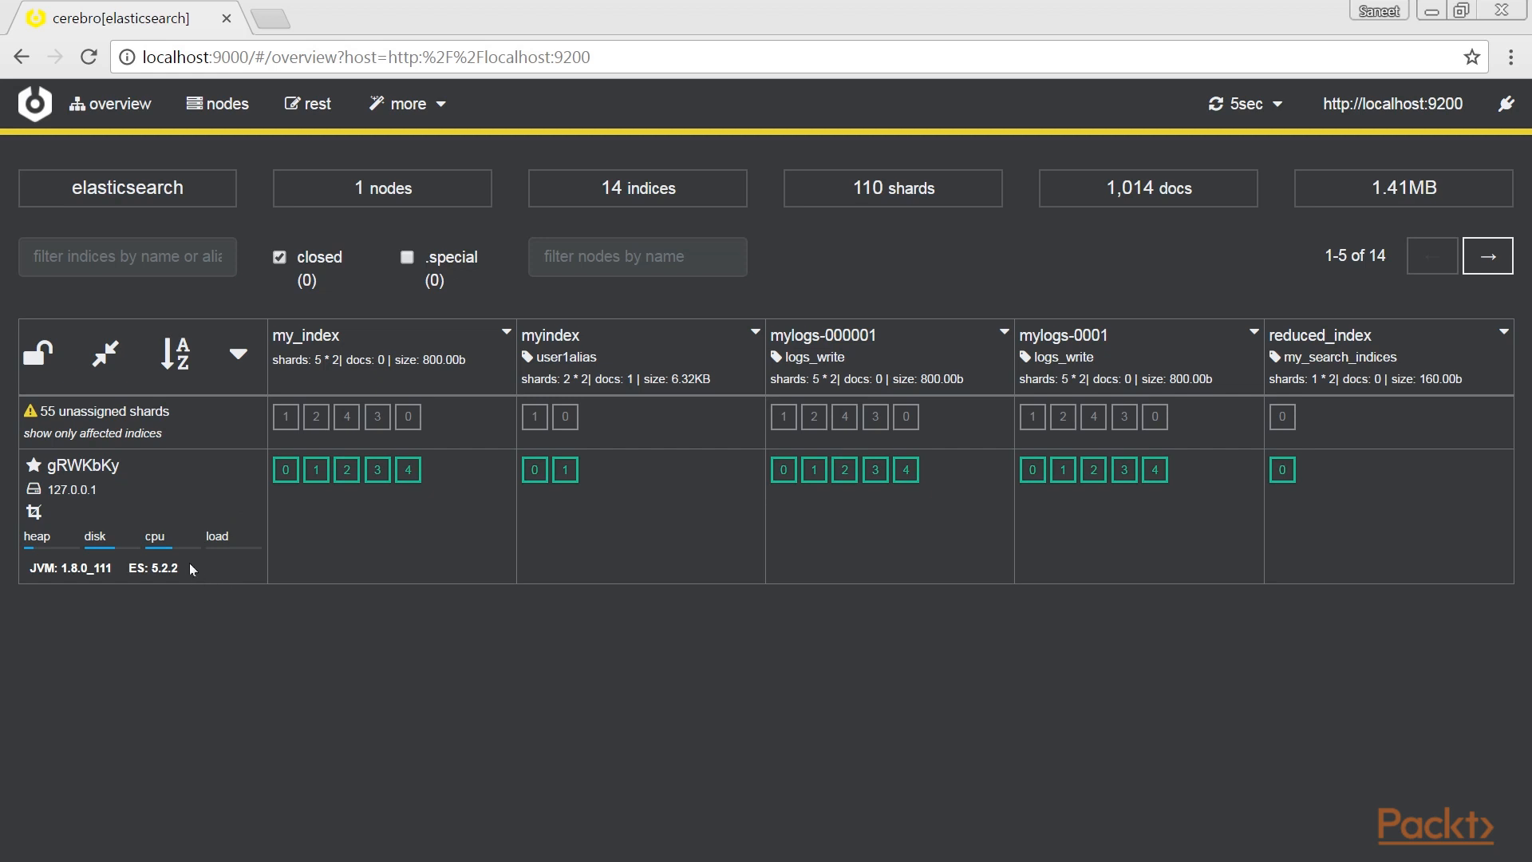
mouse_move(281, 562)
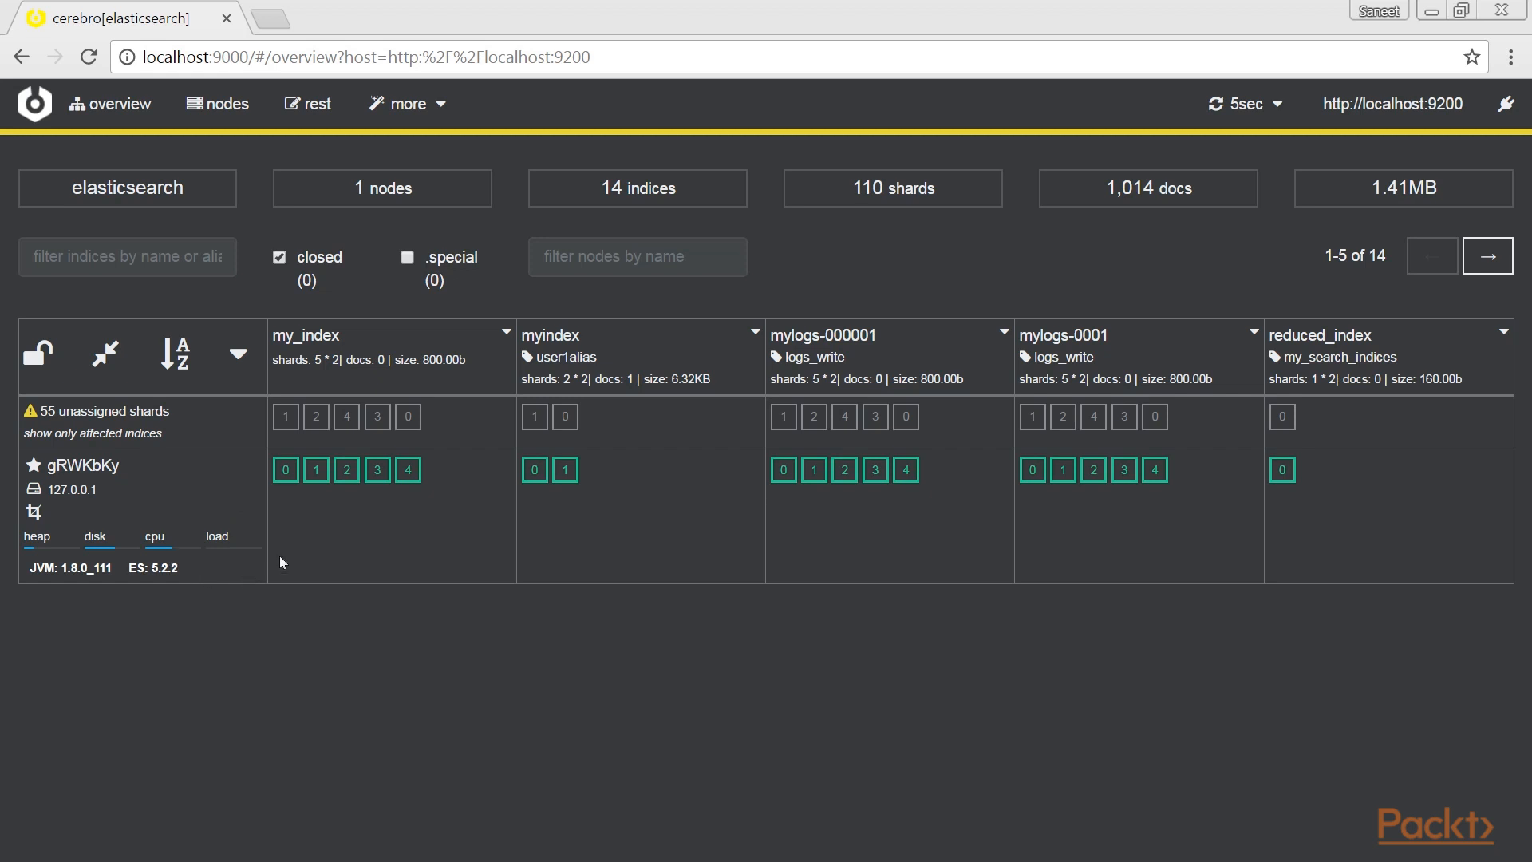
mouse_move(511, 341)
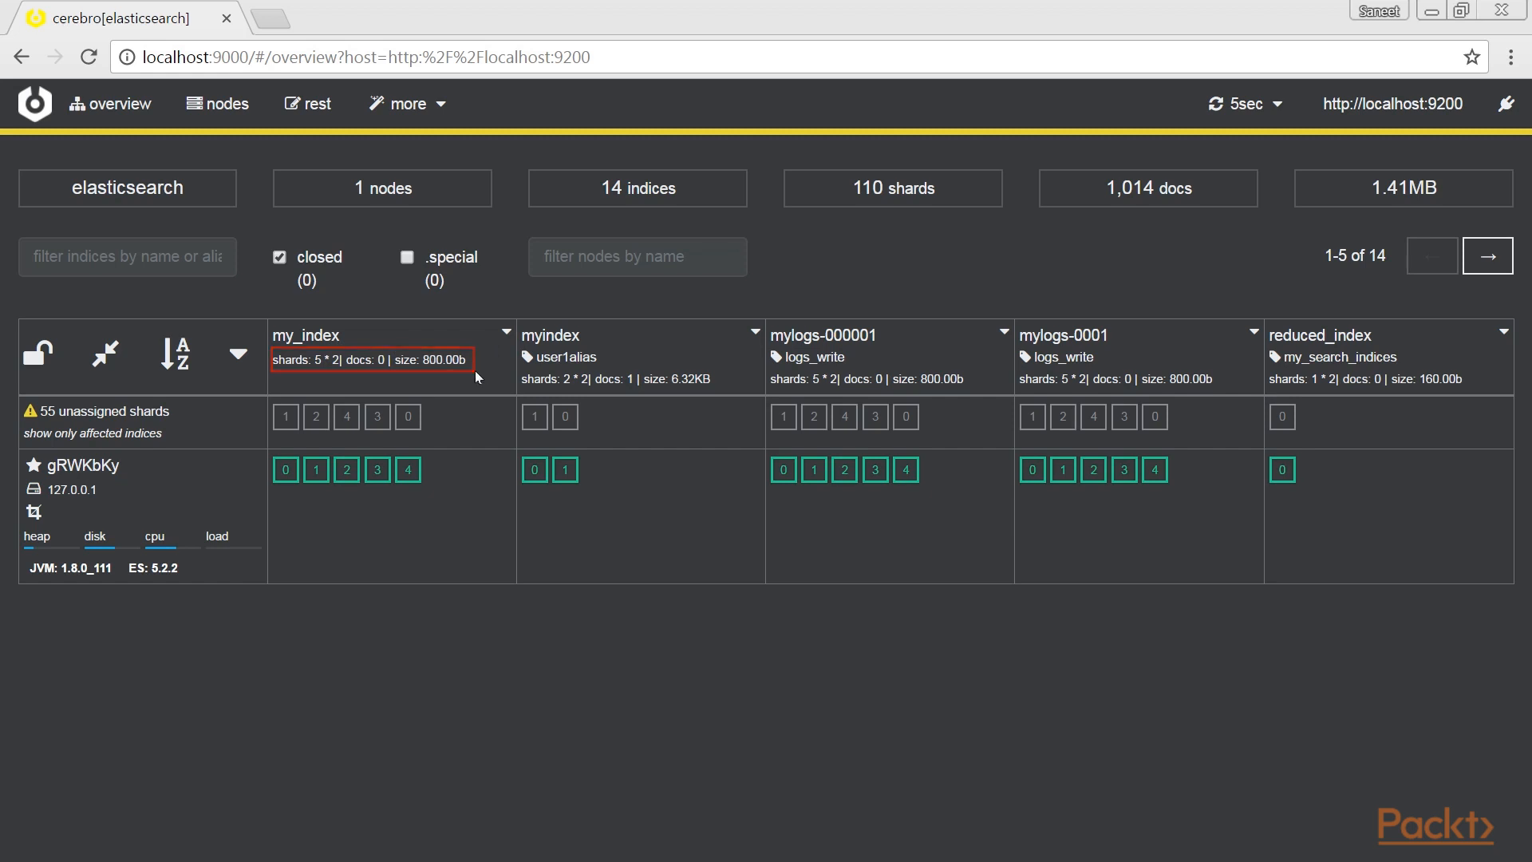
View my_index's shard summary and a shard's stats/relocation options without acting.
click(501, 332)
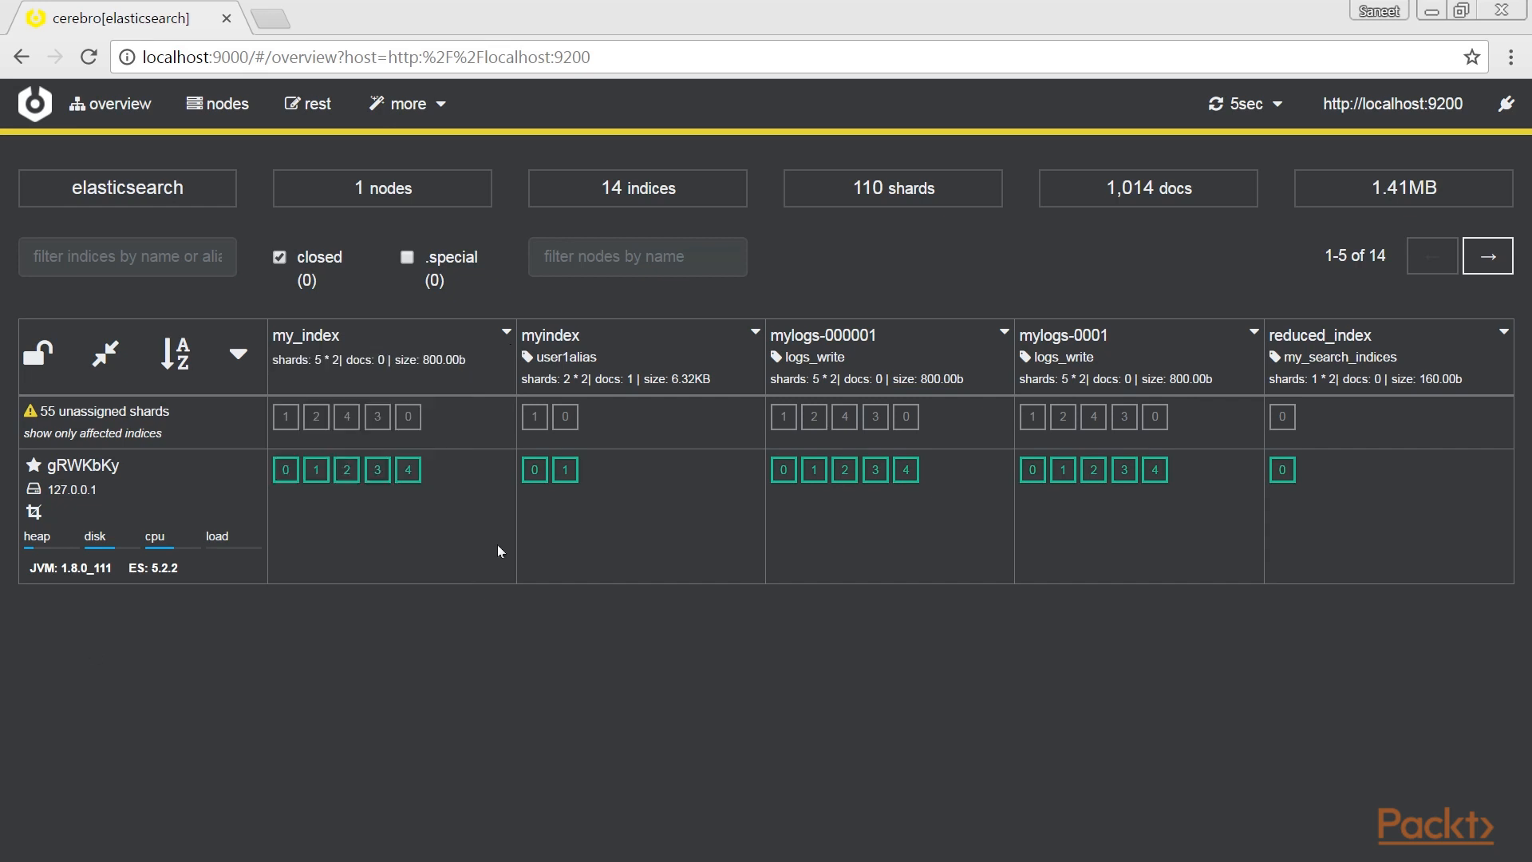
mouse_move(336, 482)
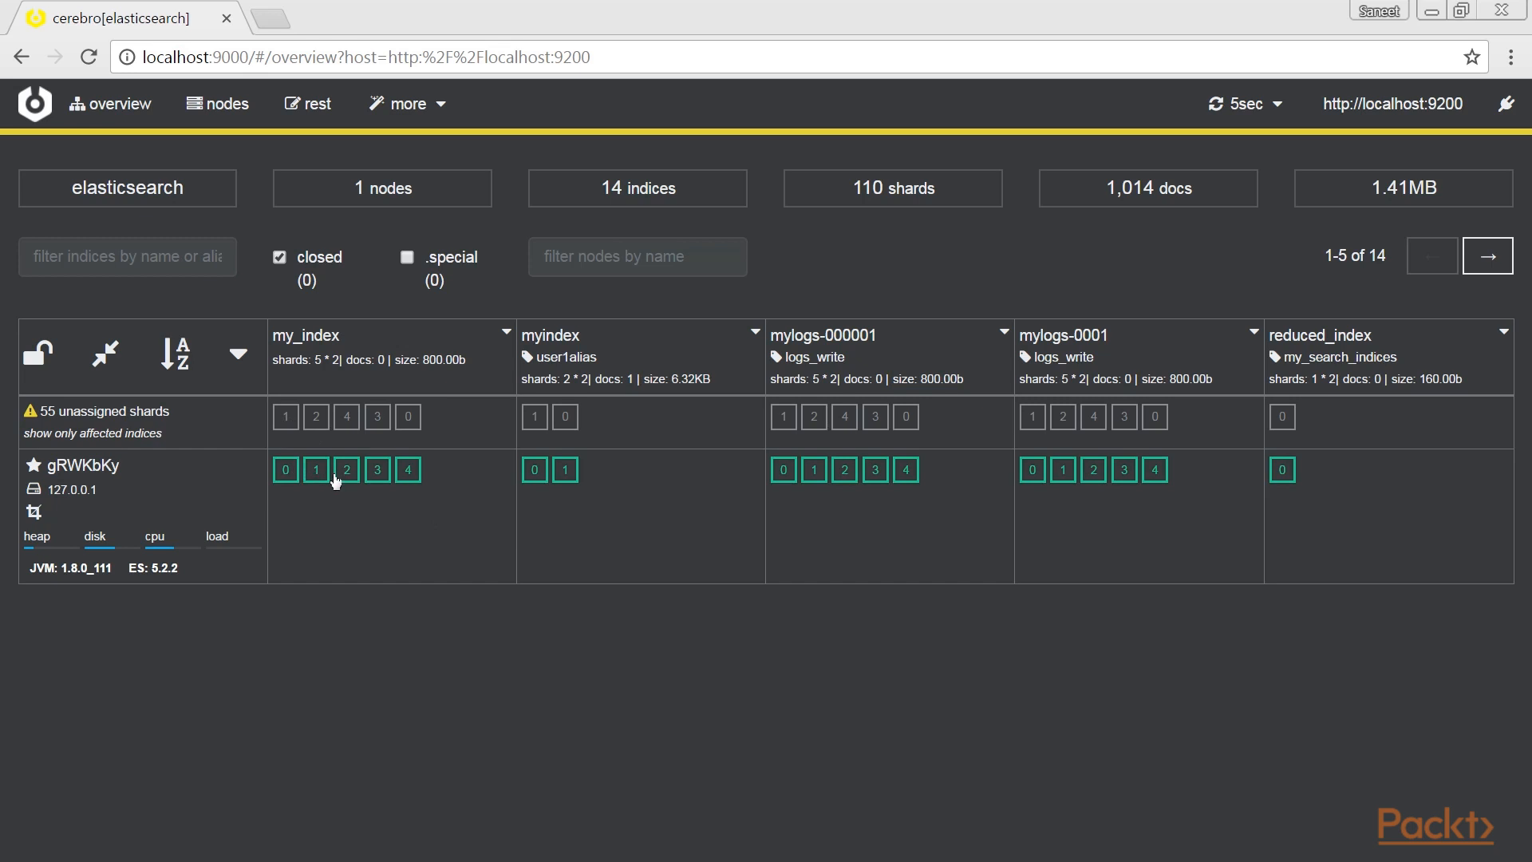
click(284, 470)
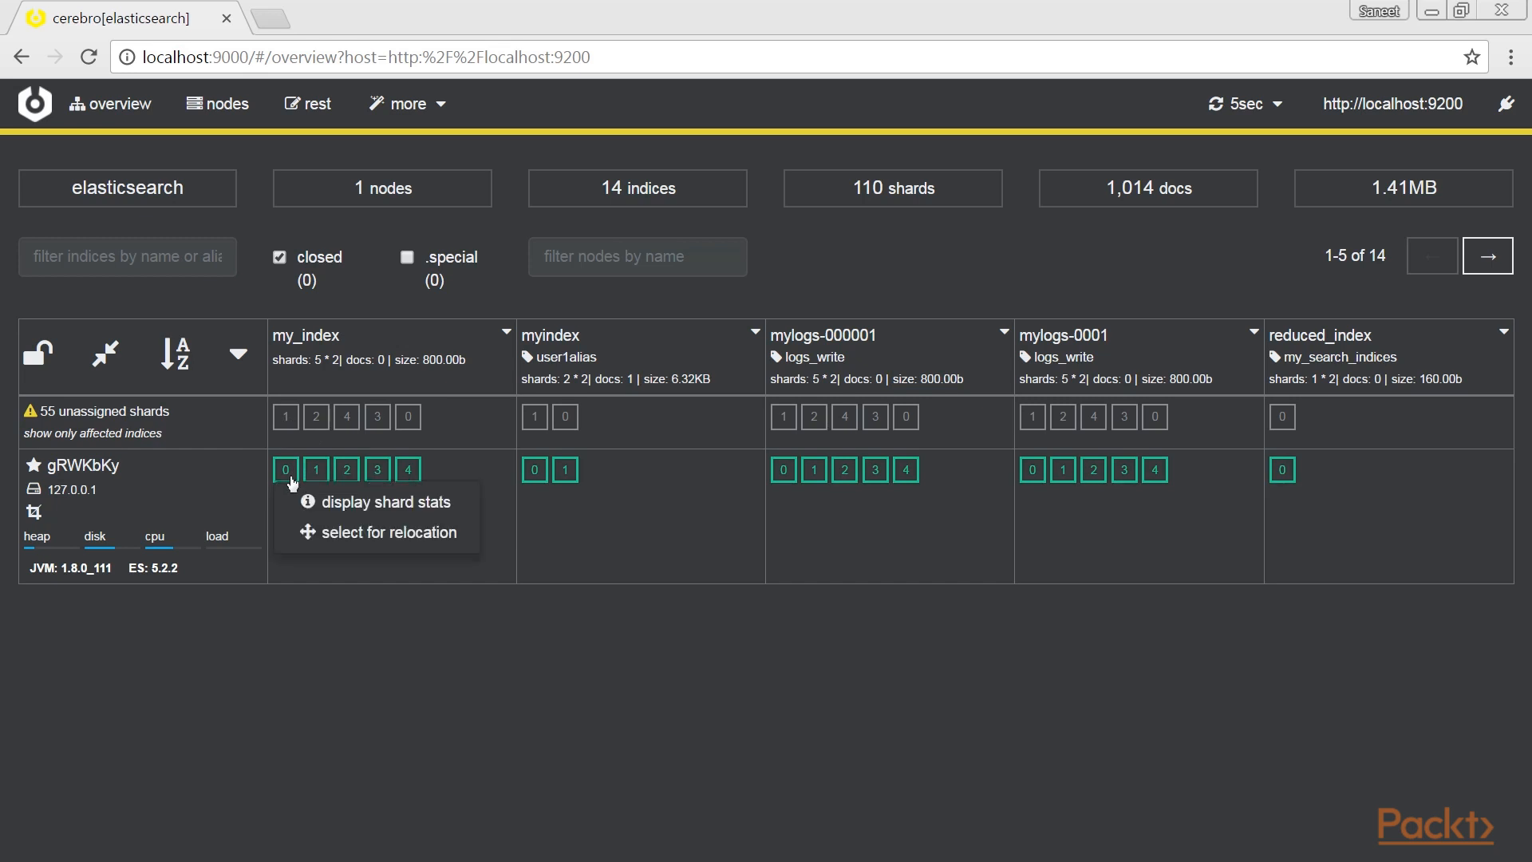
click(385, 501)
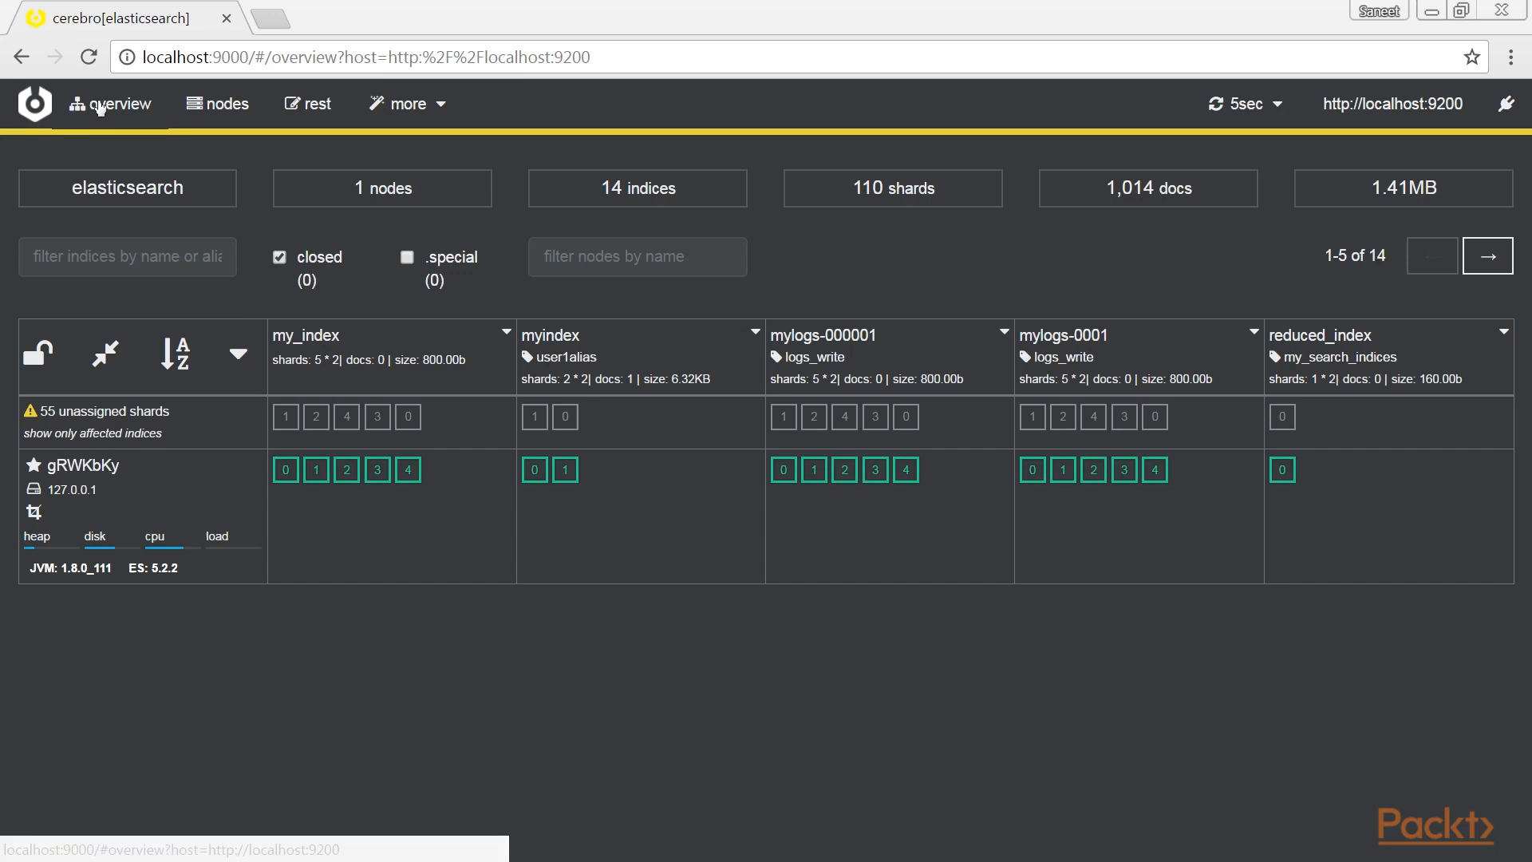
mouse_move(163, 634)
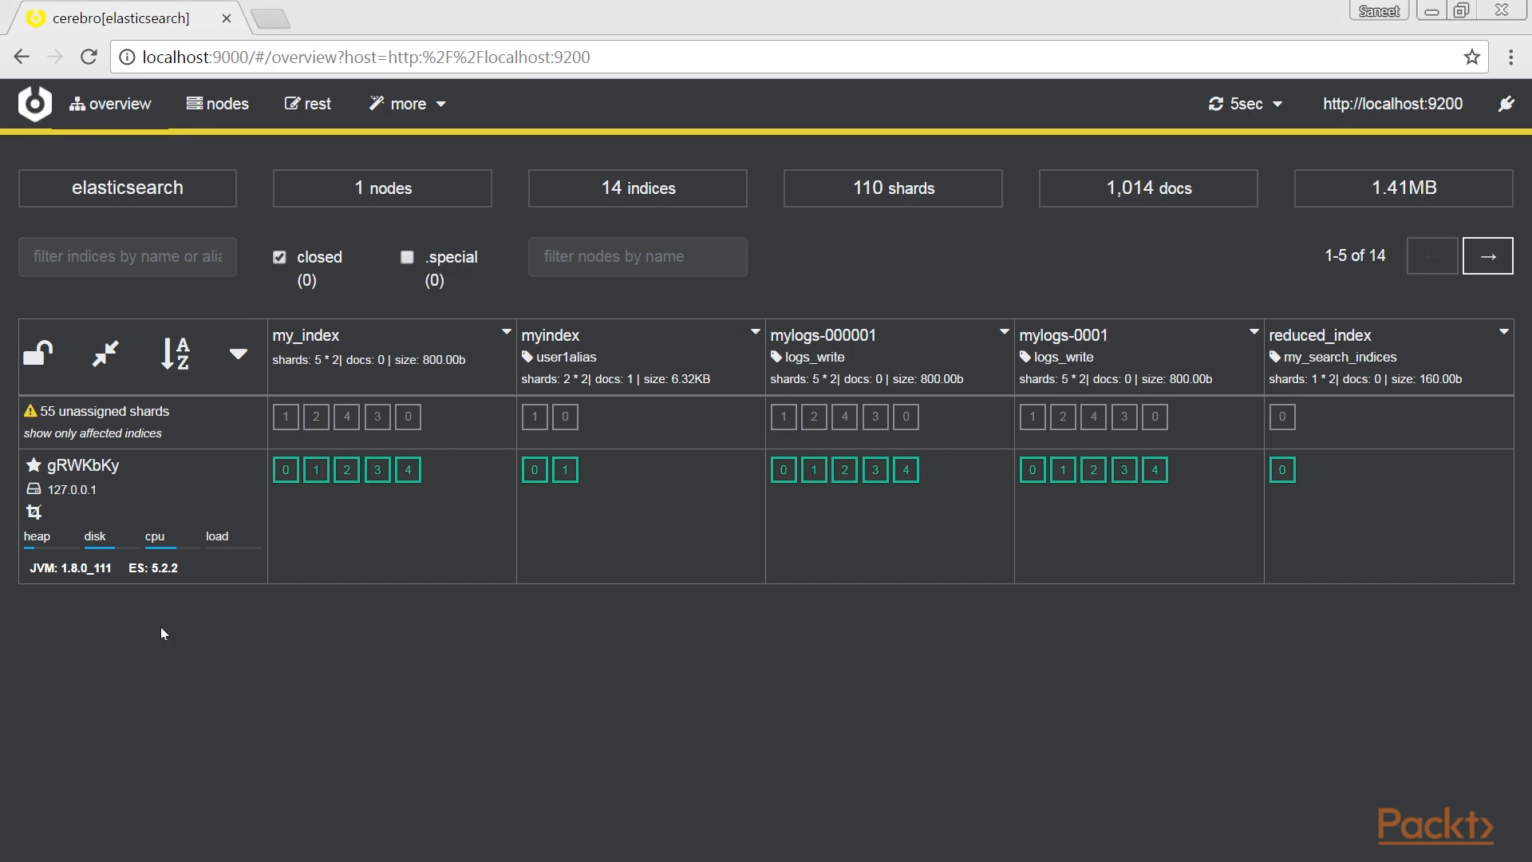
mouse_move(275, 607)
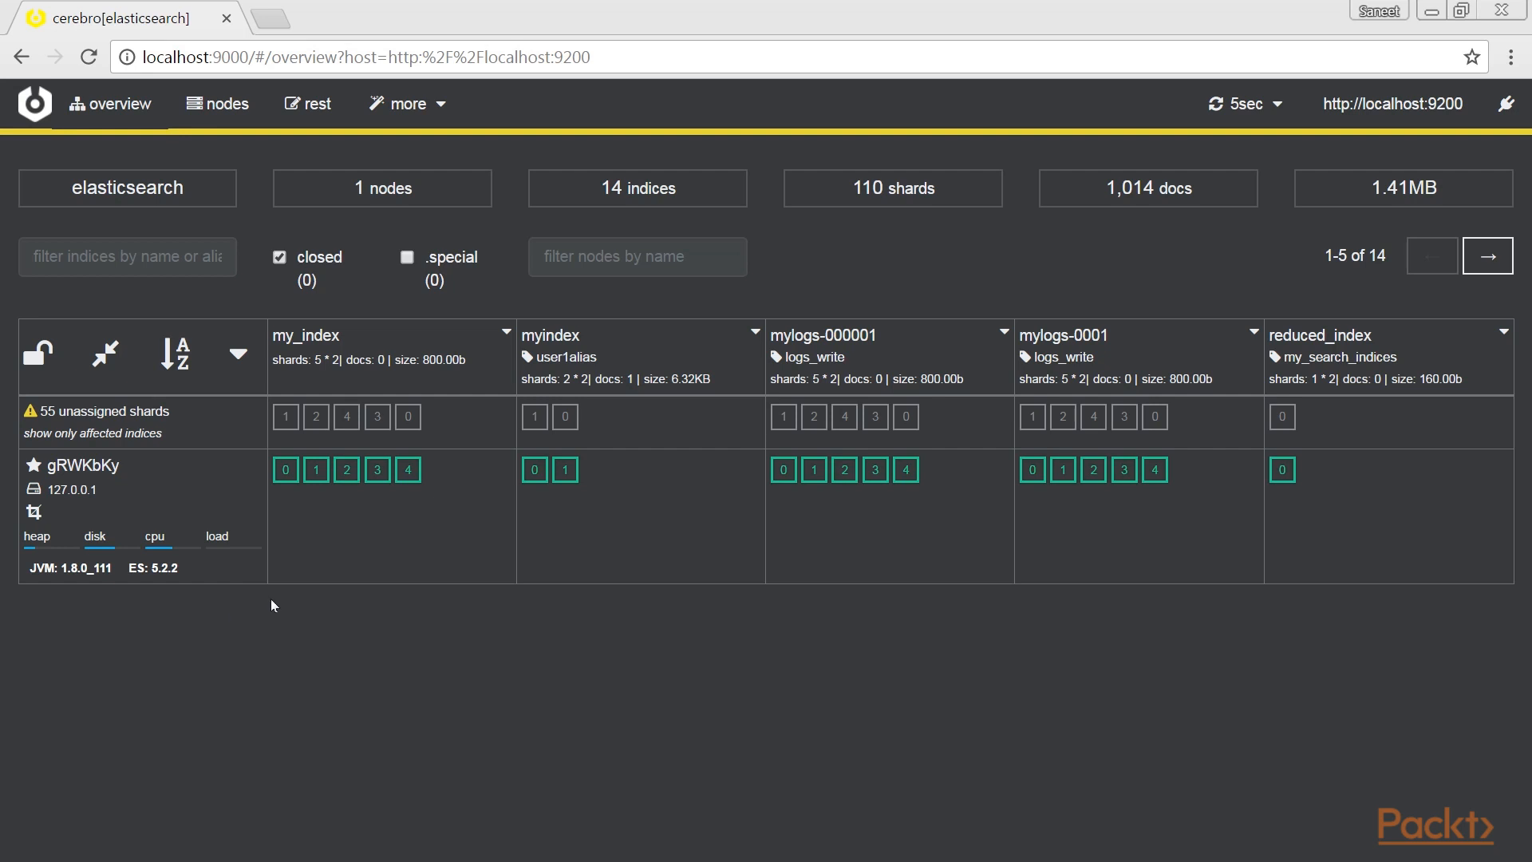
mouse_move(359, 535)
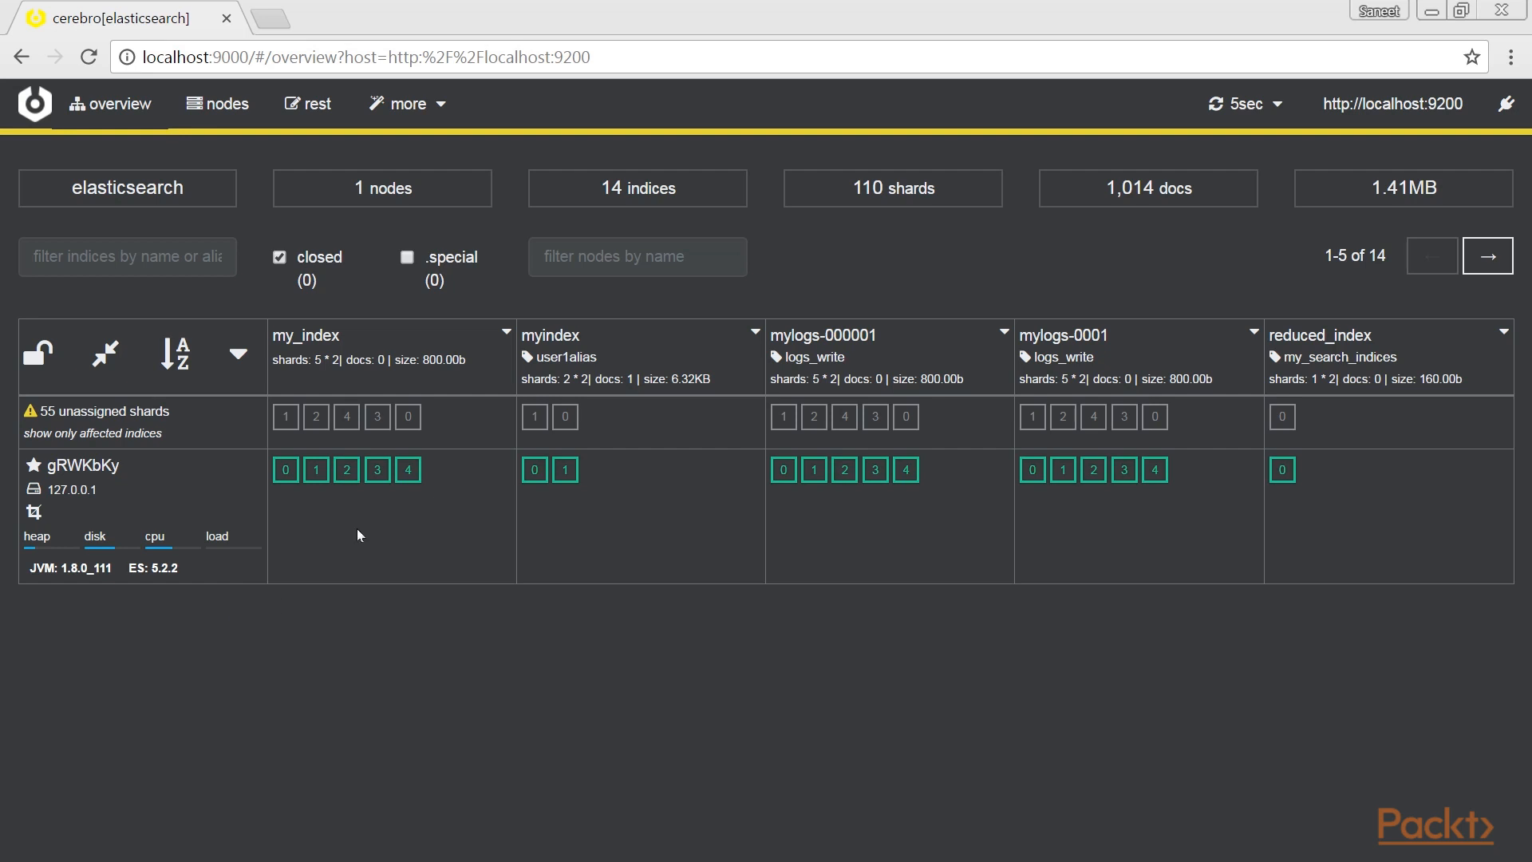
View my_index's index settings, then bring up the empty create-index form from the more menu.
click(501, 353)
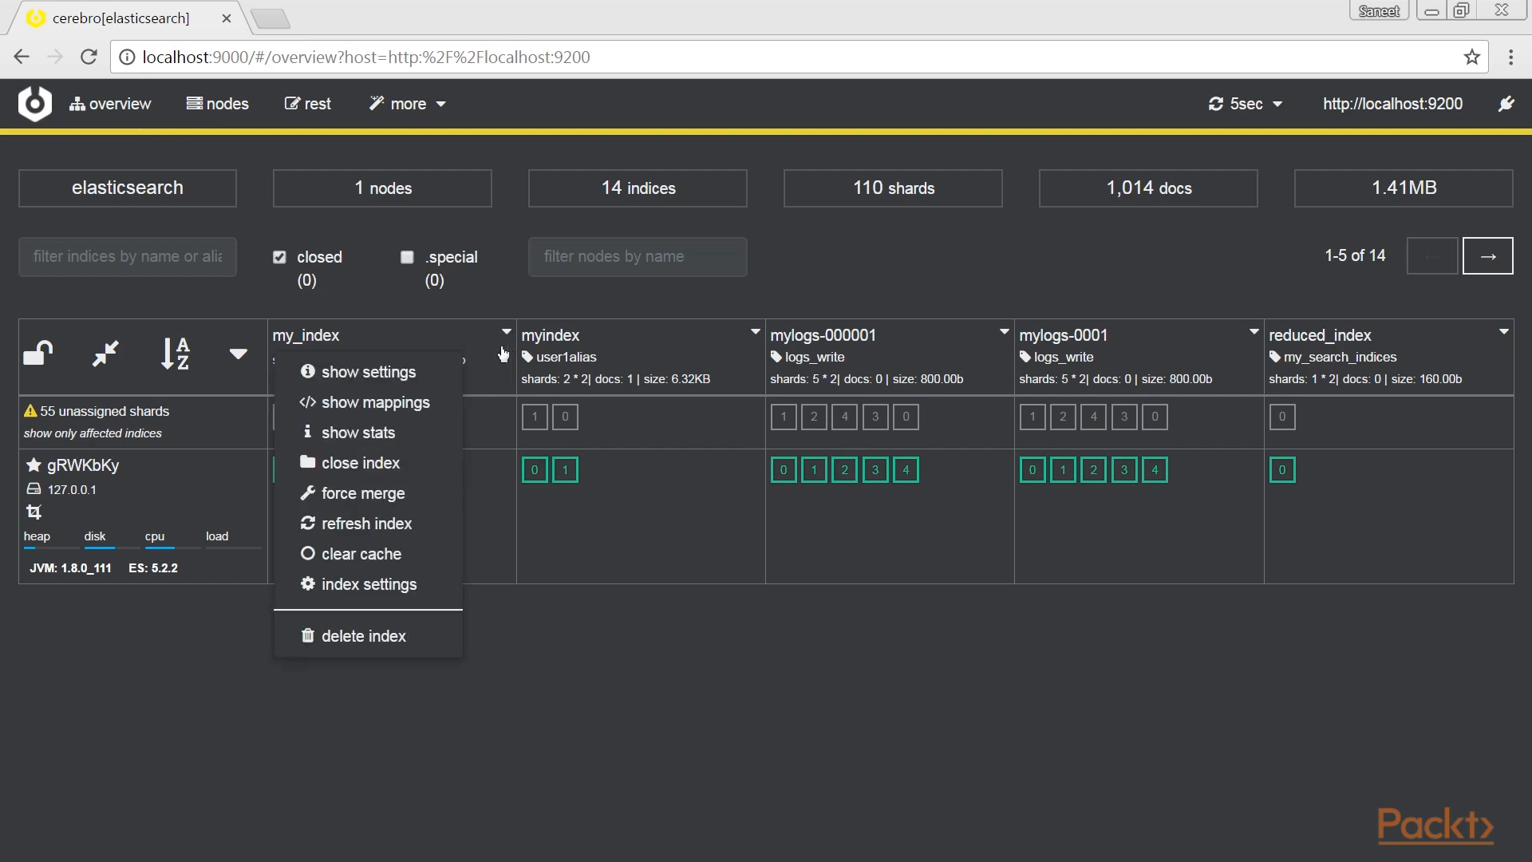
click(369, 584)
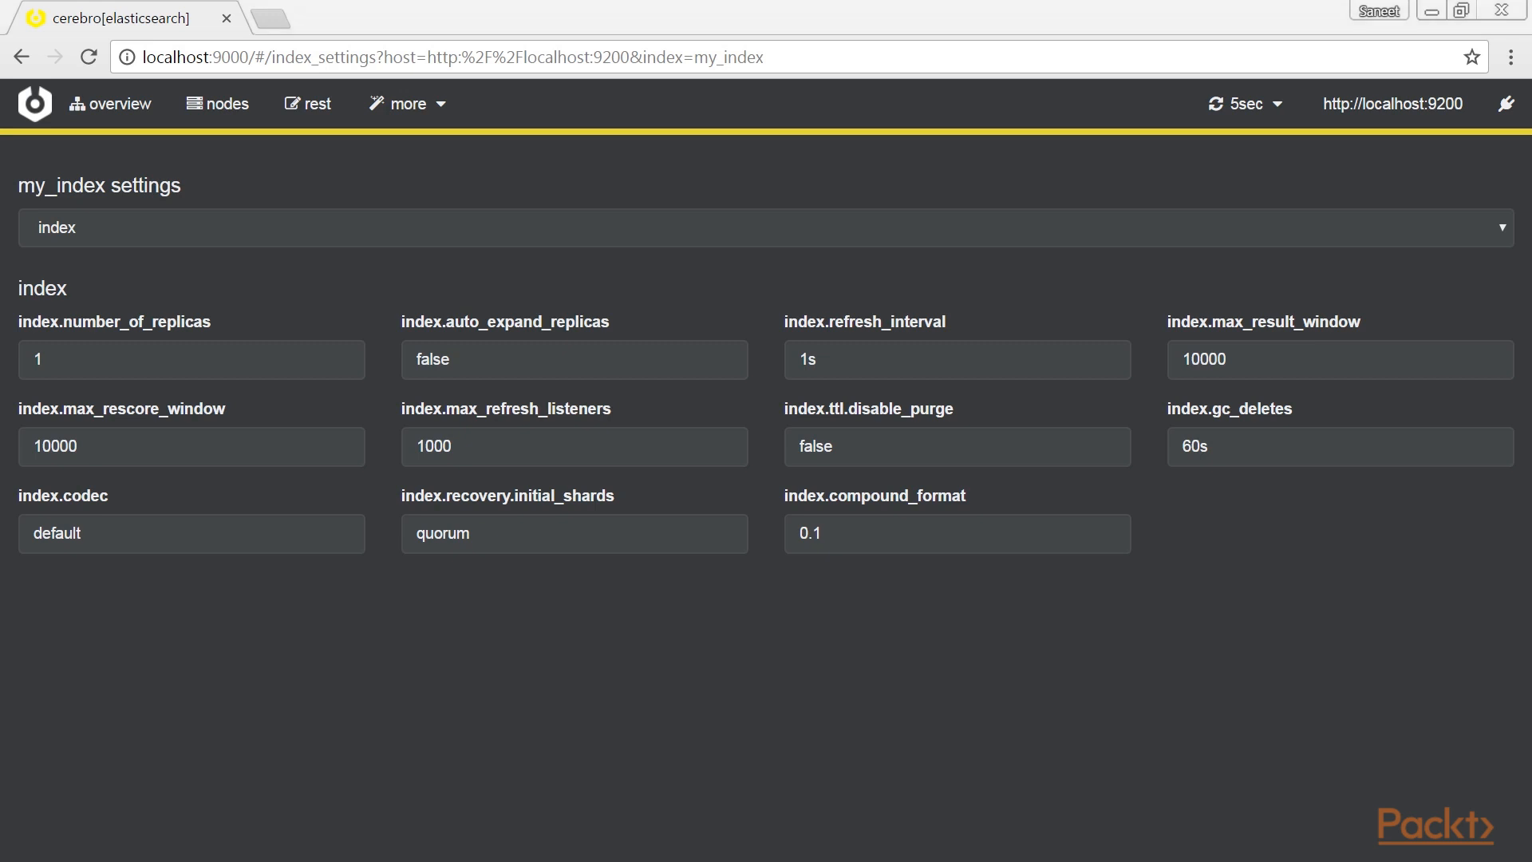
click(405, 102)
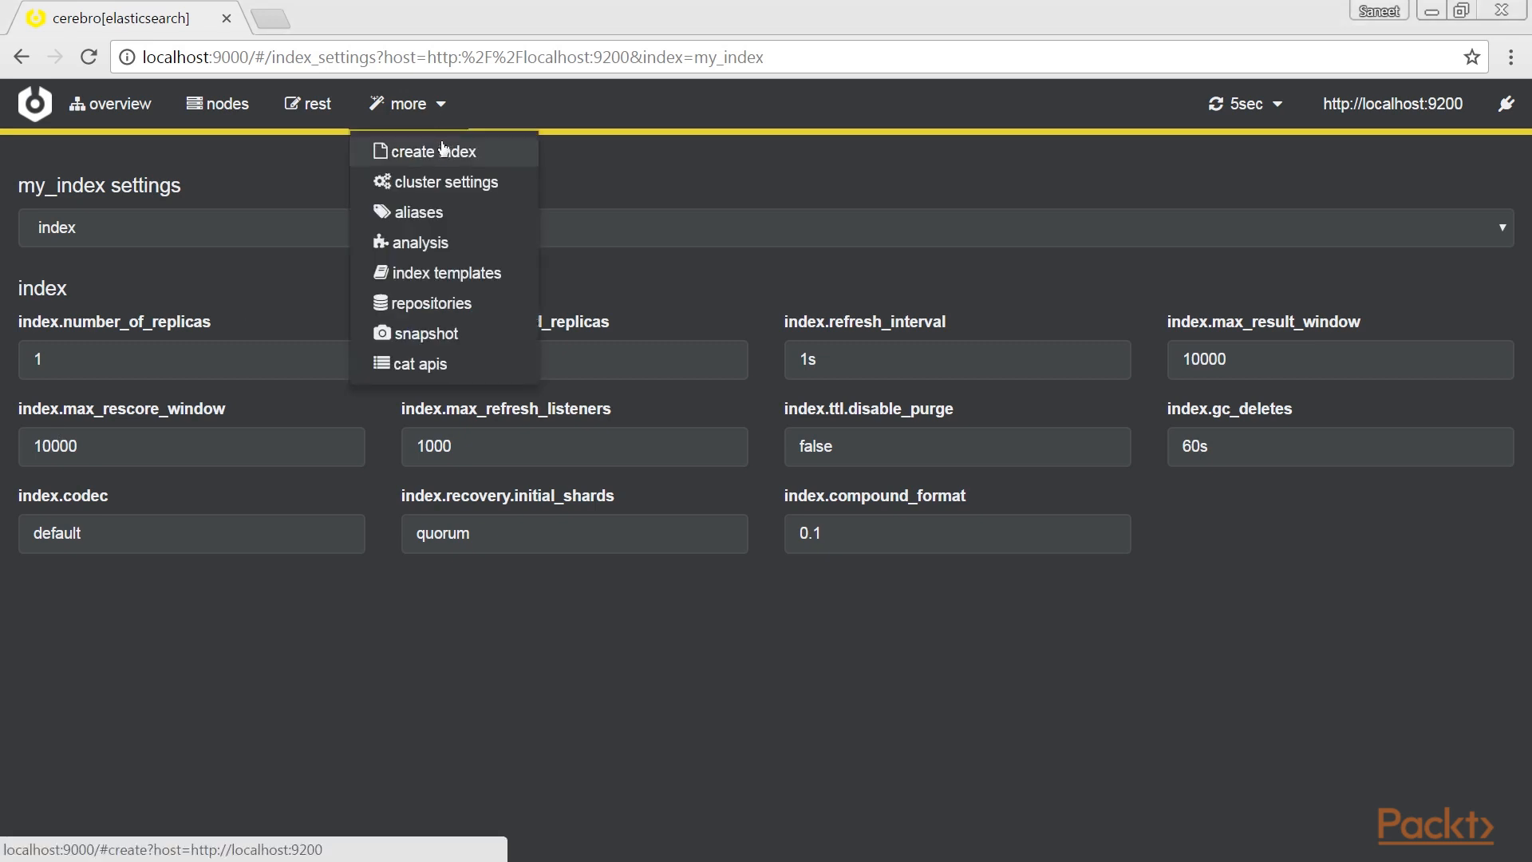
click(441, 150)
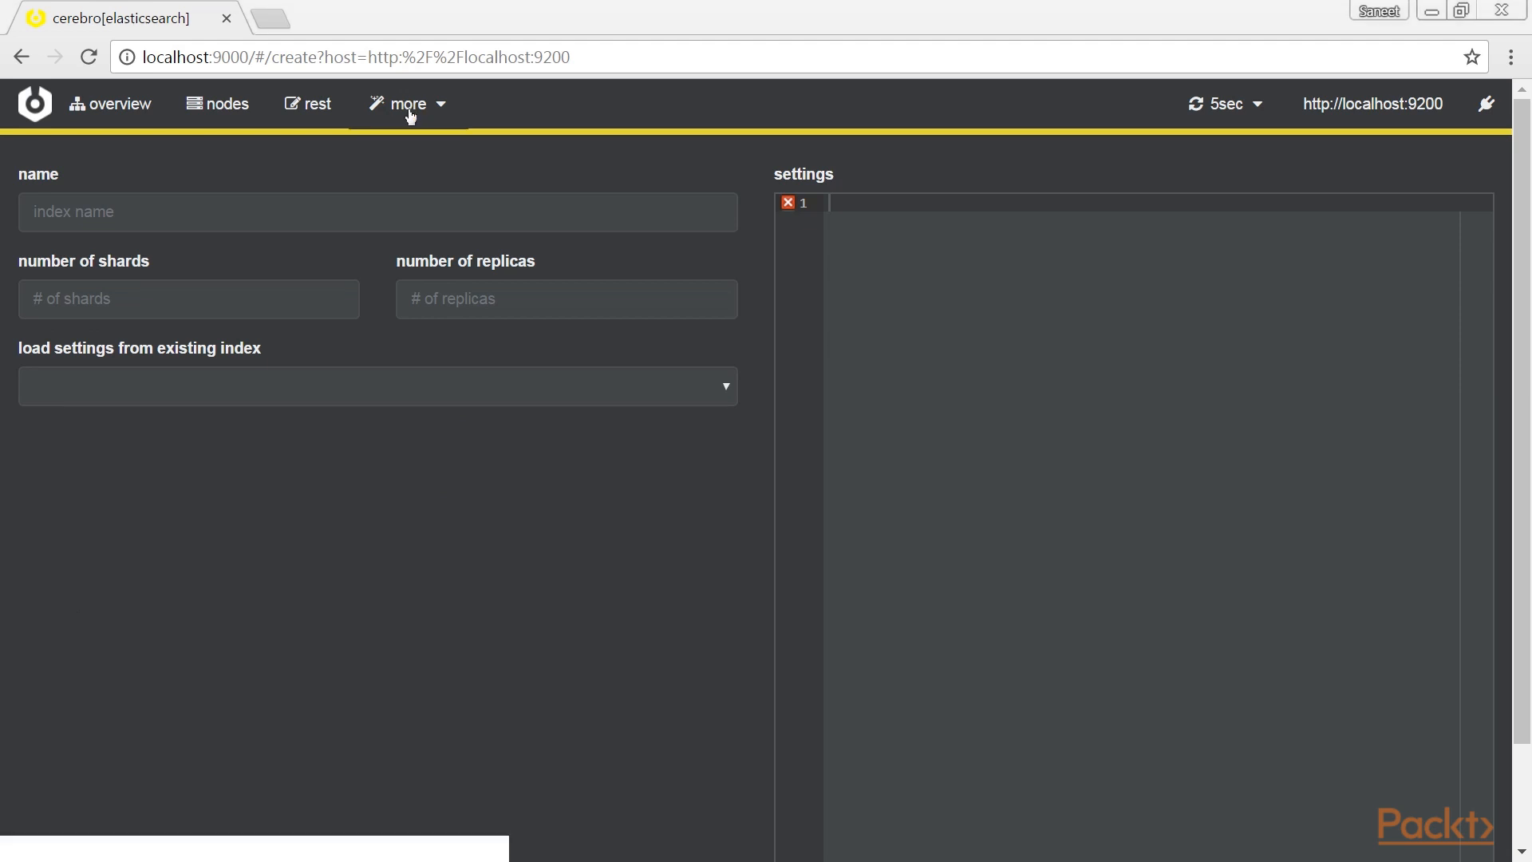
Browse the cluster routing settings with shard allocation, disk watermarks and rebalance options.
click(408, 104)
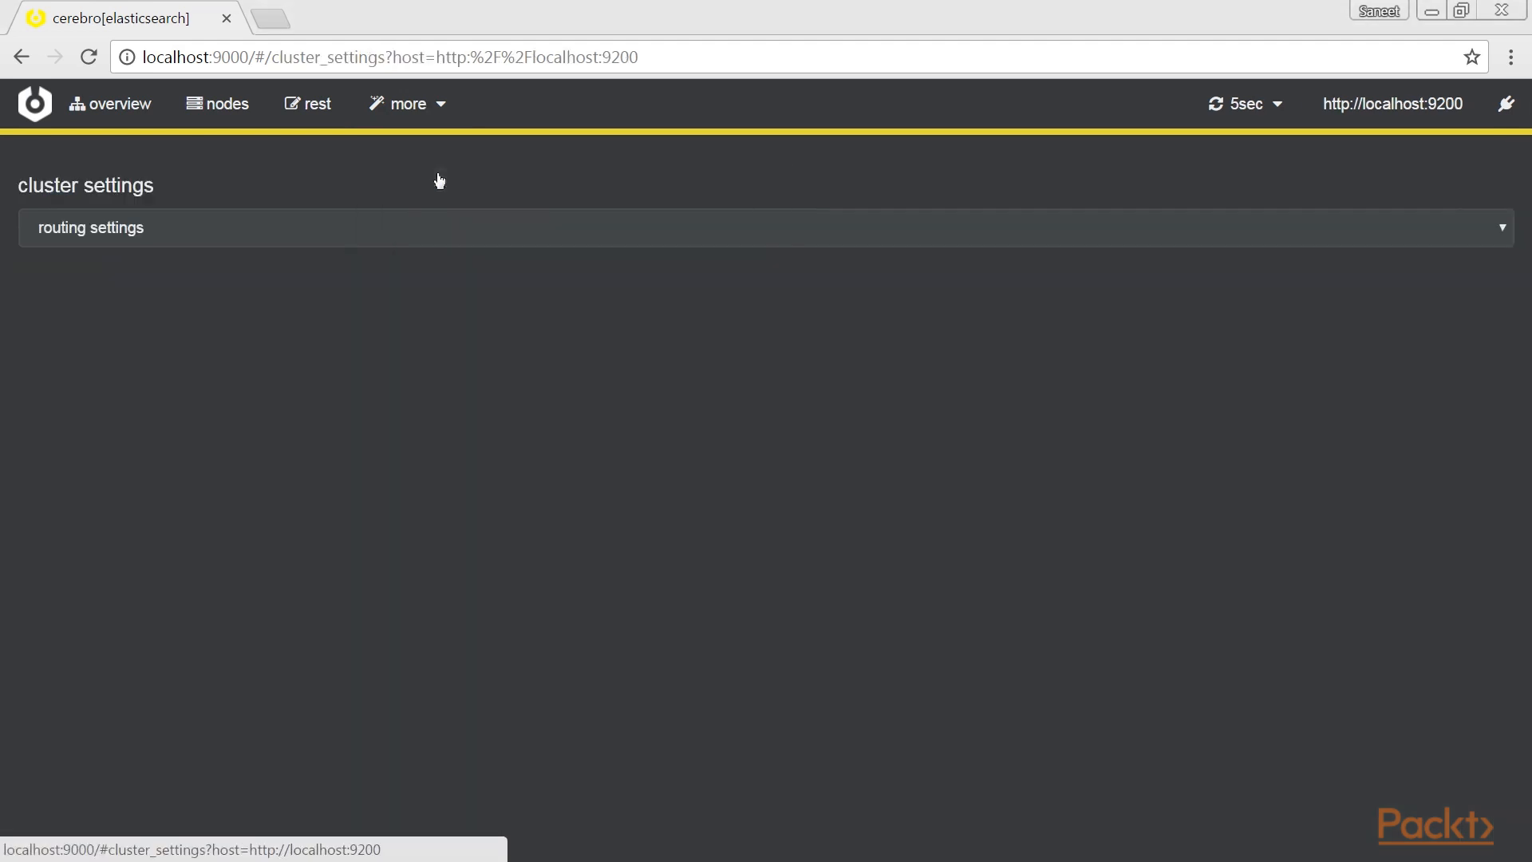
click(89, 226)
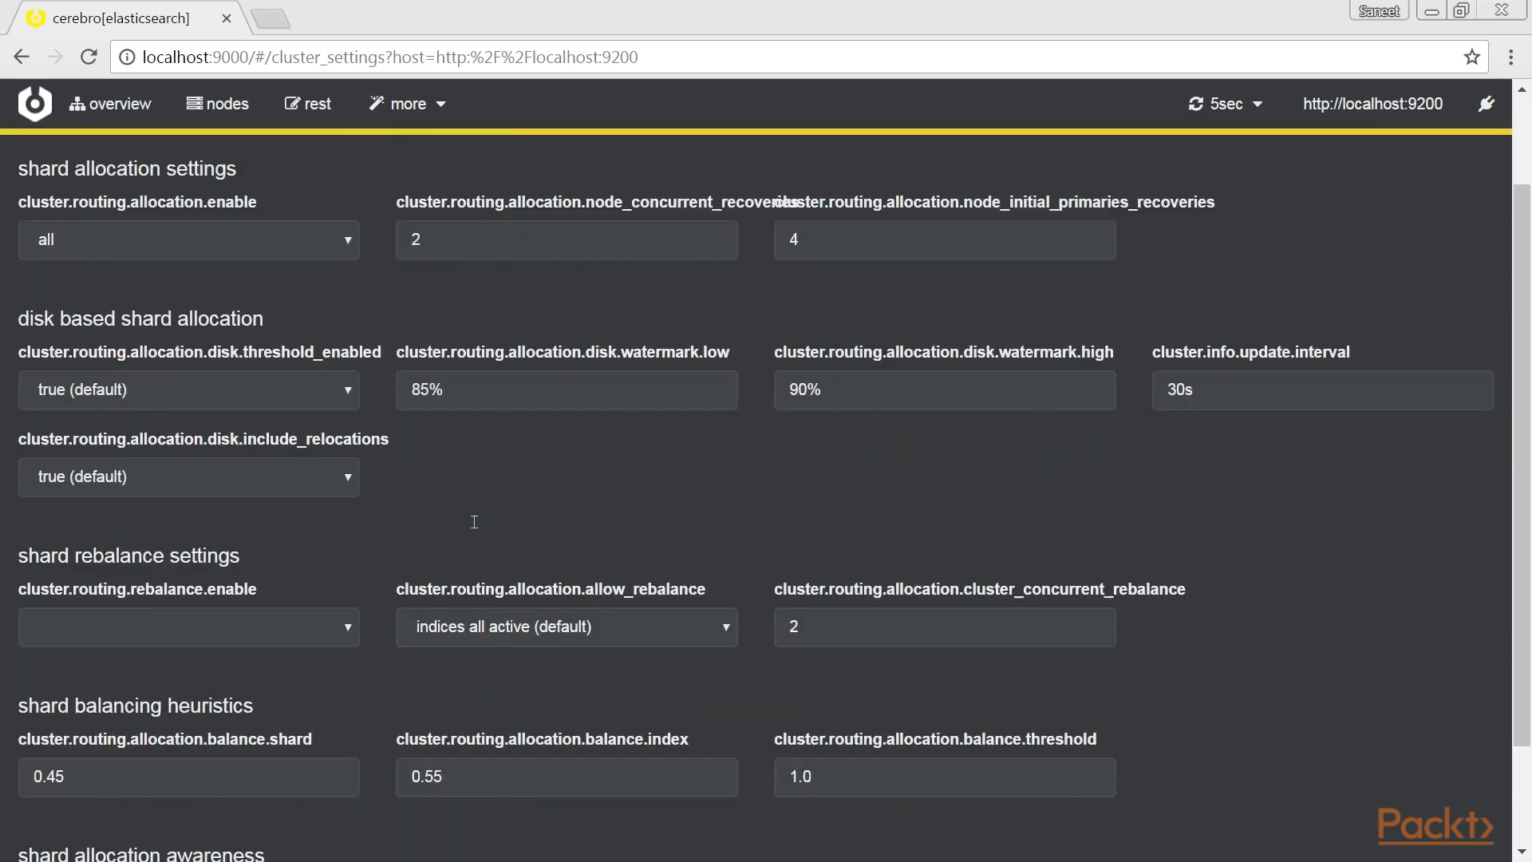
scroll(down, 3)
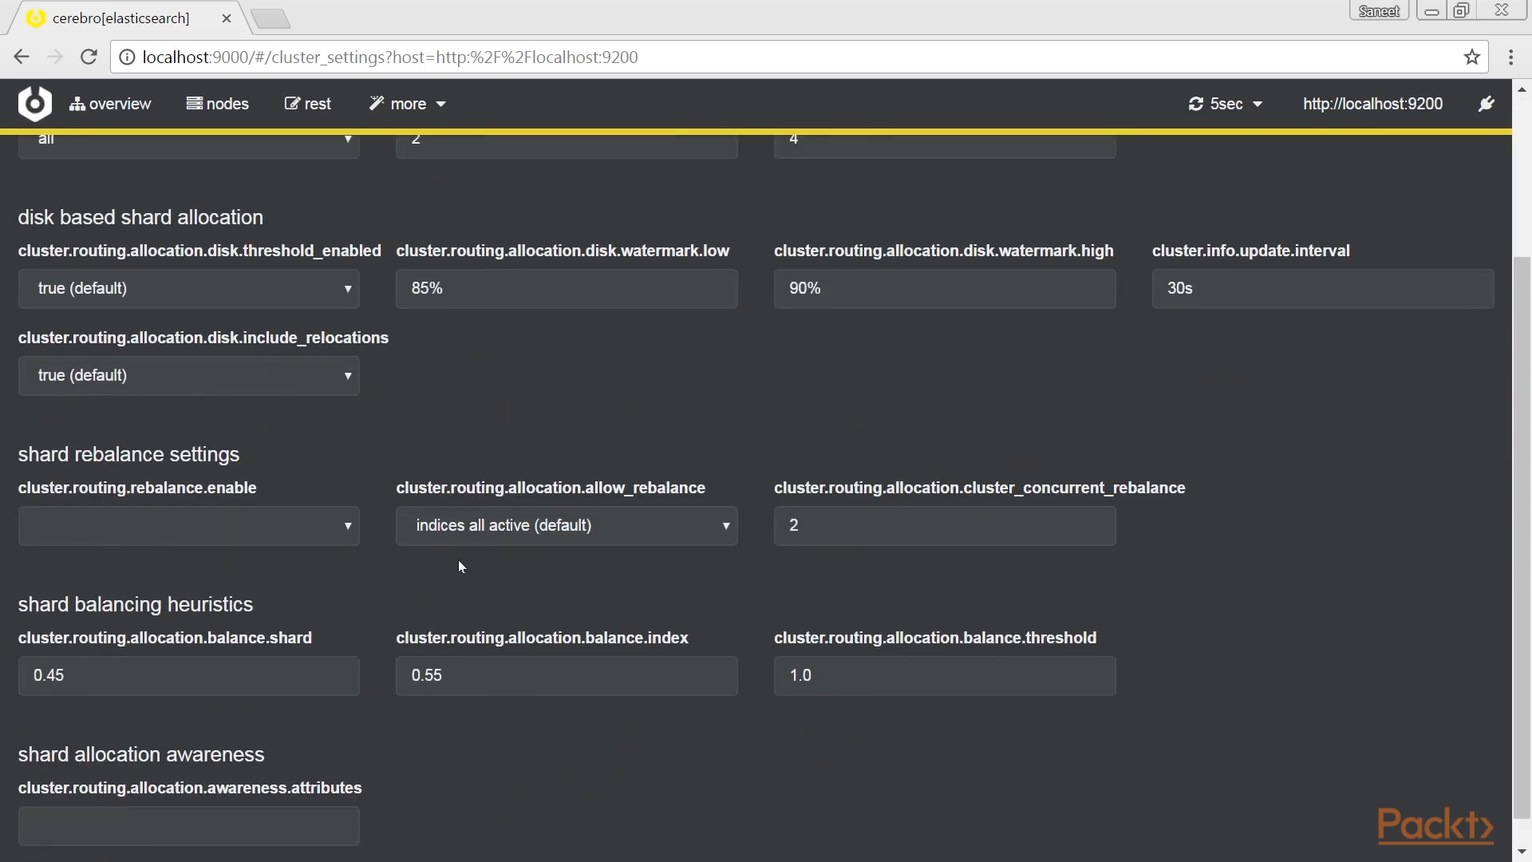
scroll(up, 3)
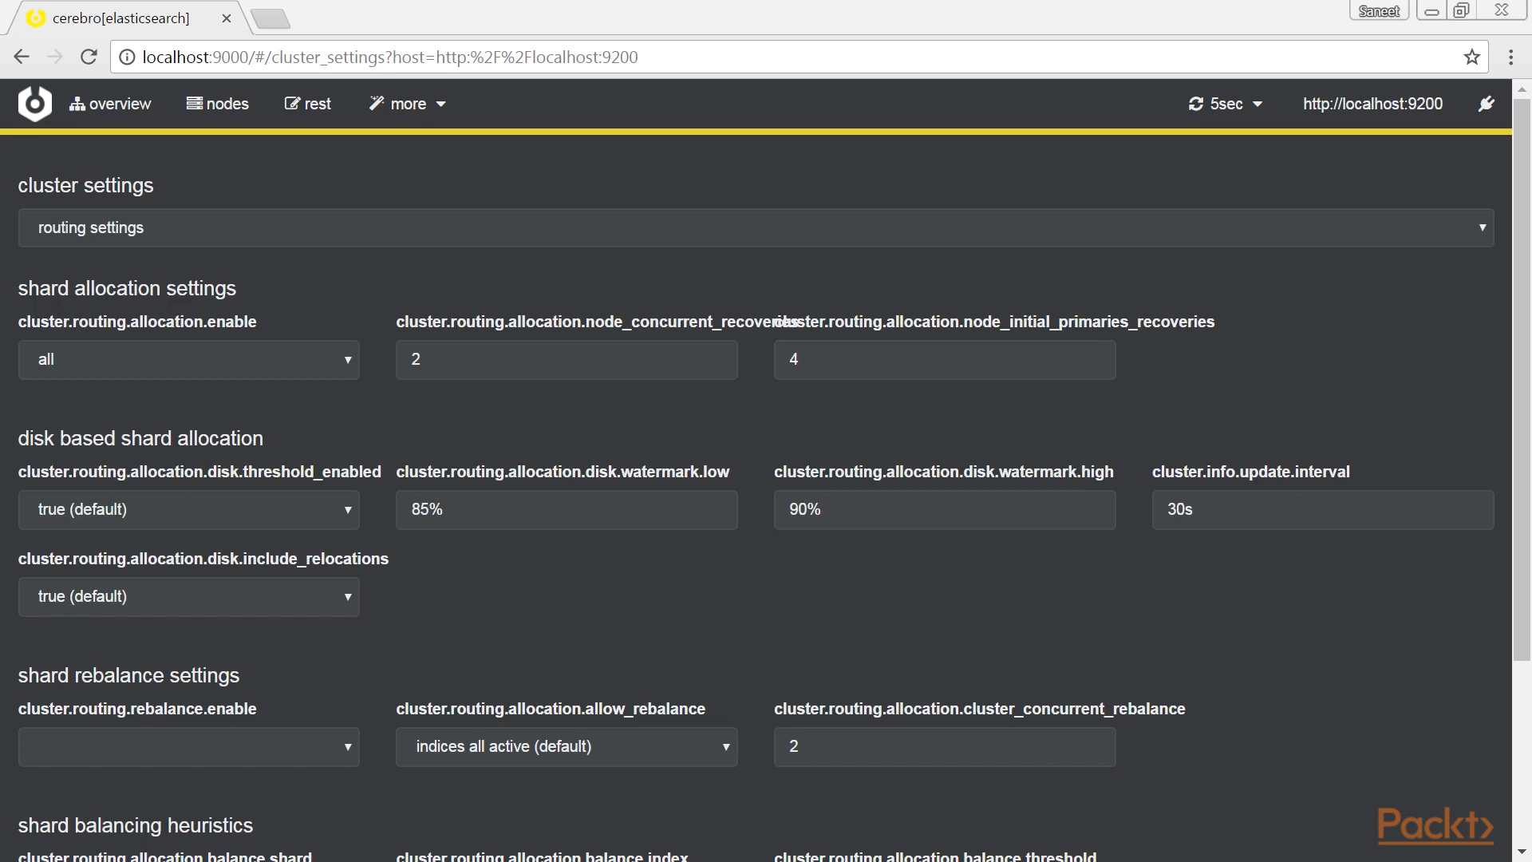
click(407, 102)
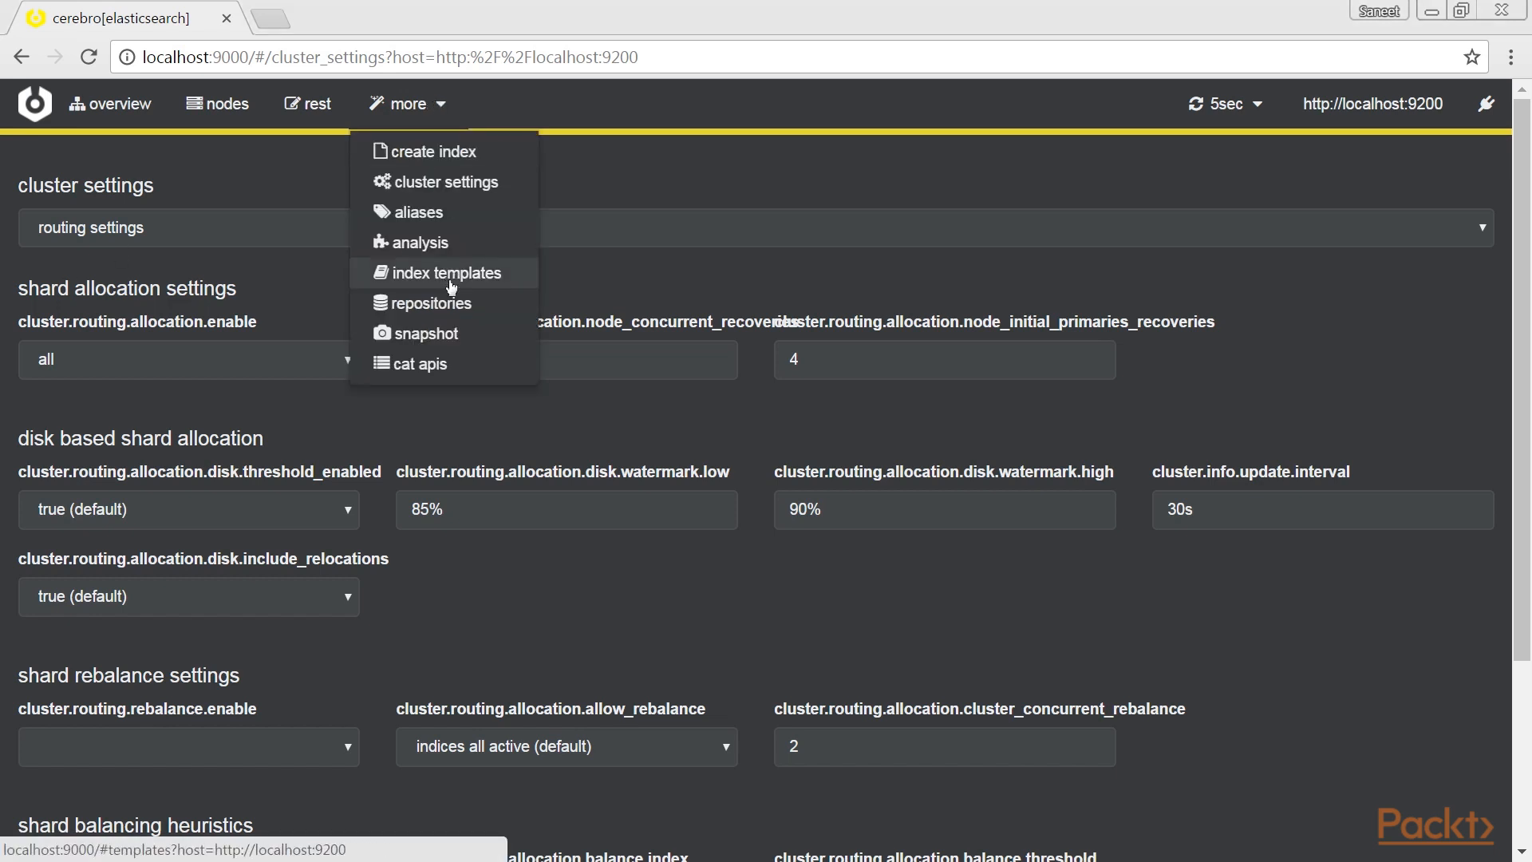
View the repositories page listing my_repository and choose fs as the new repository type.
click(431, 303)
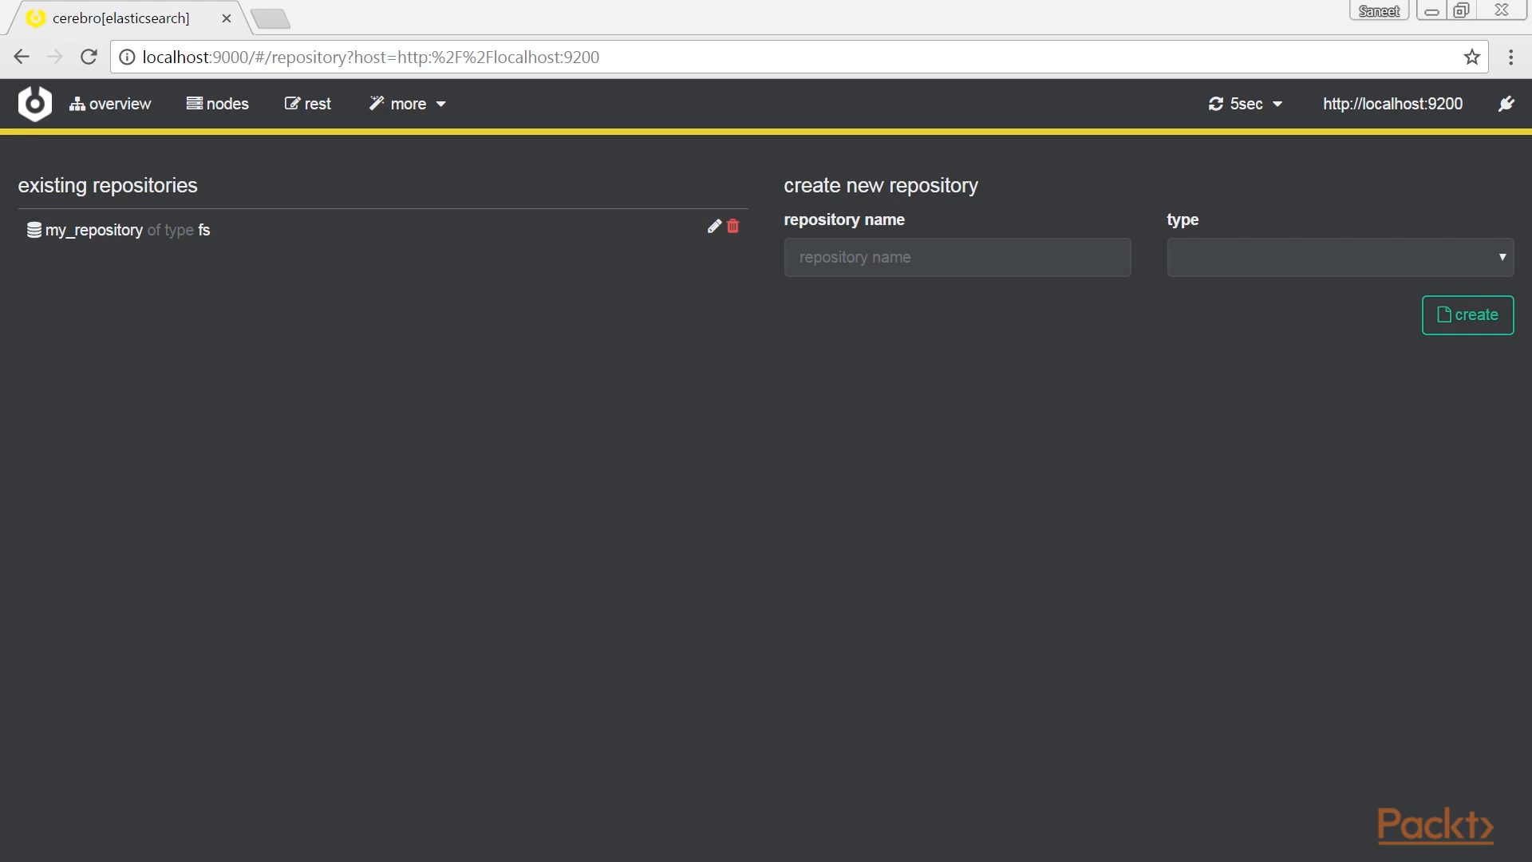
click(1340, 257)
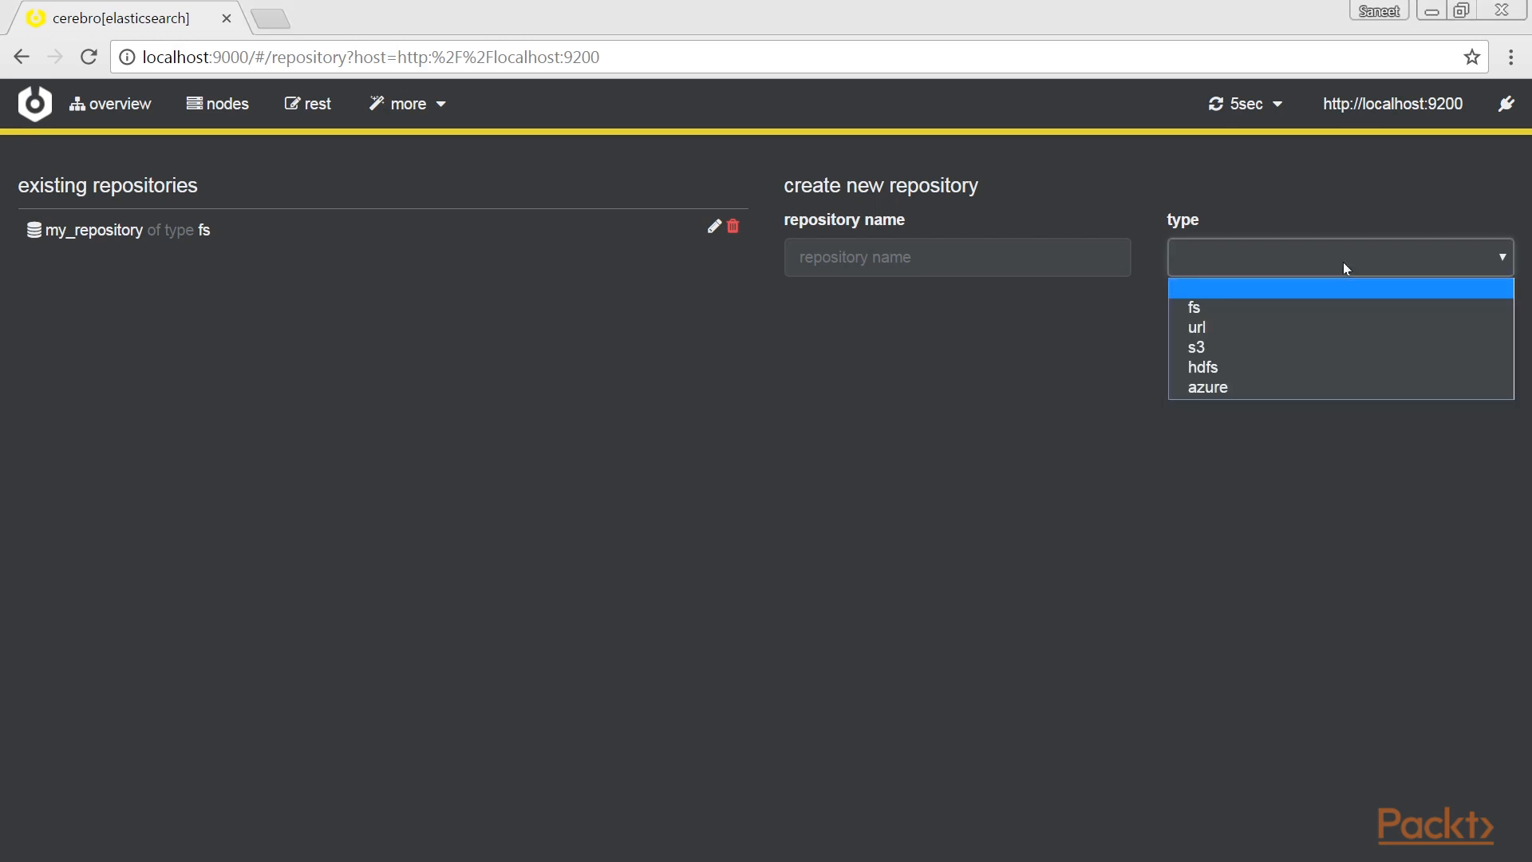
click(1194, 308)
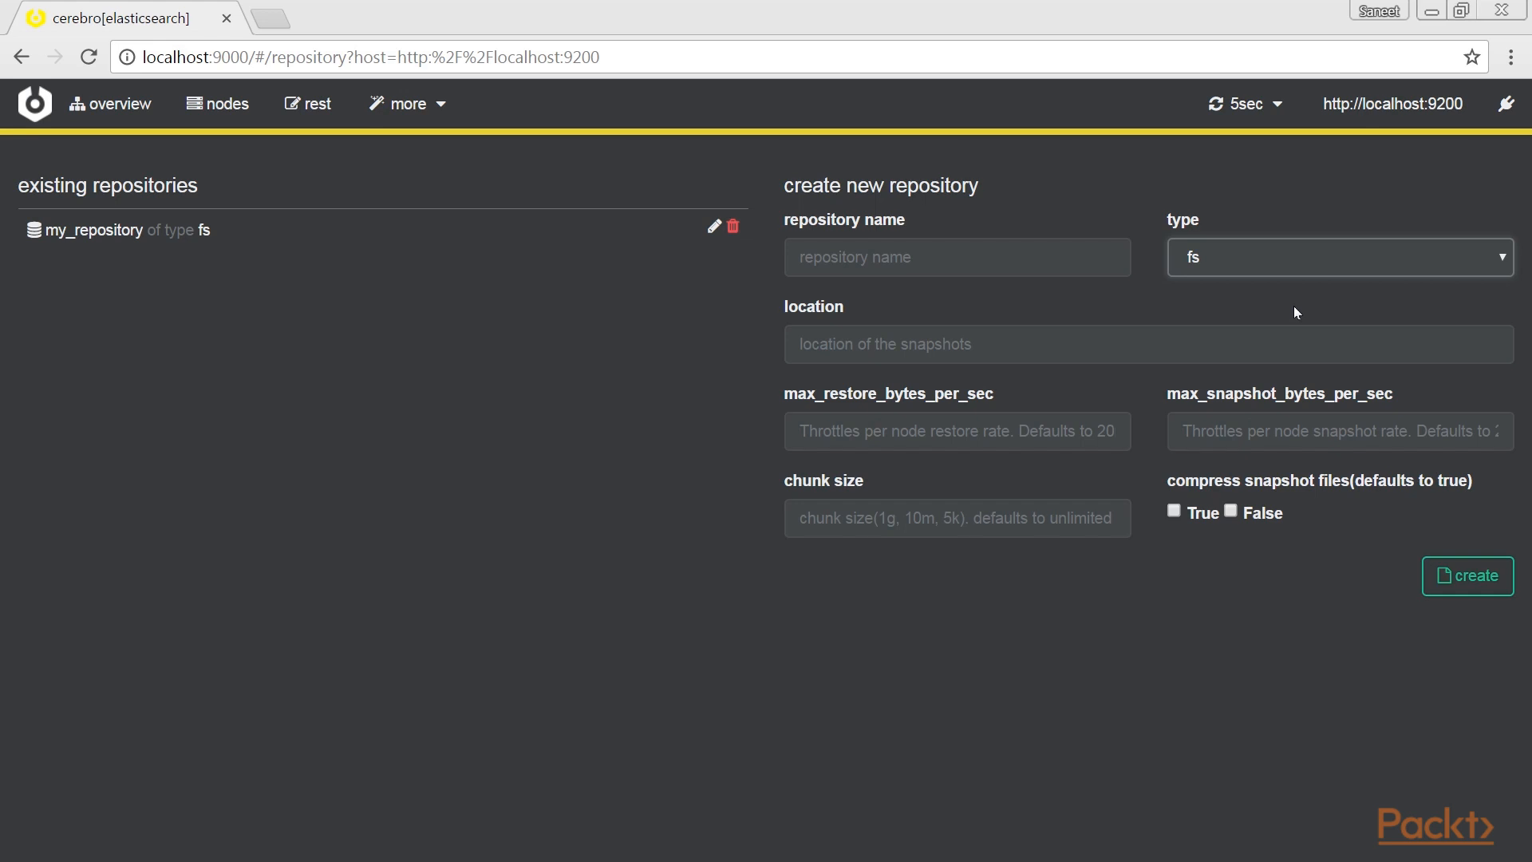
mouse_move(1189, 549)
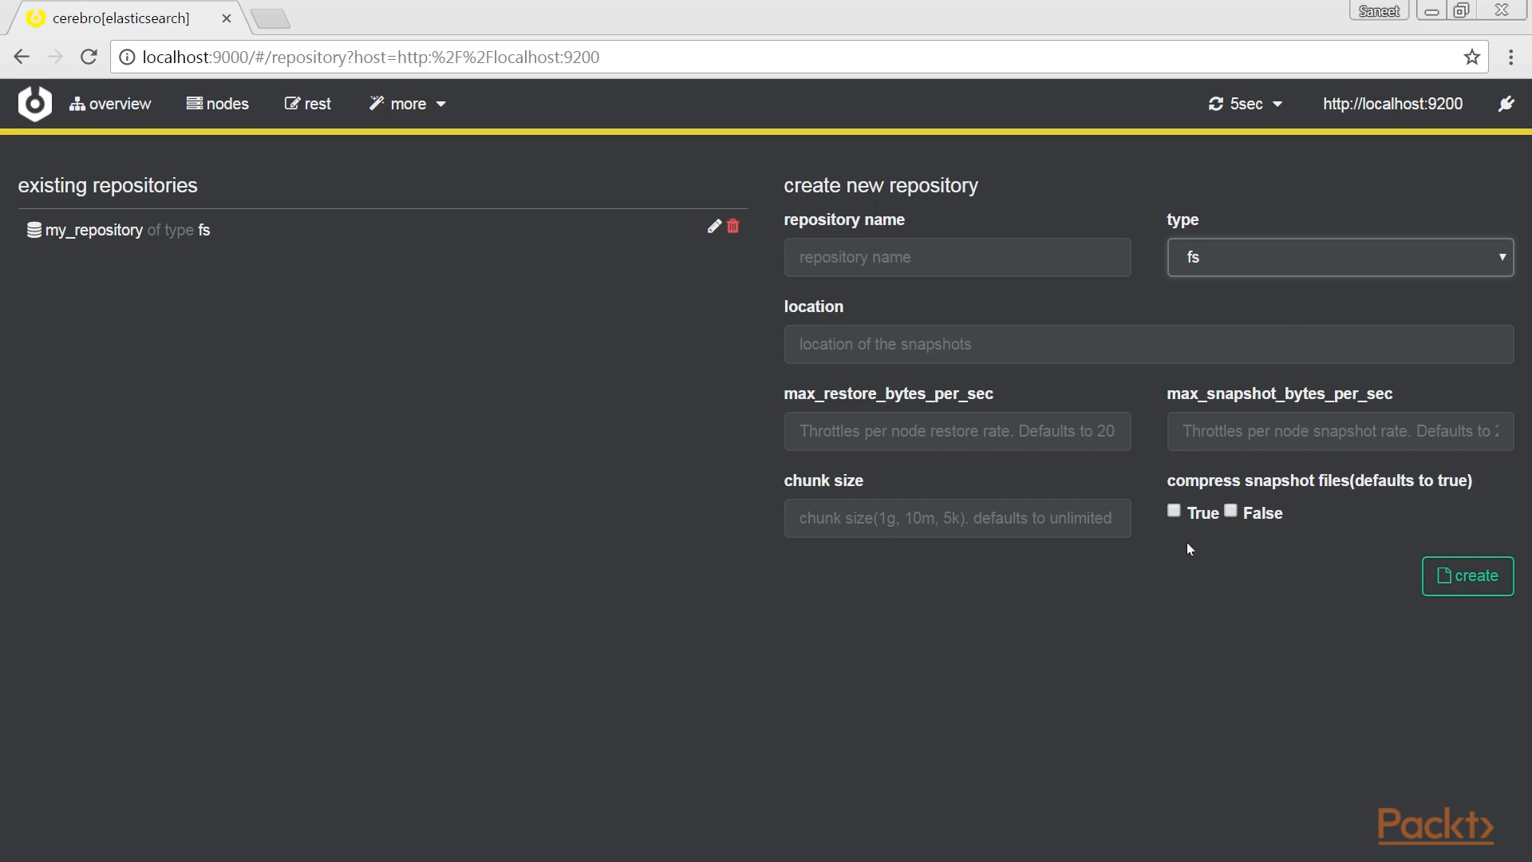
click(408, 102)
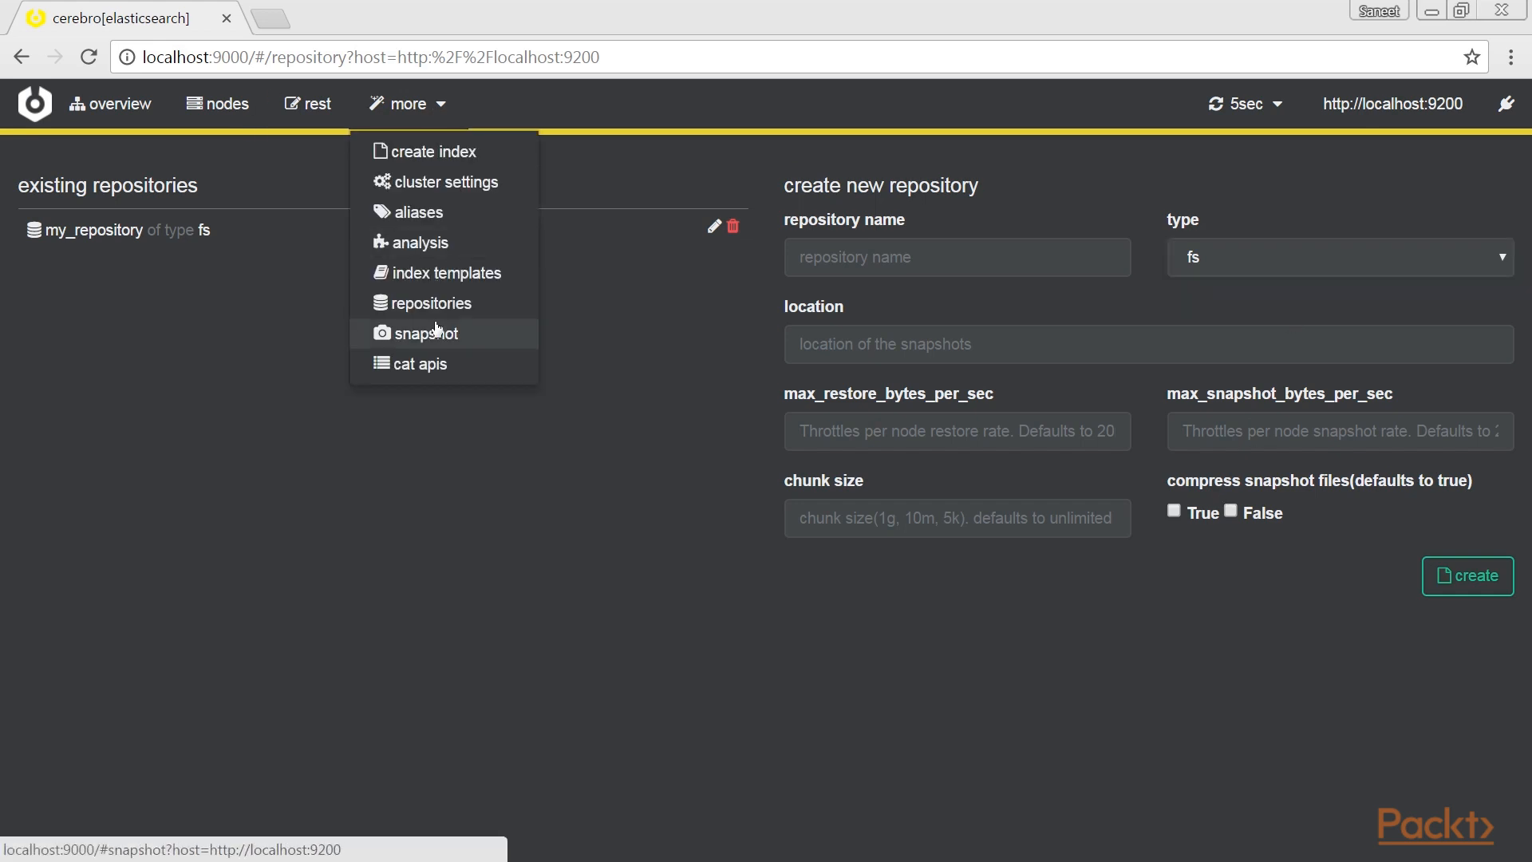
On the snapshots page, choose my_repository for a new snapshot and list its existing snapshot snap_1.
click(428, 332)
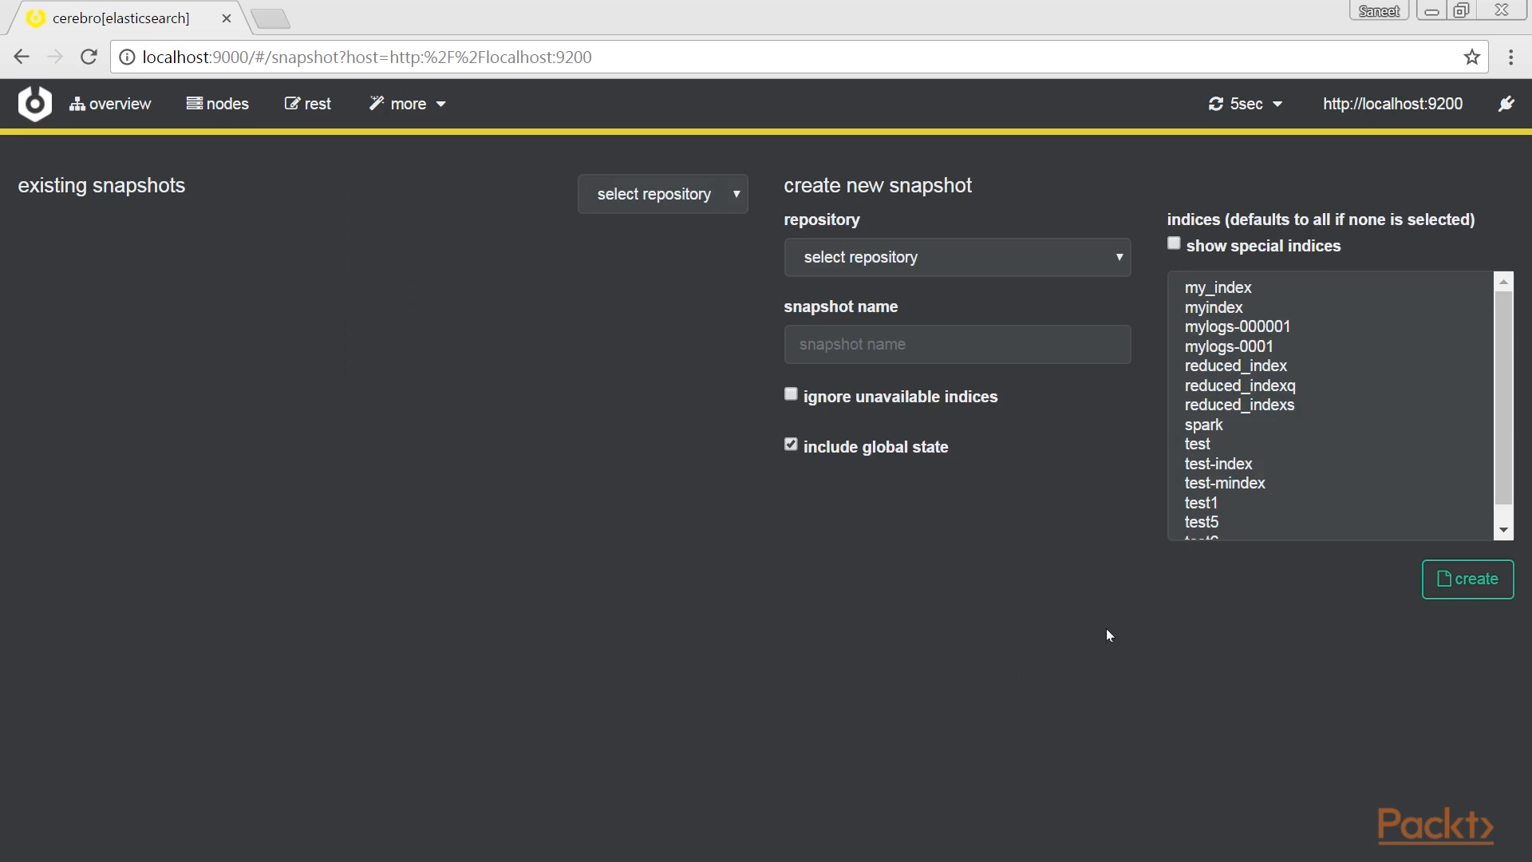
mouse_move(1184, 335)
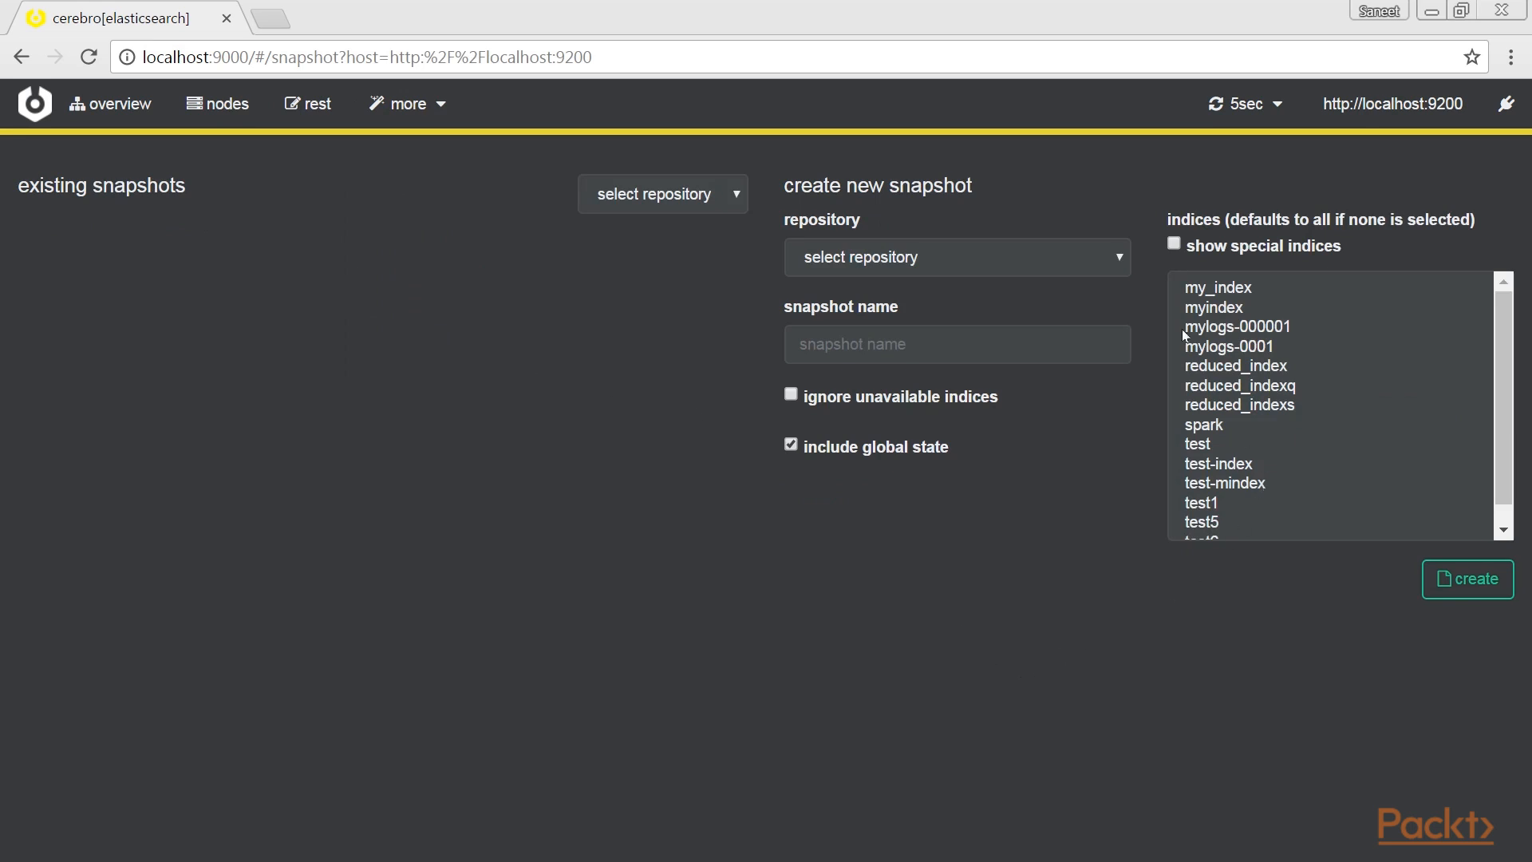
click(956, 257)
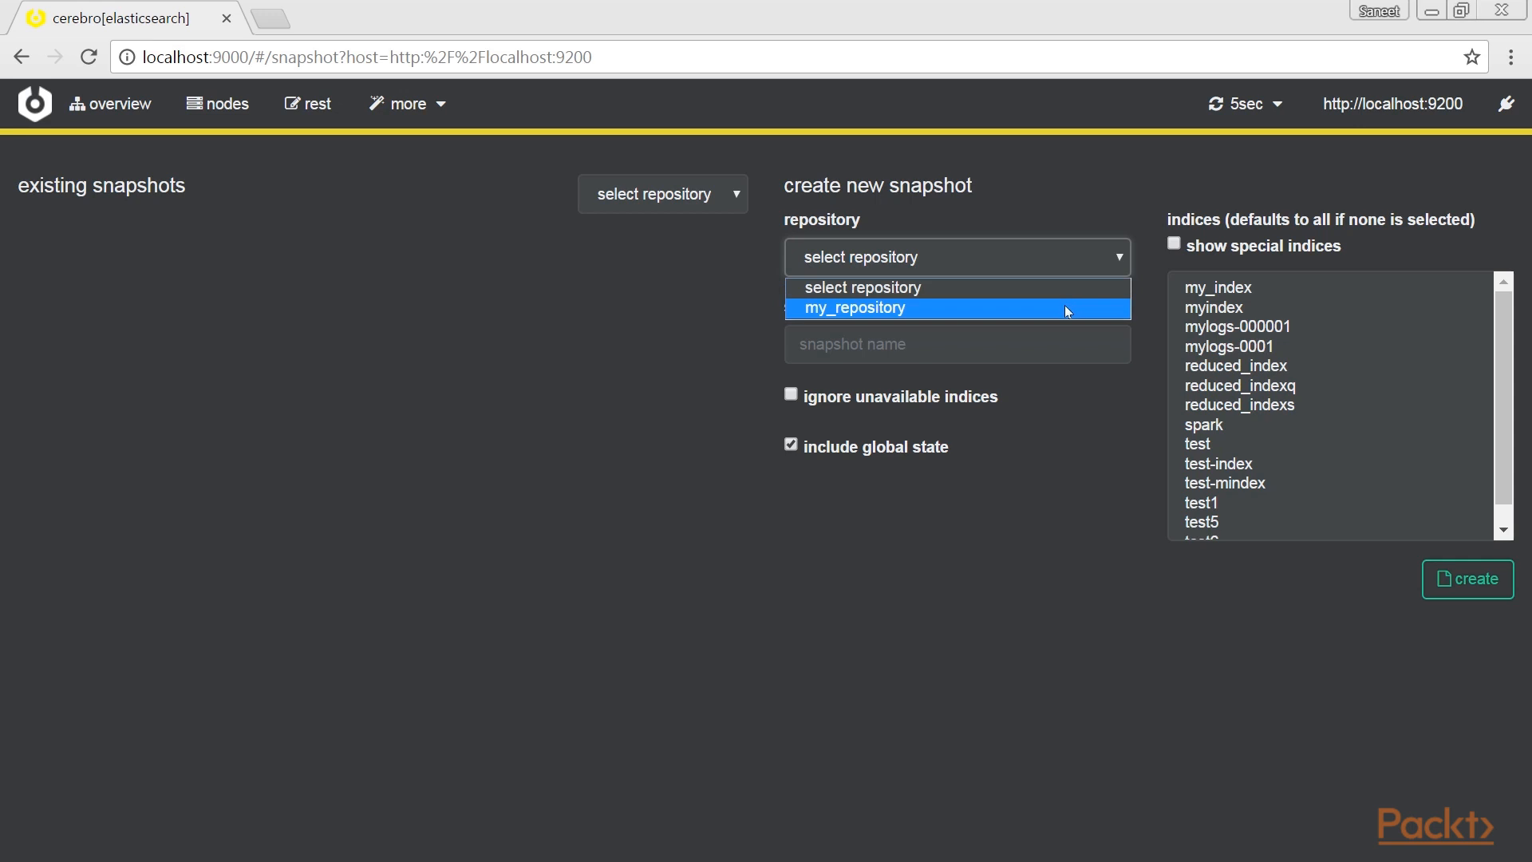
click(855, 308)
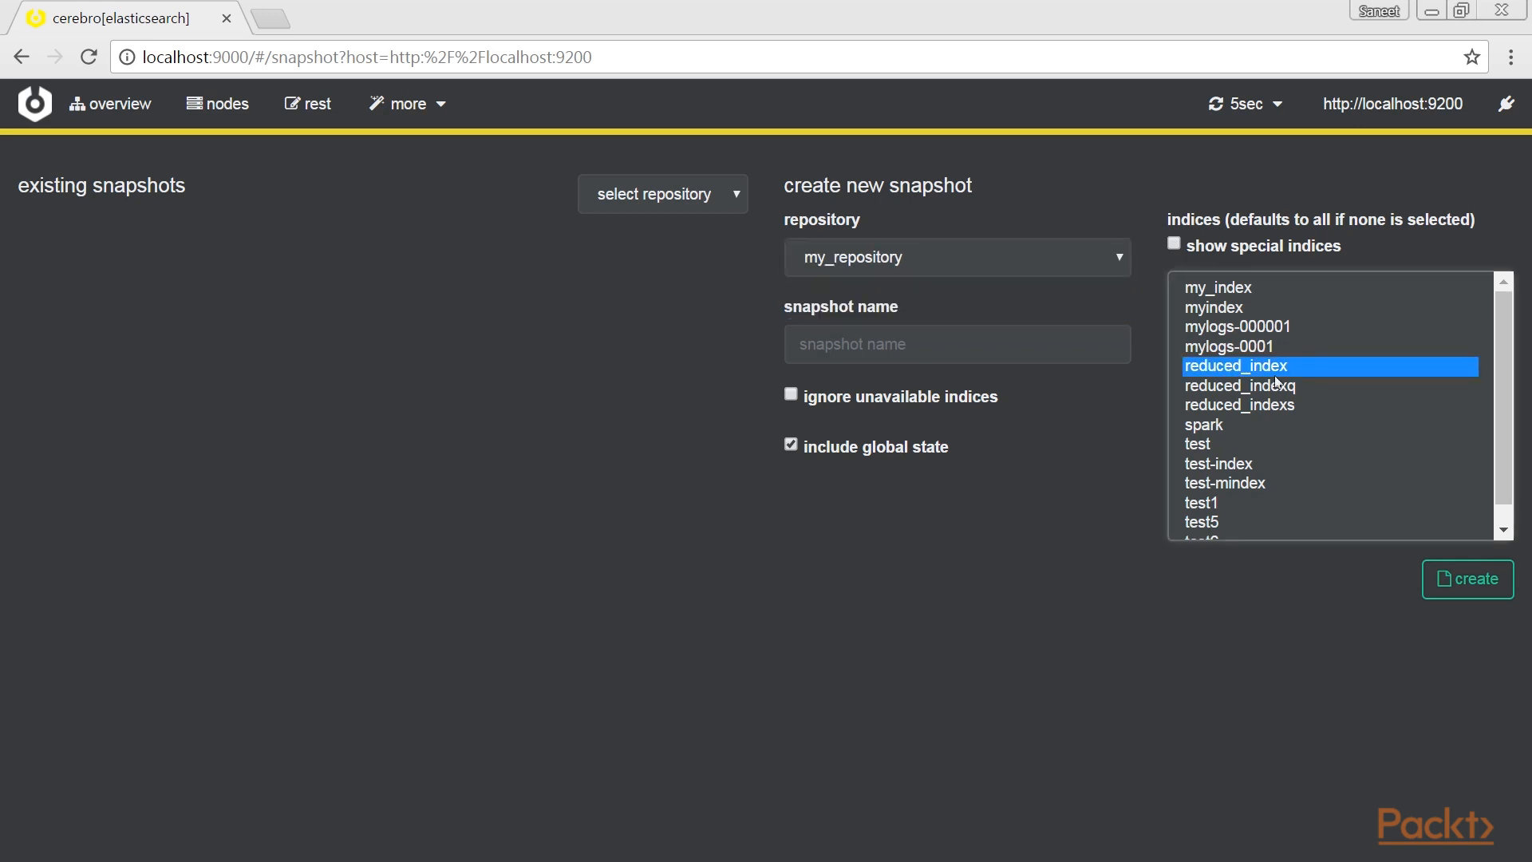
mouse_move(1047, 552)
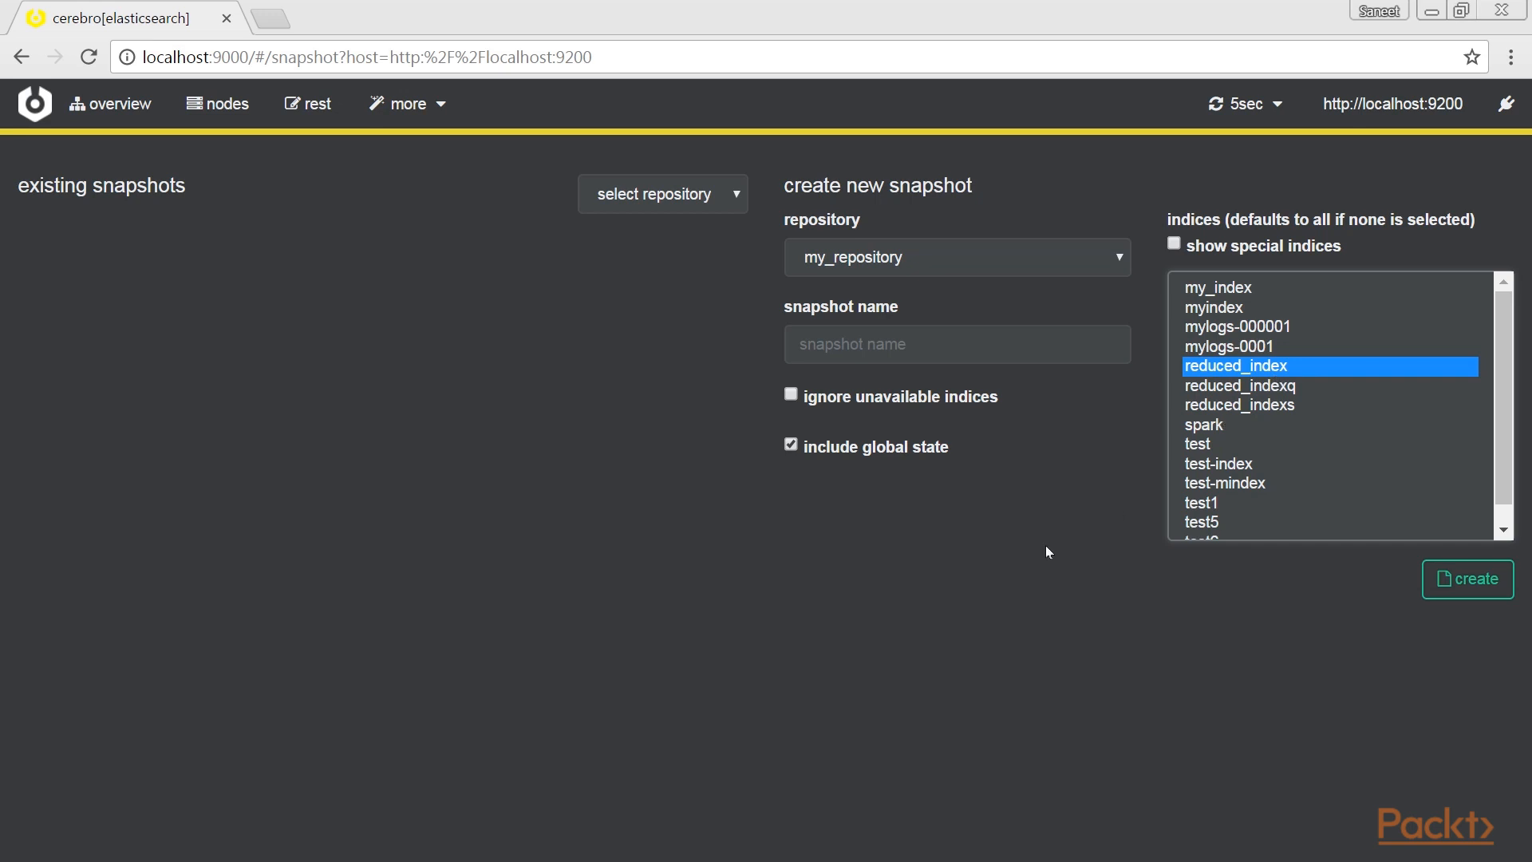
click(662, 193)
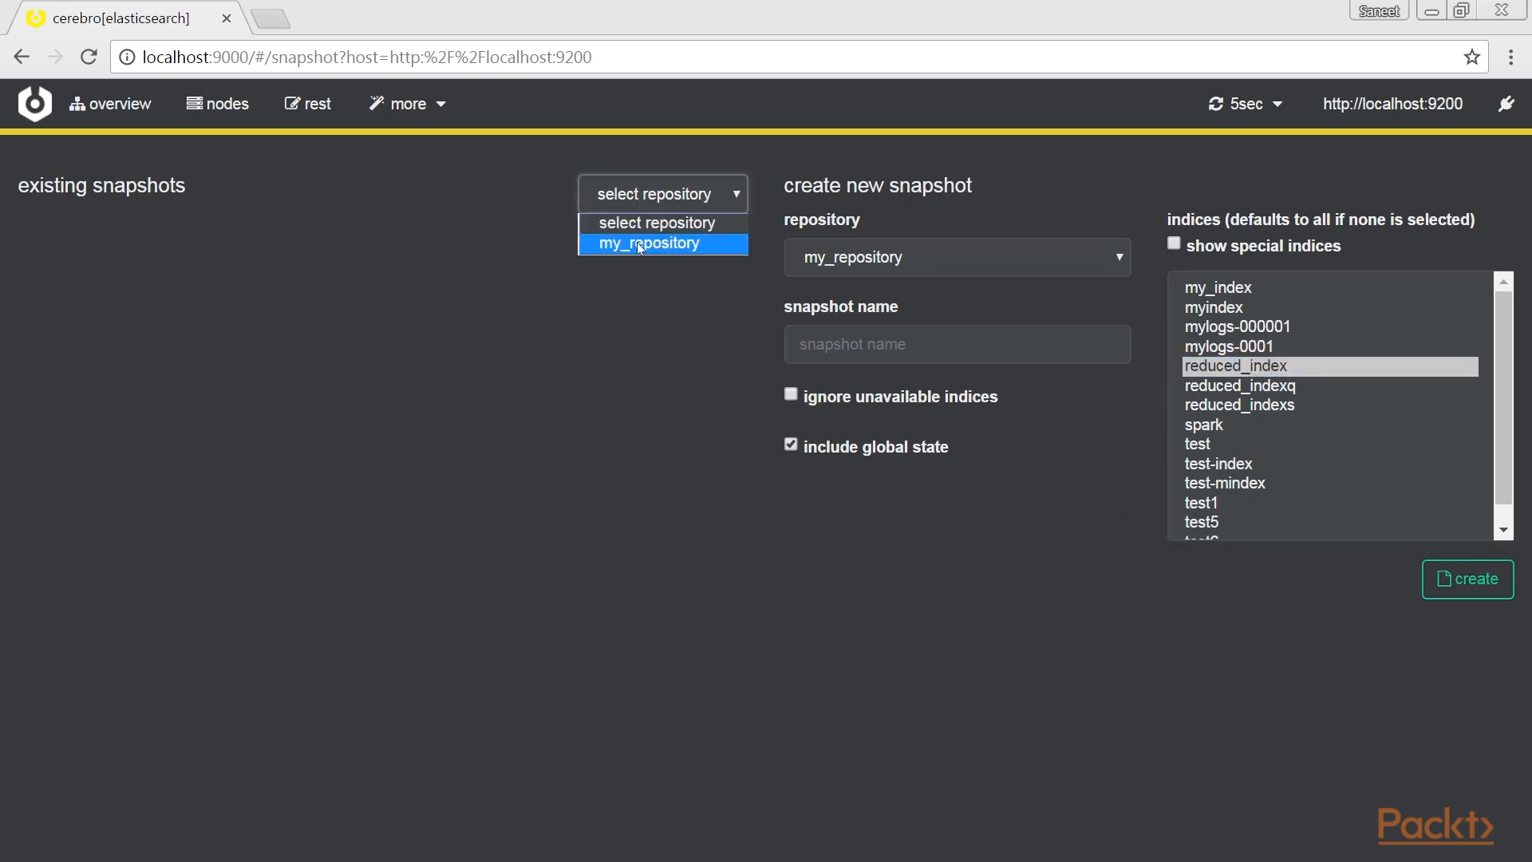
click(648, 242)
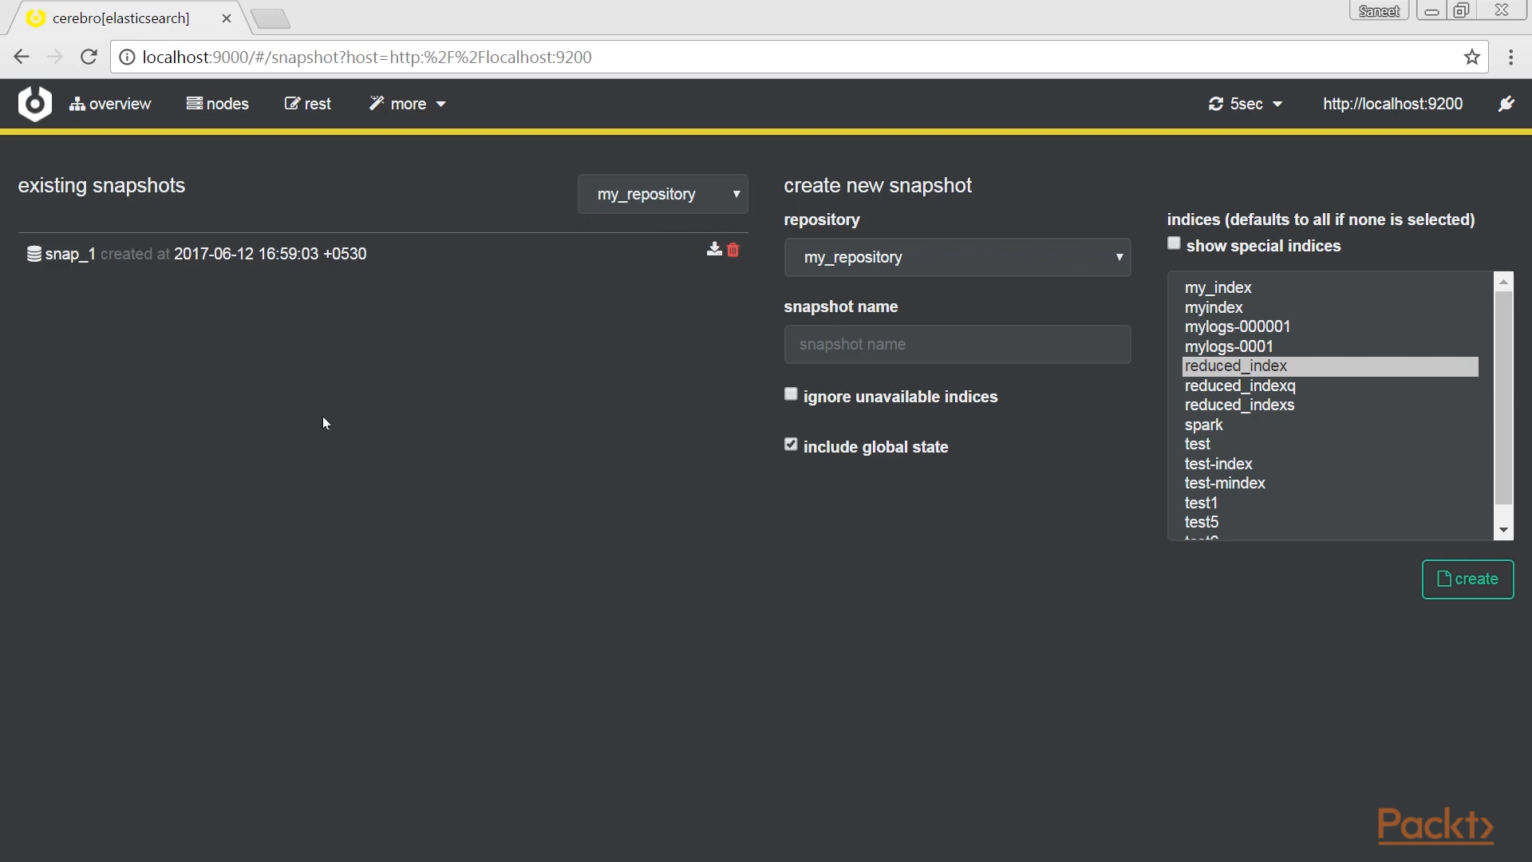
mouse_move(134, 121)
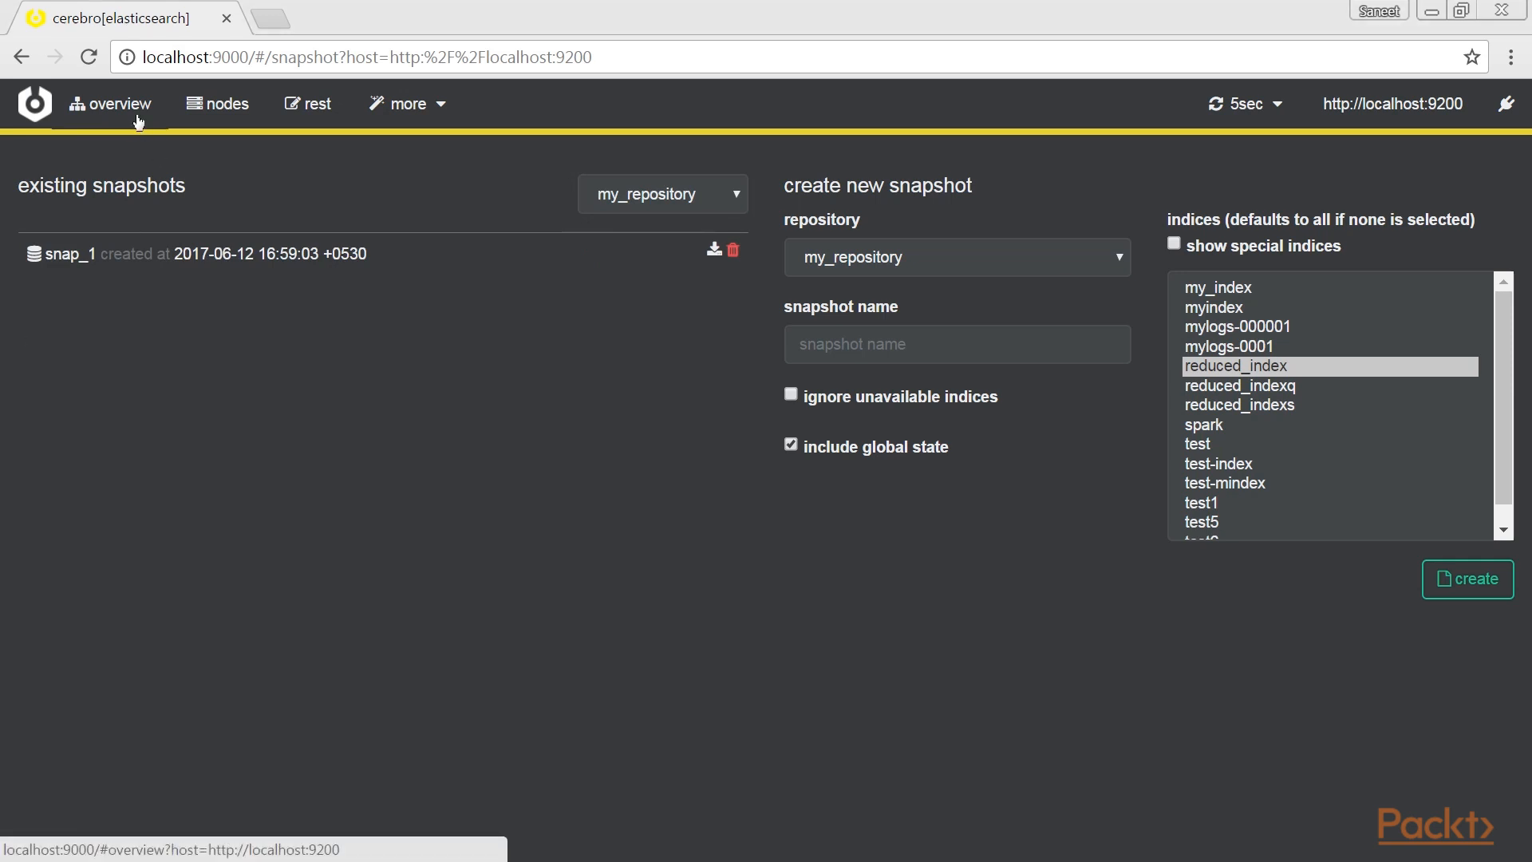
Return to the overview, then go to the REST console and focus the empty {} request body.
click(118, 104)
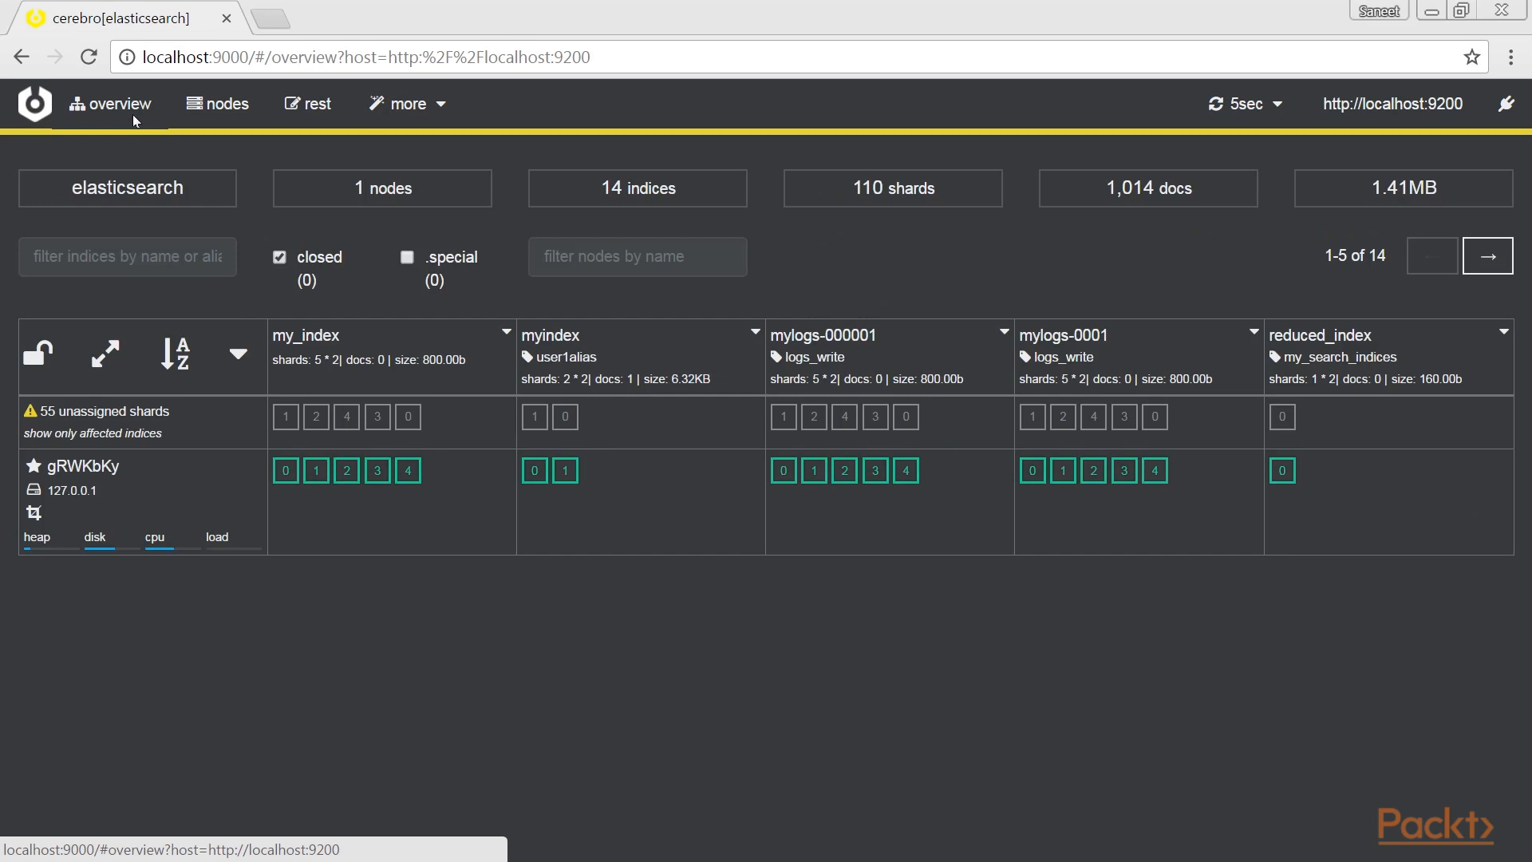
click(313, 103)
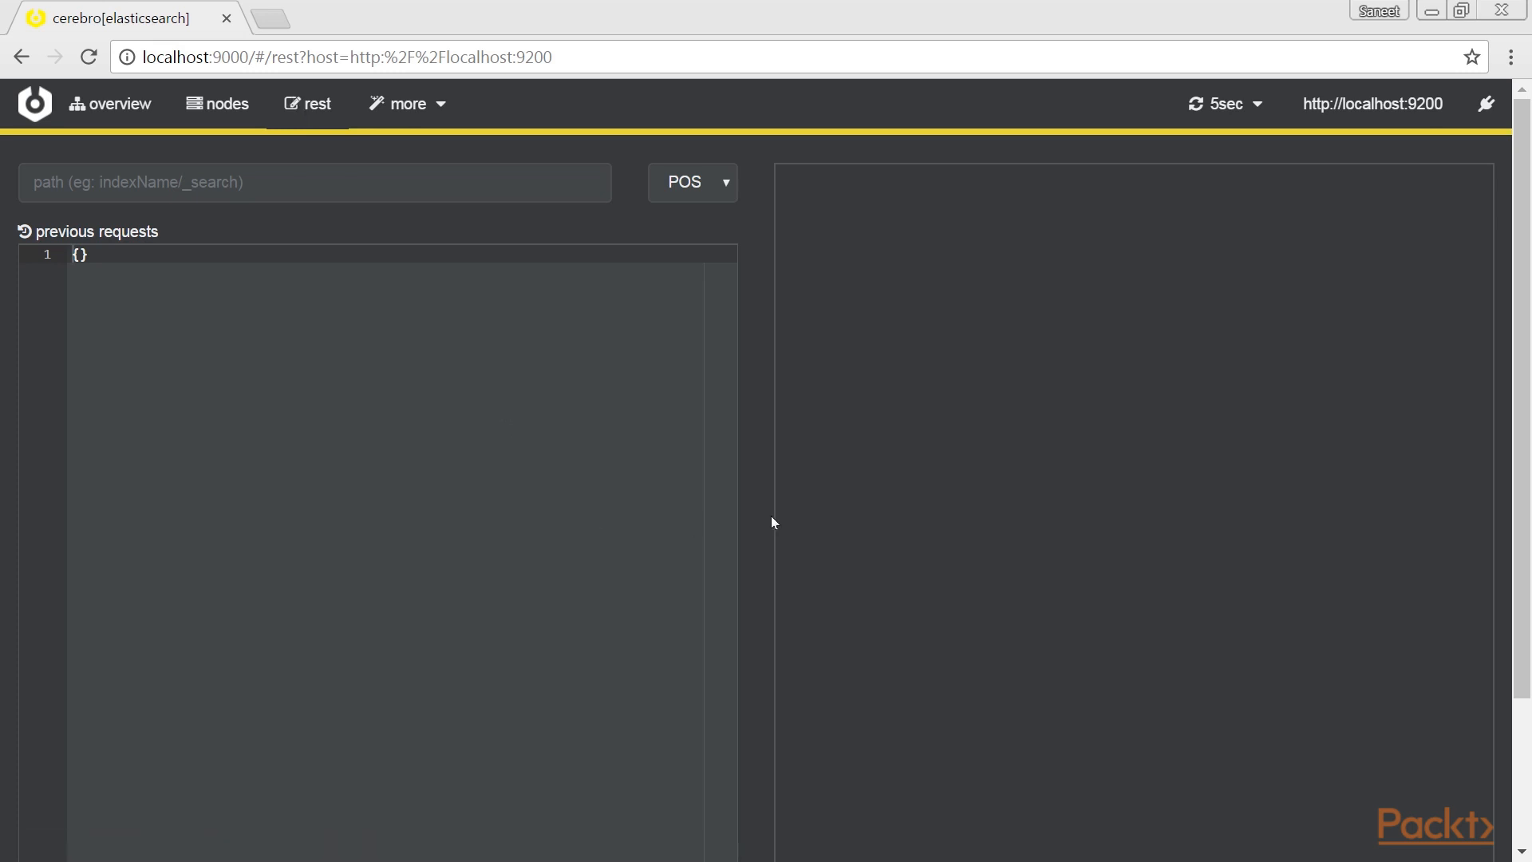
click(83, 255)
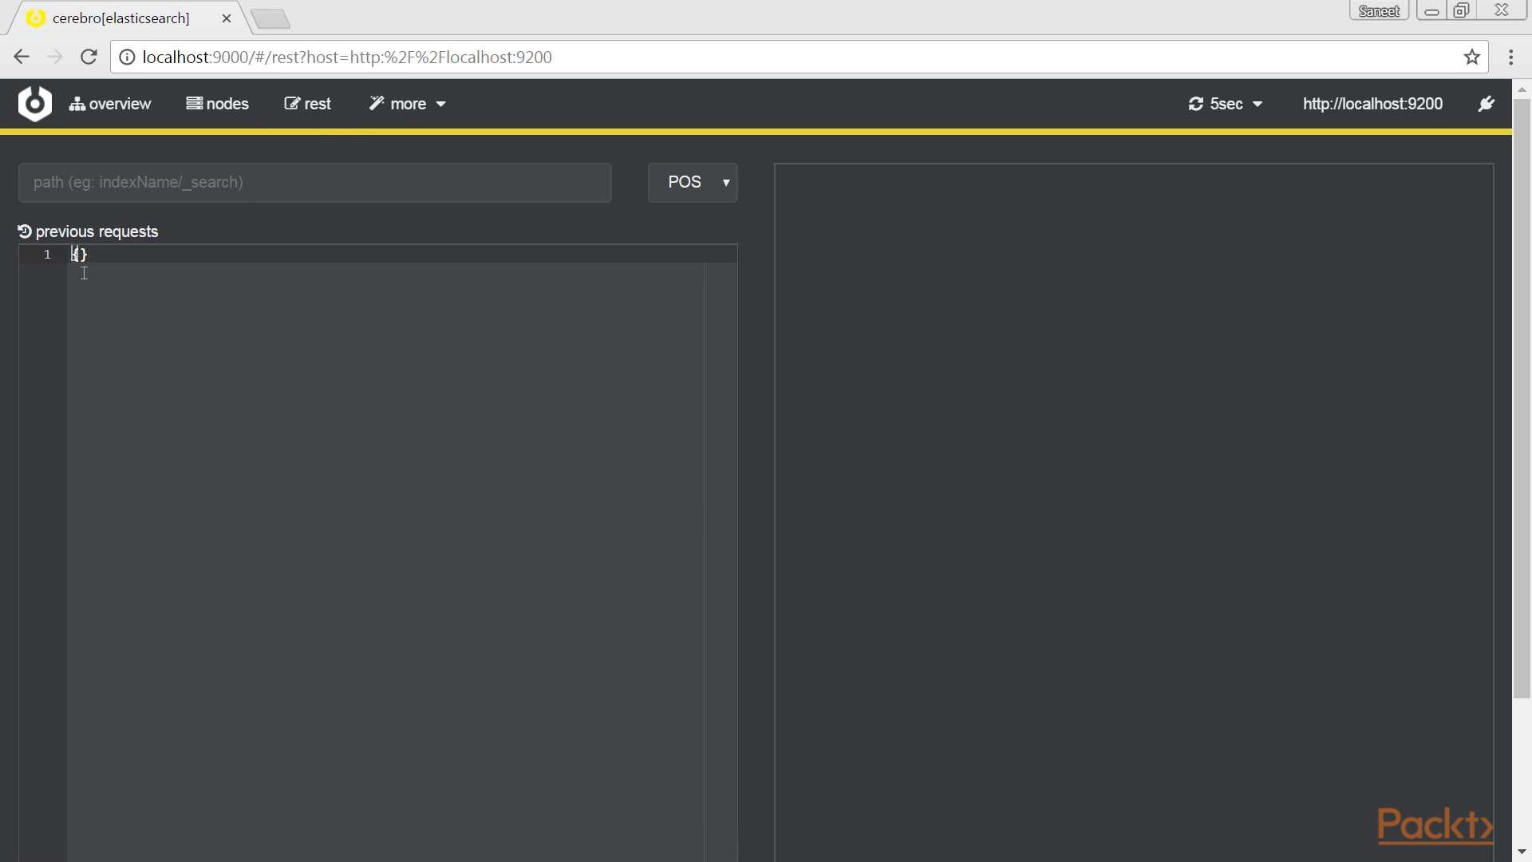